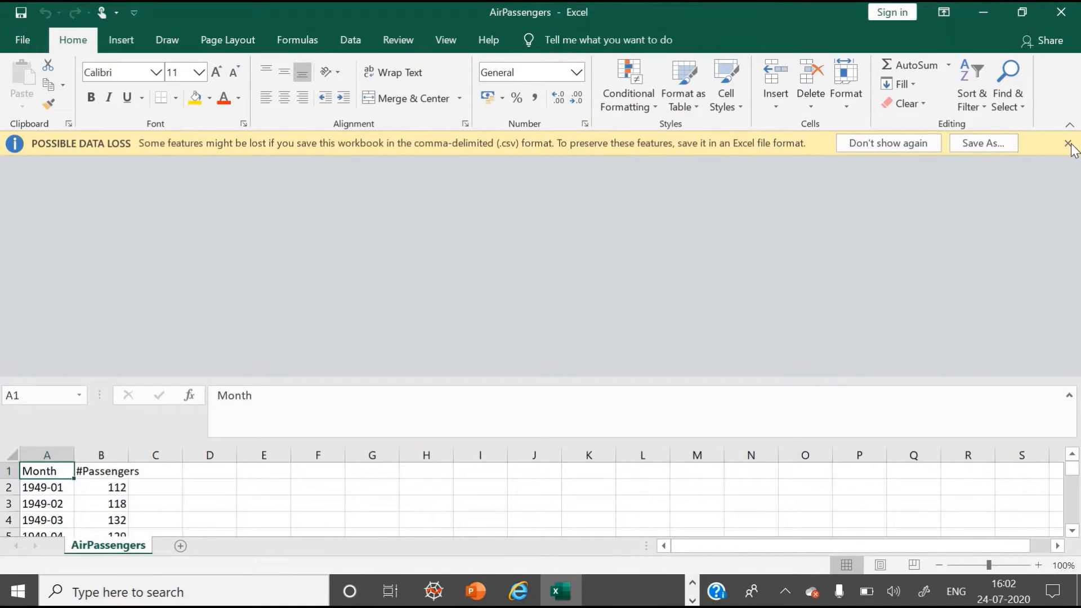
Dismiss Excel's Possible Data Loss bar over the AirPassengers data and bring up the window switcher
left_click(1067, 142)
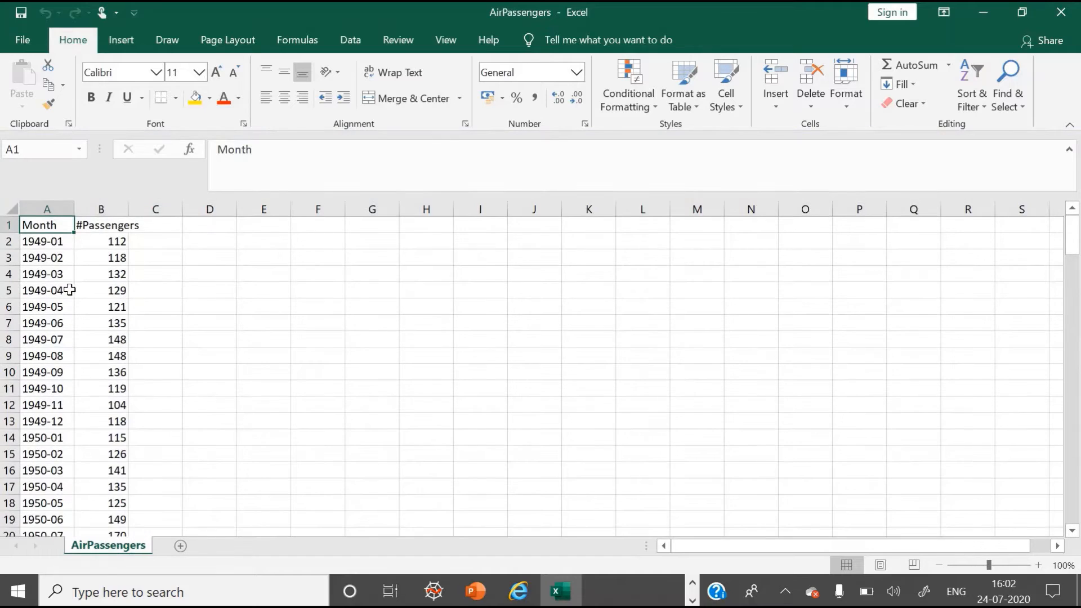
mouse_move(96, 226)
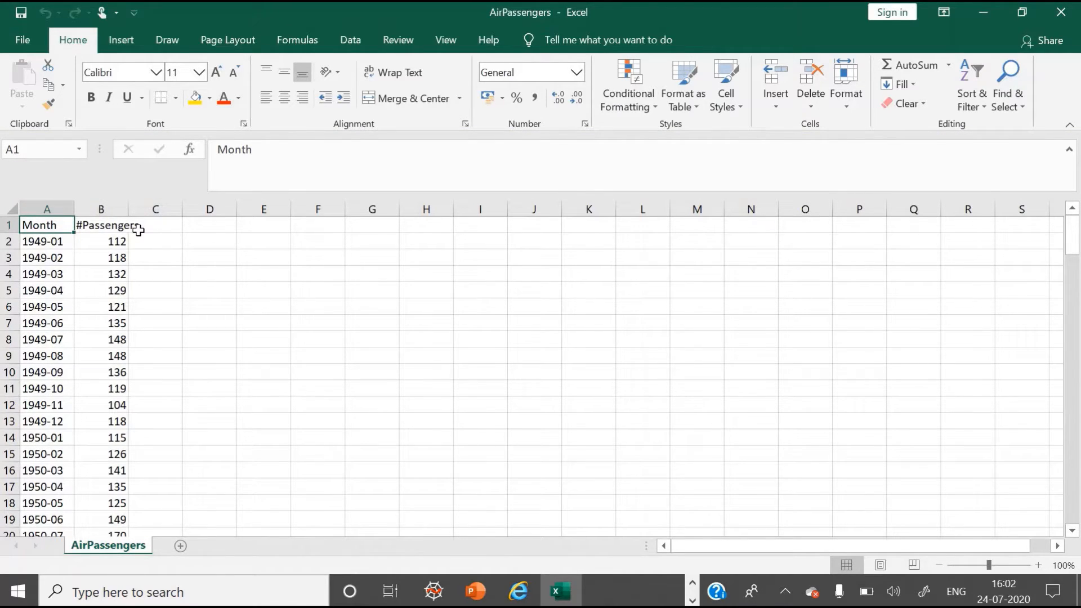
key("alt+tab")
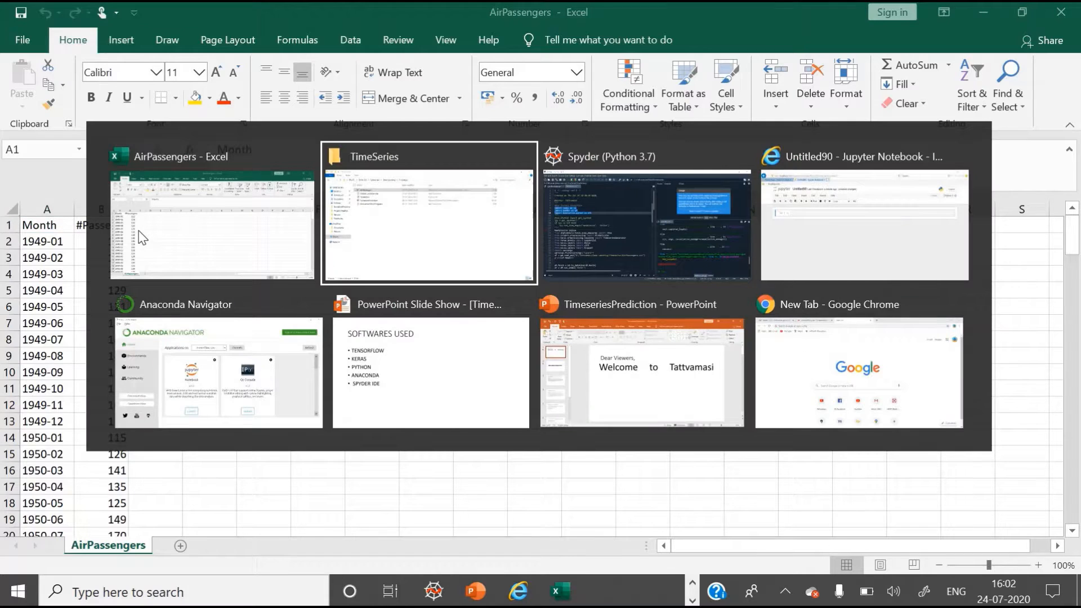
From the TimeSeries folder, view the dataset_url_timeseries note, select its Kaggle link, then minimize it
left_click(429, 214)
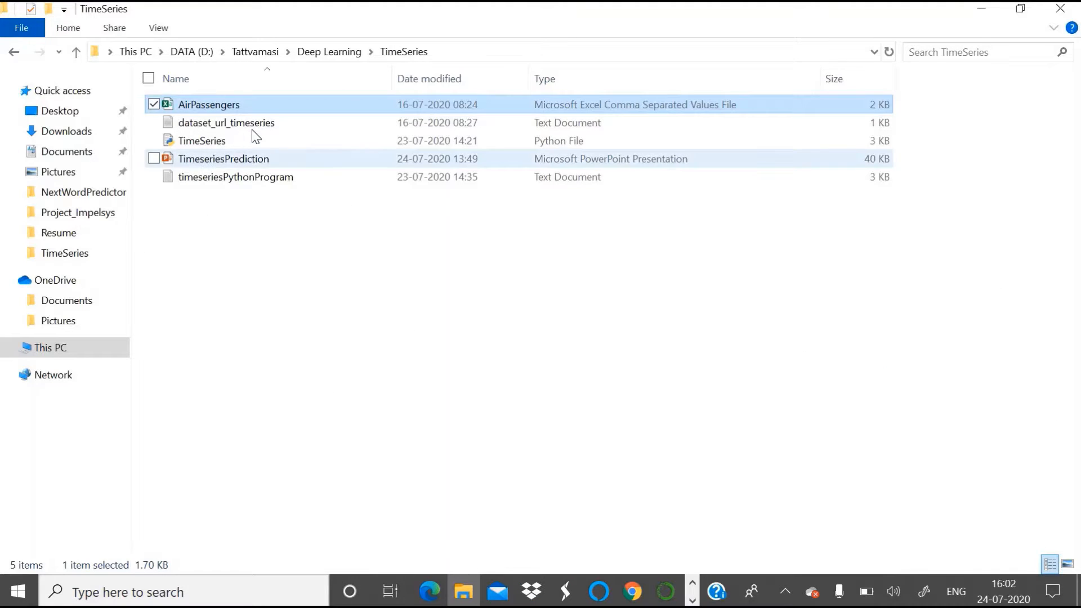
mouse_move(241, 127)
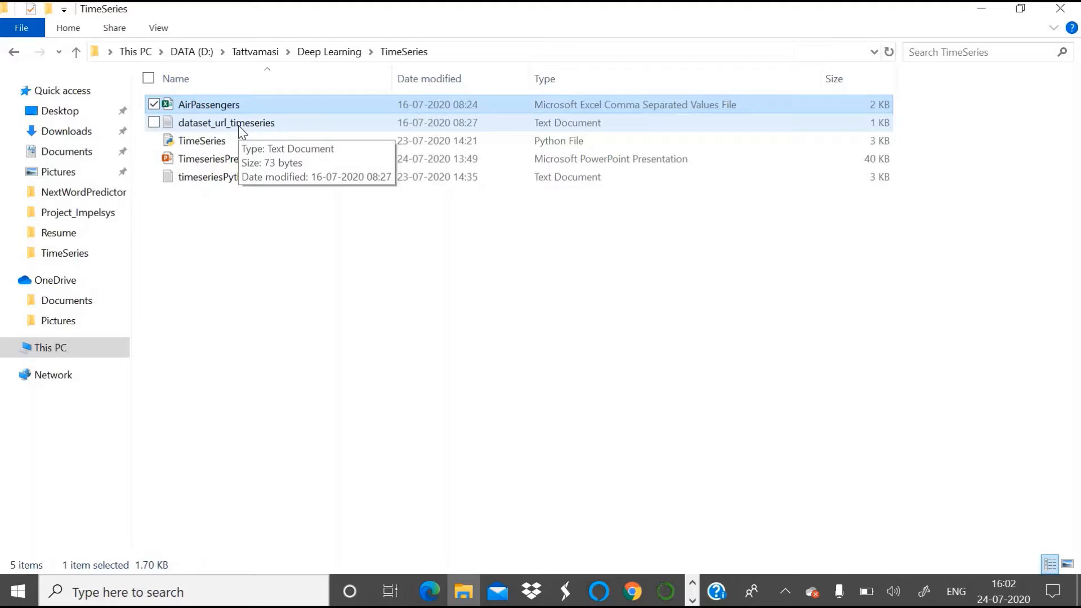
double_click(225, 123)
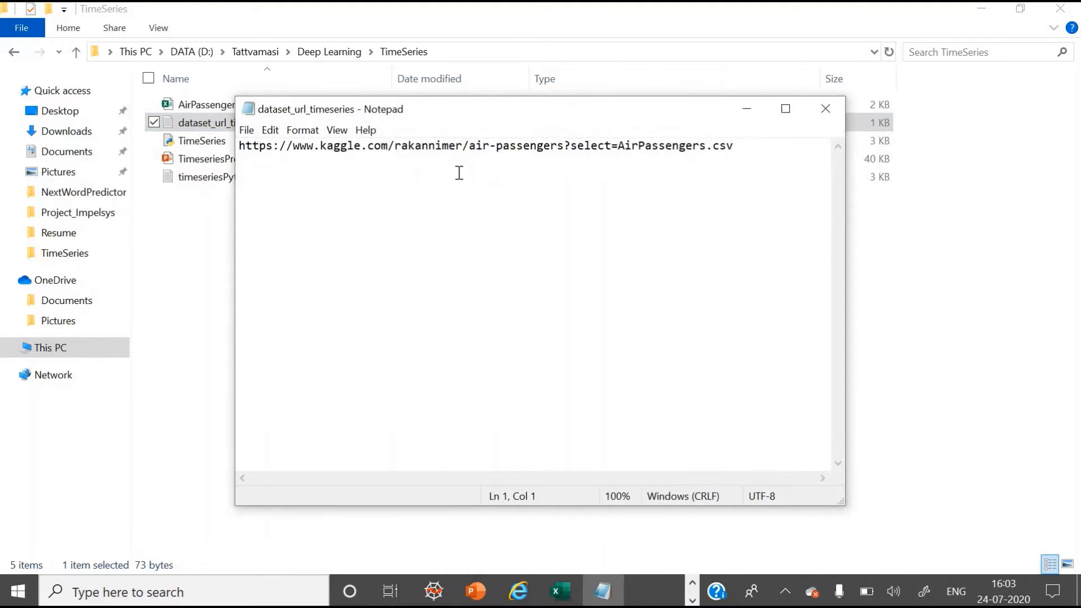
mouse_move(318, 153)
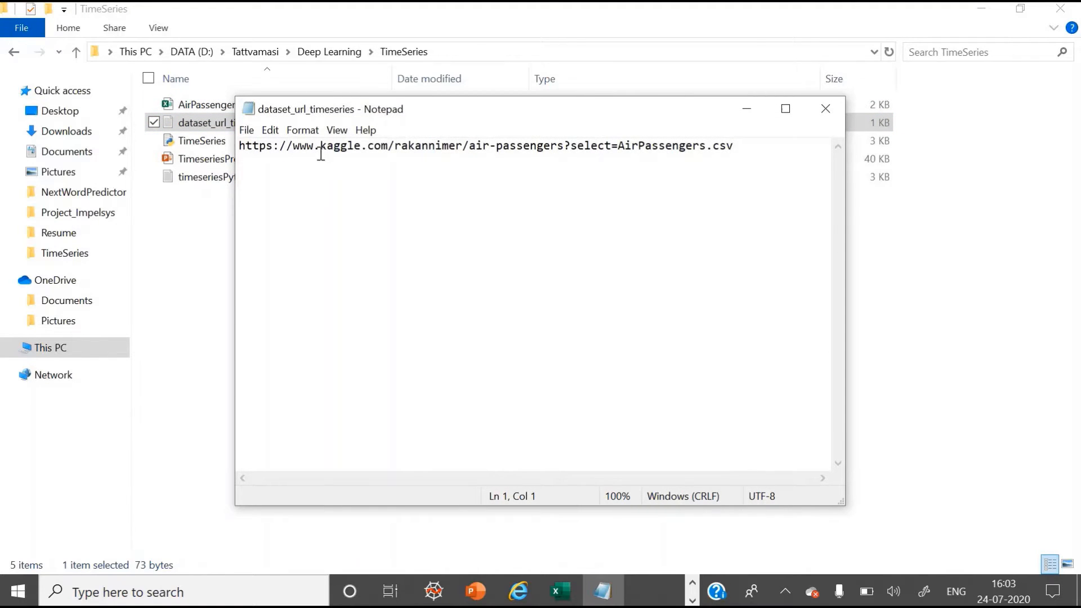
key("ctrl+a")
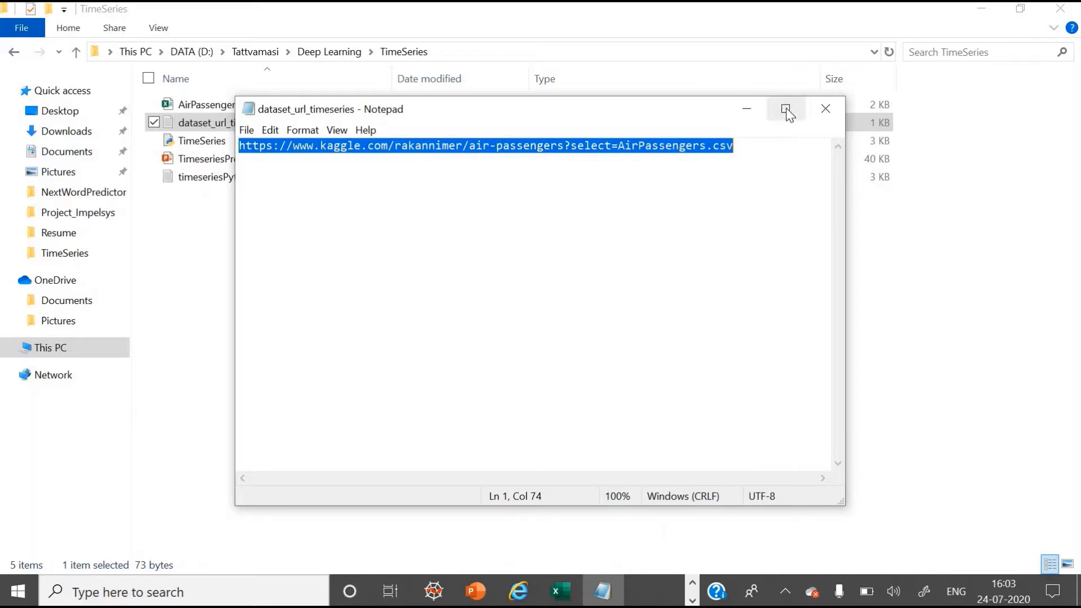
left_click(784, 109)
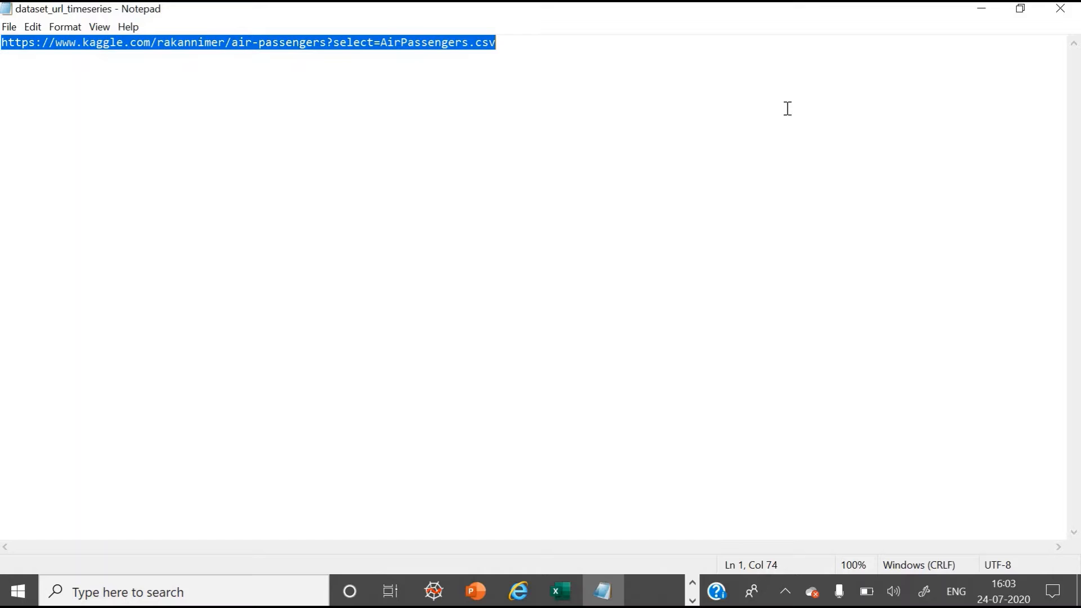
left_click(462, 591)
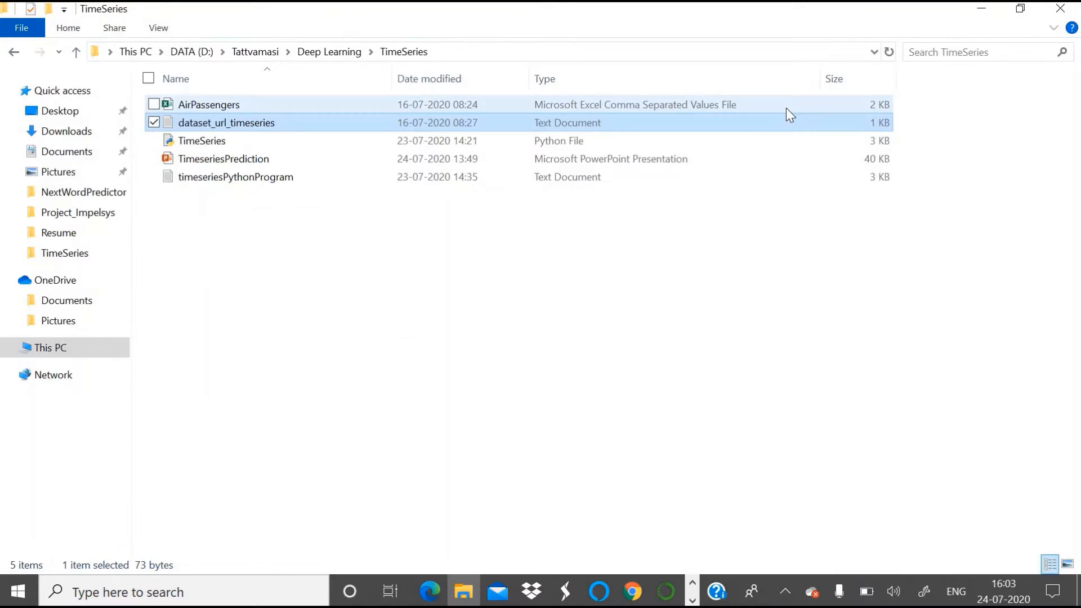
key("alt+tab")
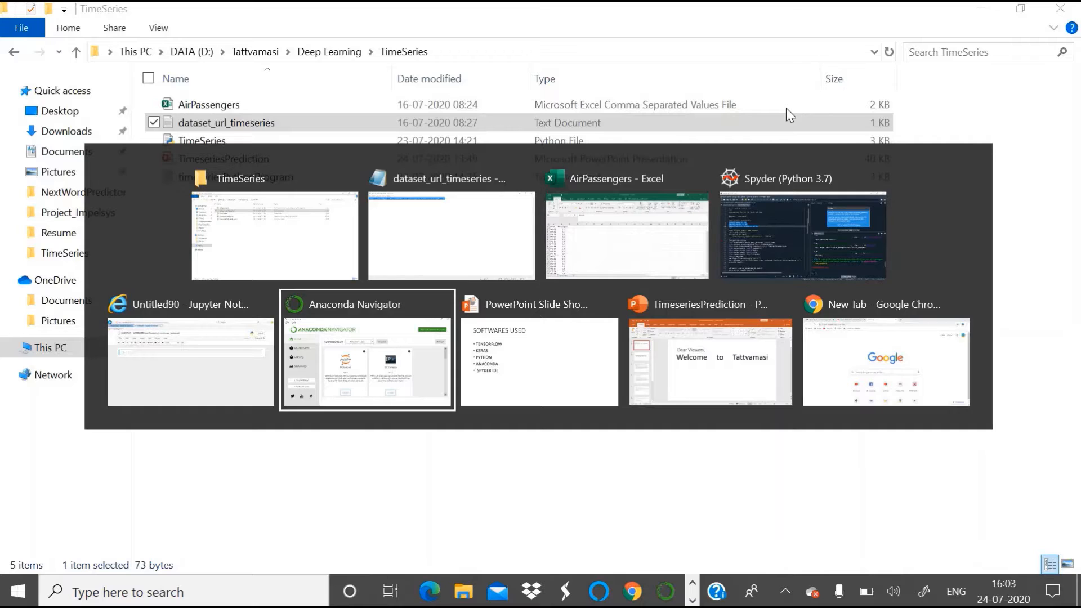
Load the Kaggle Air Passengers dataset page in Chrome and review its description and Data Explorer
left_click(886, 362)
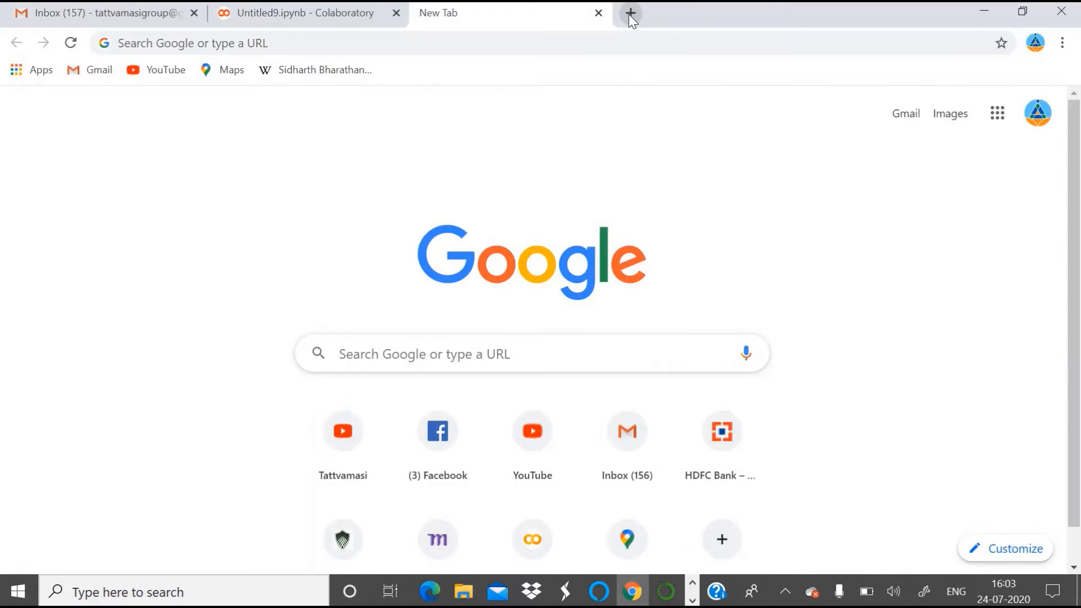
mouse_move(458, 61)
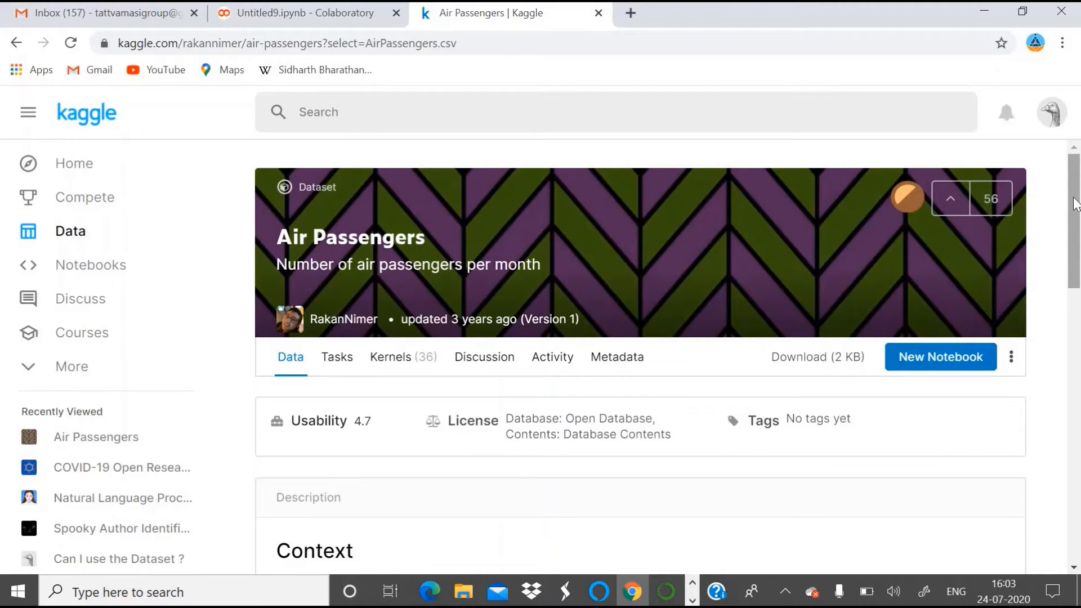
scroll("down", 3)
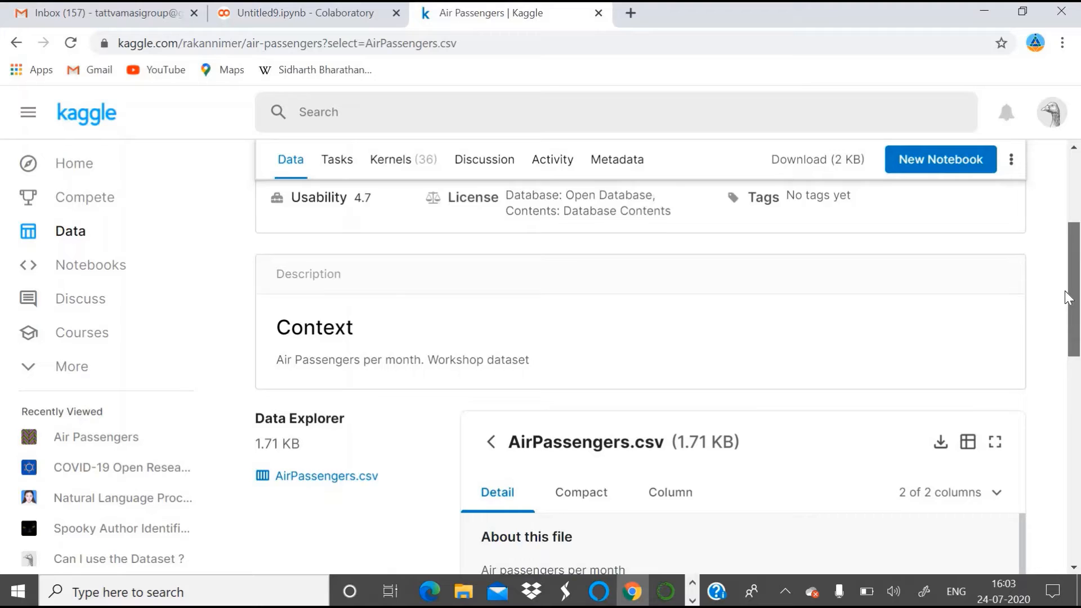
scroll("down", 3)
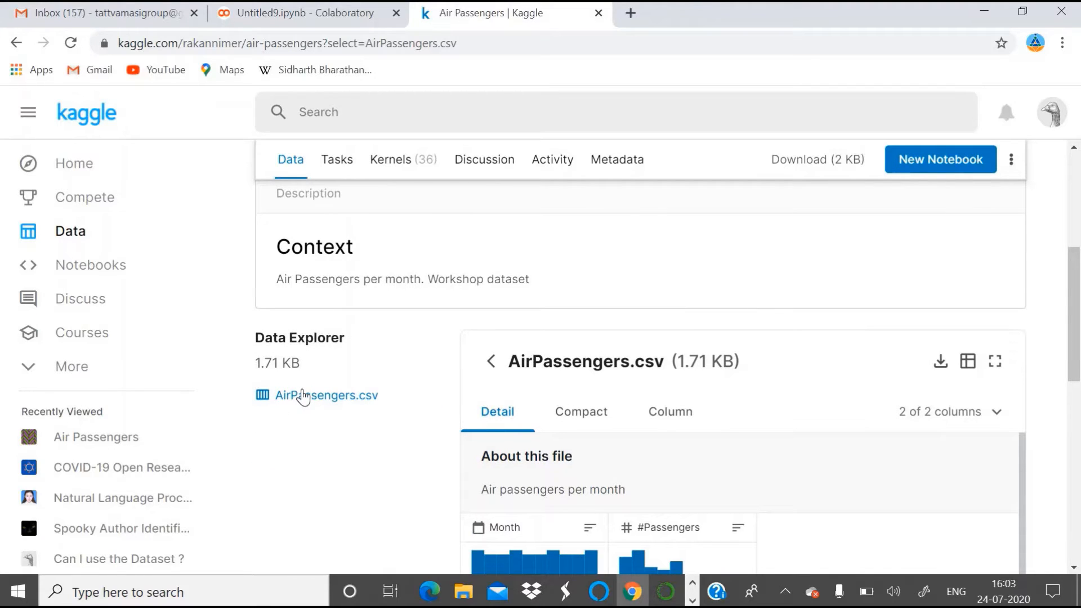
mouse_move(327, 395)
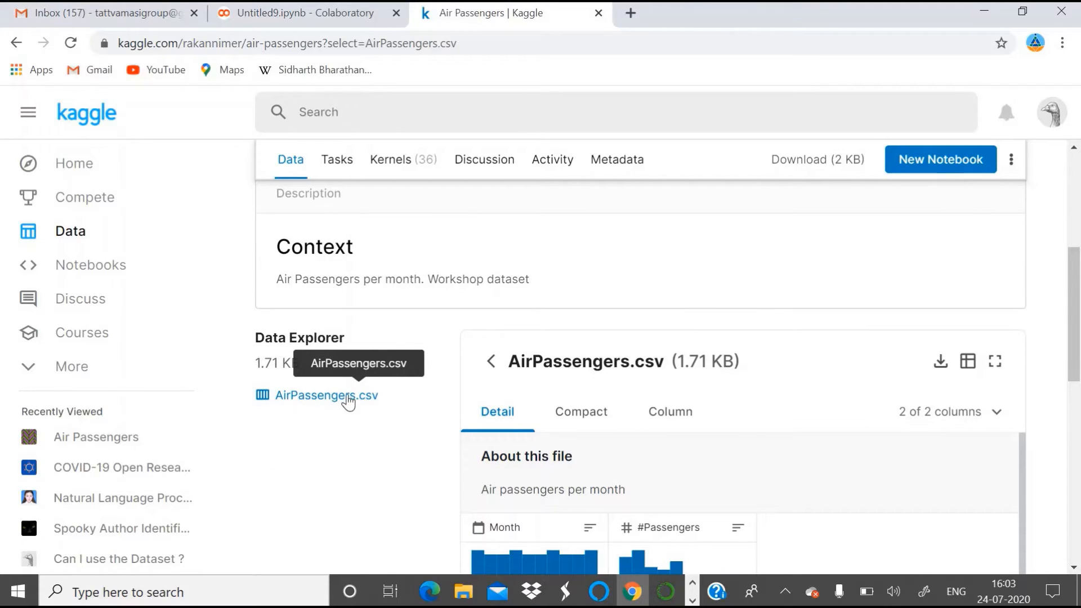
key("alt+tab")
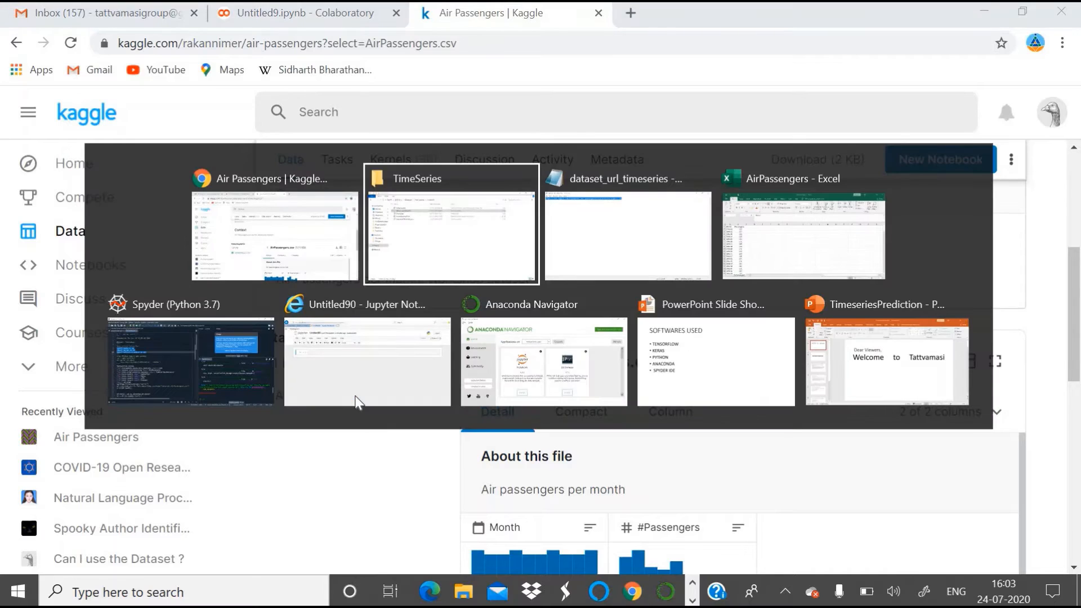
Widen the Month column in Excel and review the passenger rows from 1949-01 down to 1960-12
left_click(801, 234)
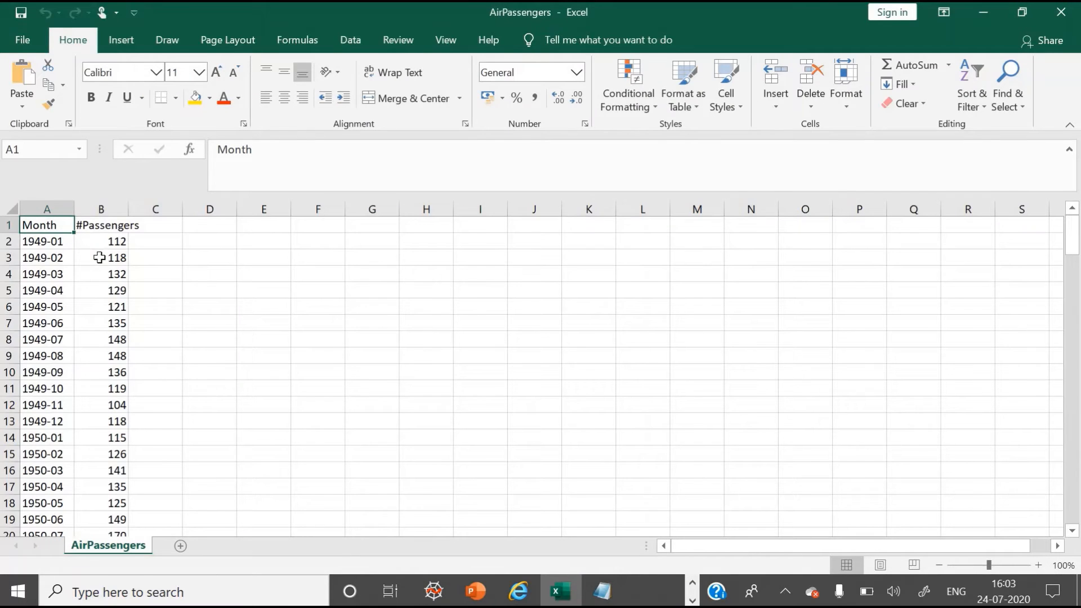
mouse_move(74, 209)
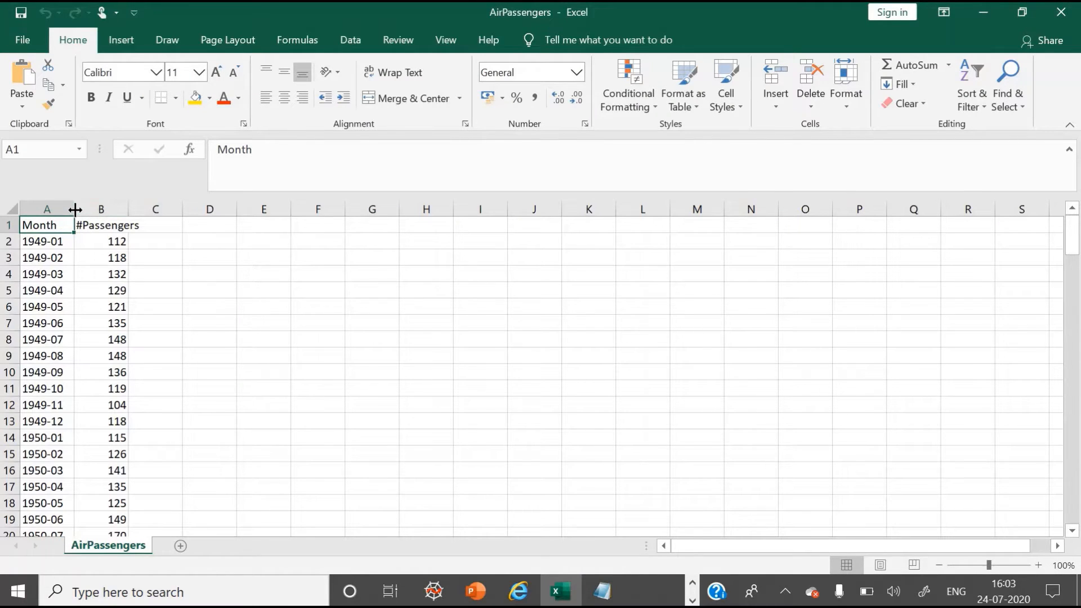
left_click_drag(75, 209, 169, 209)
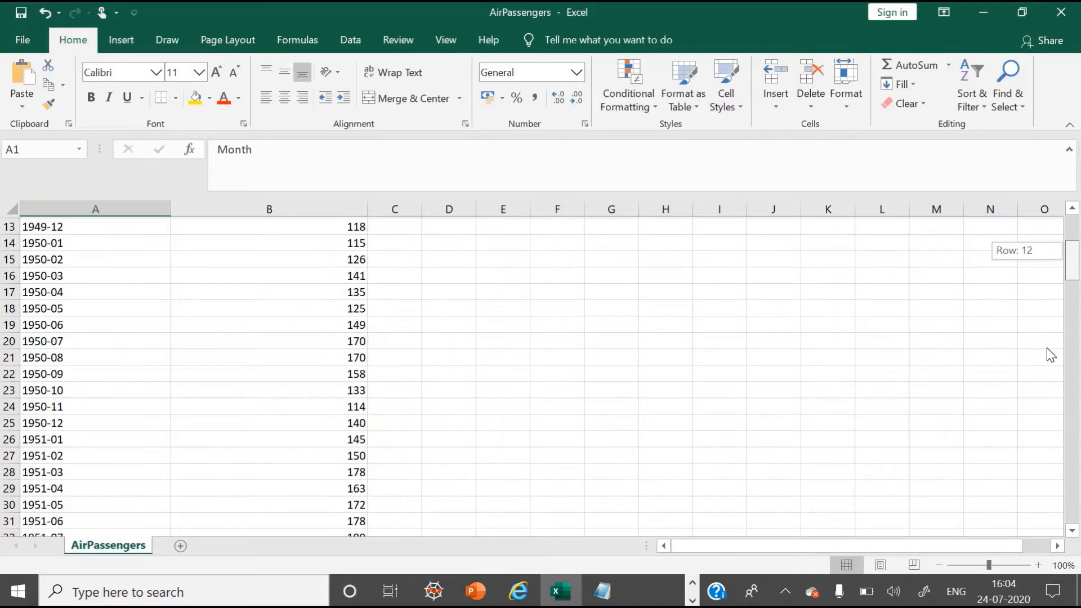
scroll("down", 3)
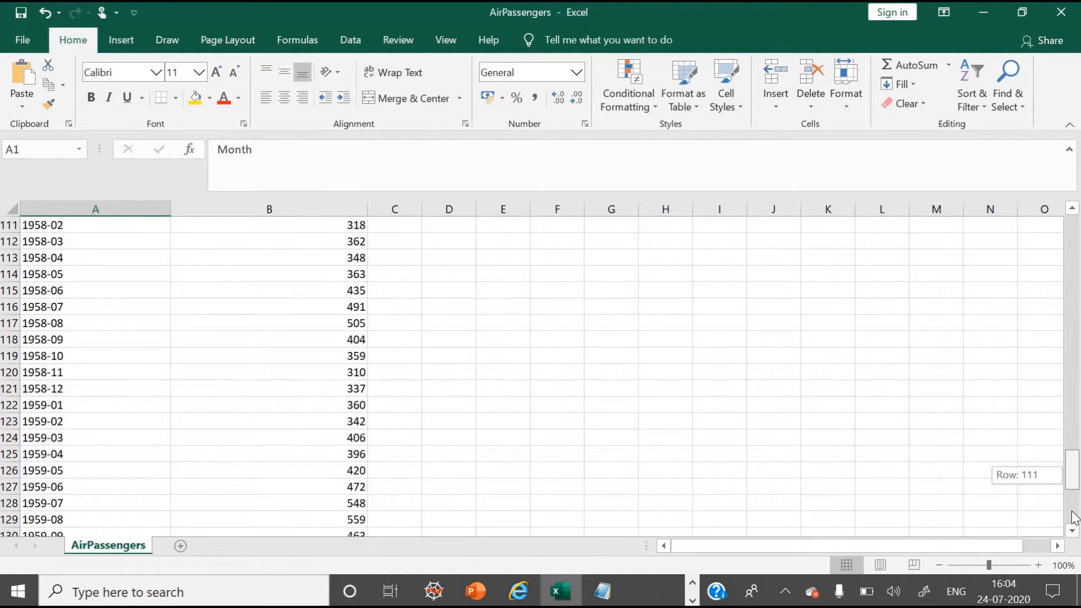
scroll("down", 3)
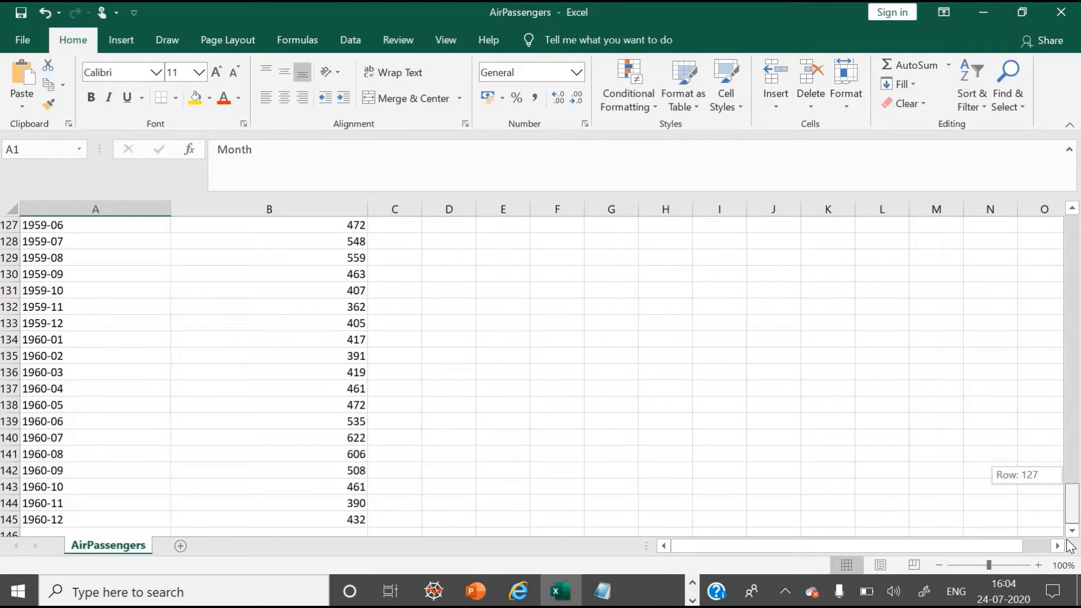
mouse_move(1070, 503)
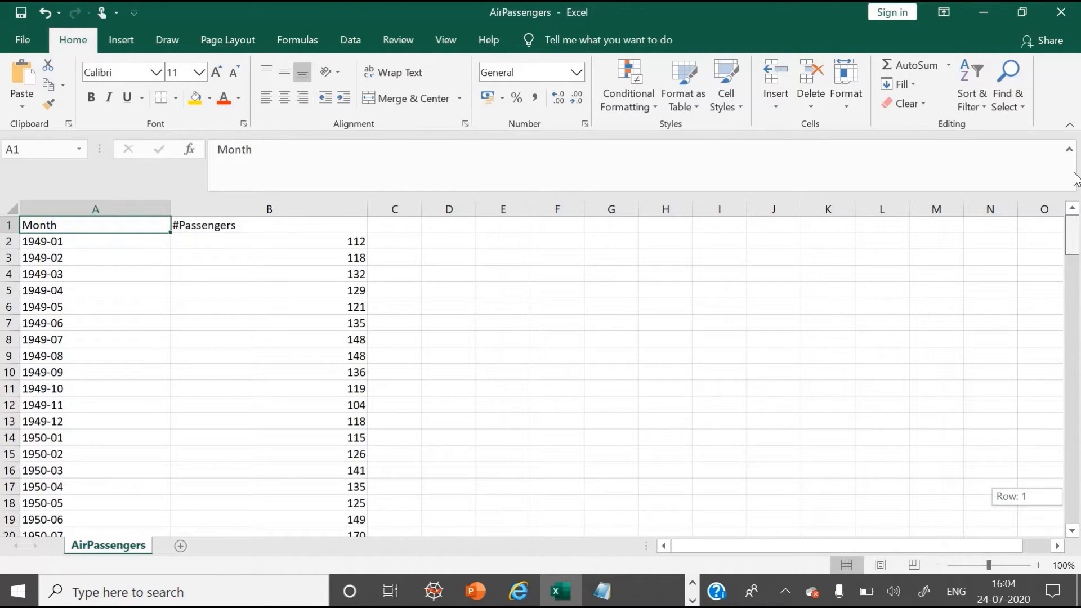
key("alt+tab")
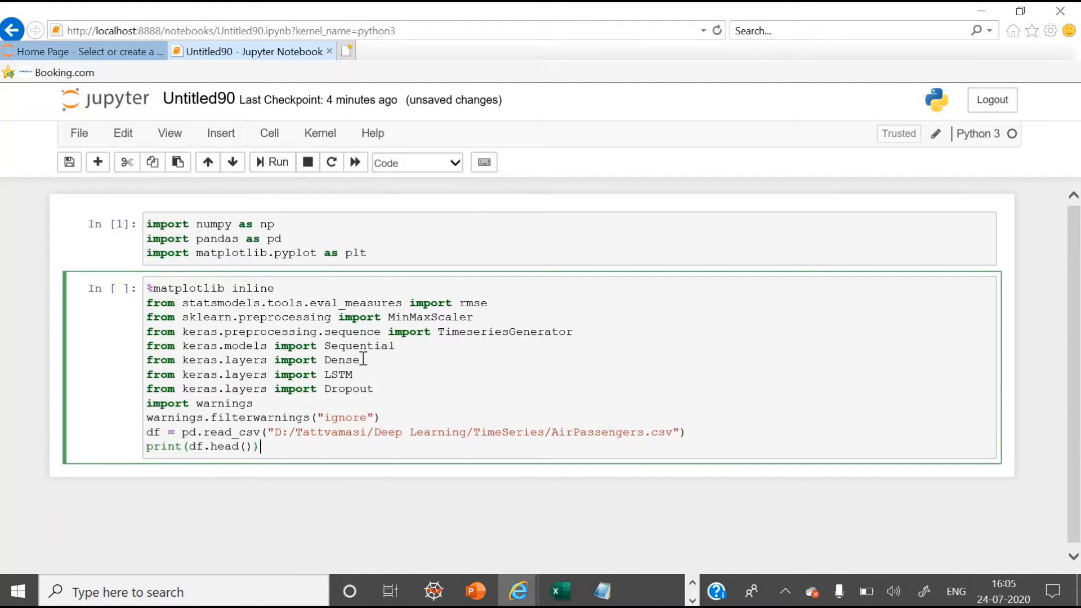
mouse_move(318, 376)
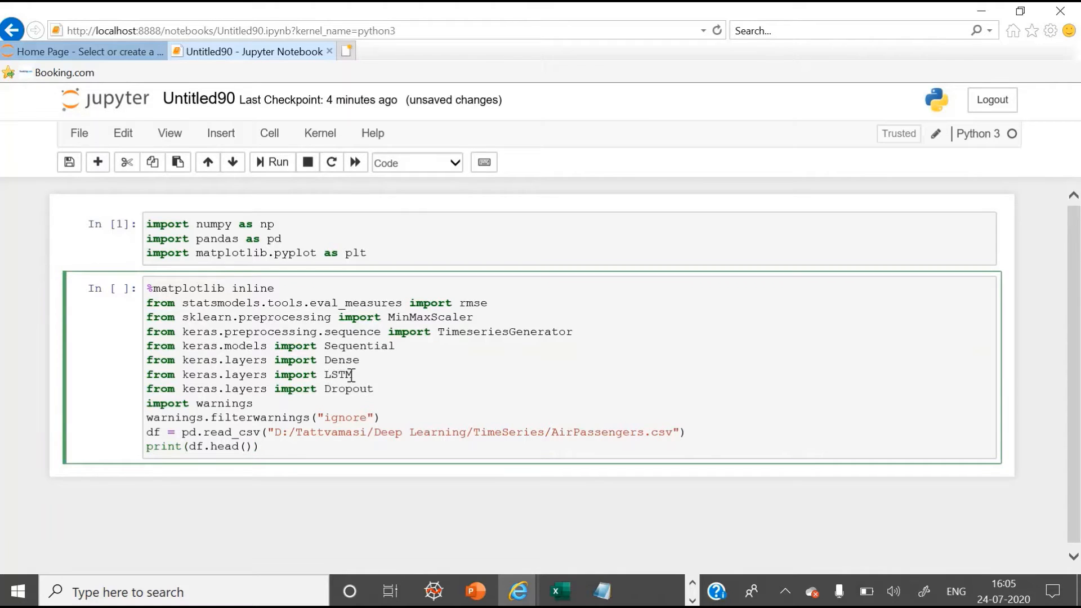
Save Untitled90 and highlight the LSTM and Dropout imports in the Keras/CSV-reading cell
key("ctrl+s")
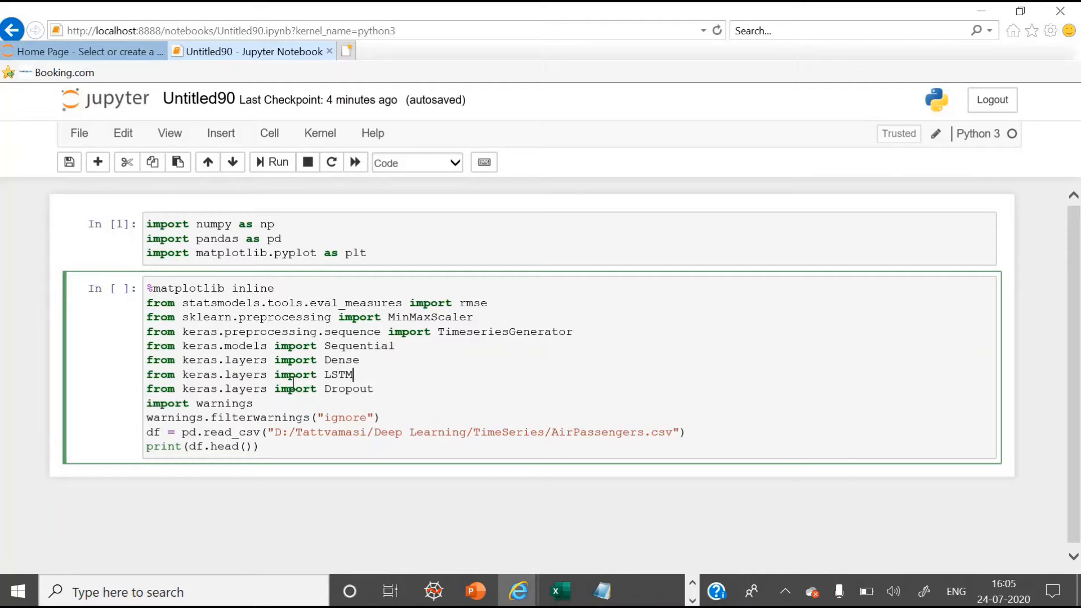
double_click(337, 373)
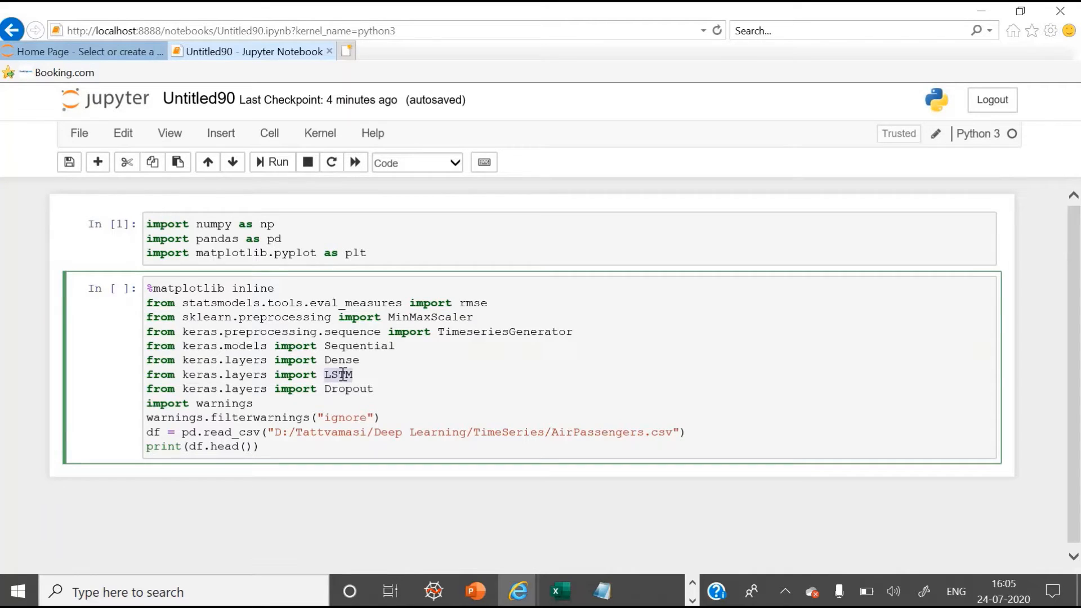
mouse_move(338, 398)
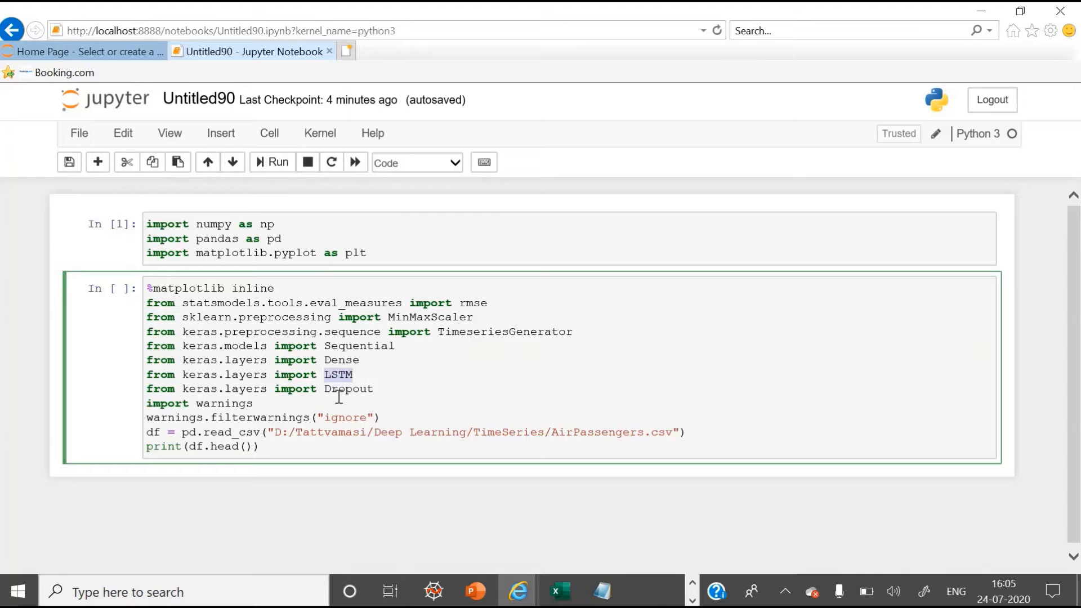
double_click(347, 388)
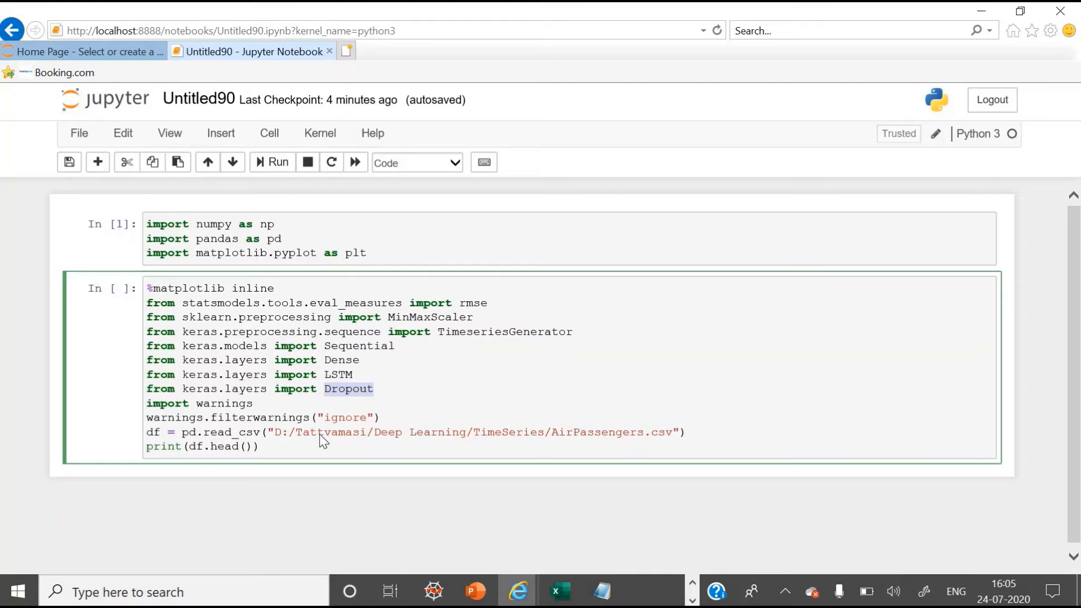
key("alt+tab")
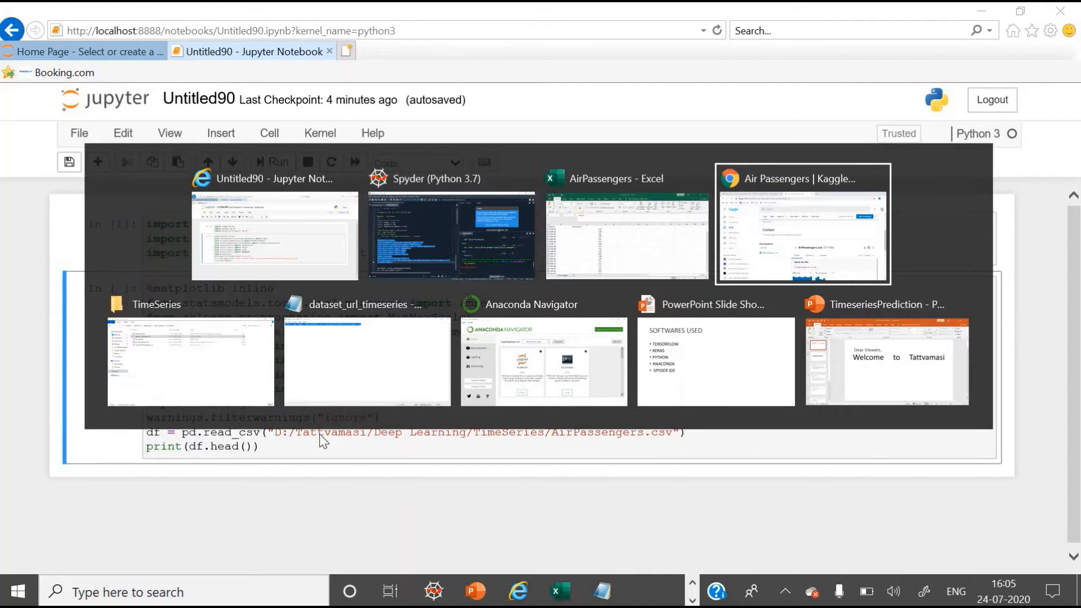
left_click(191, 361)
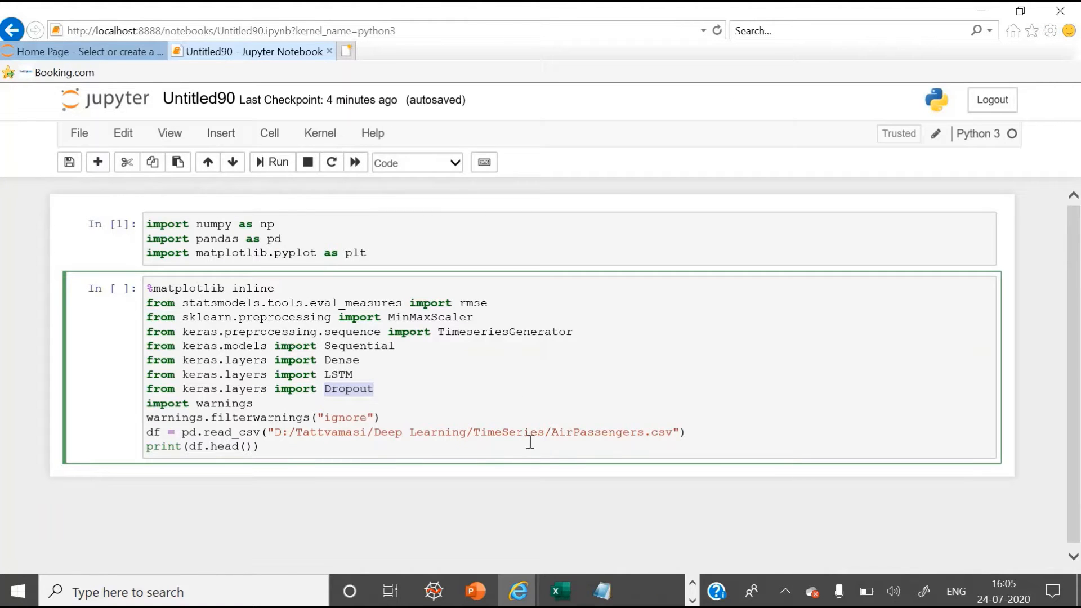
mouse_move(293, 447)
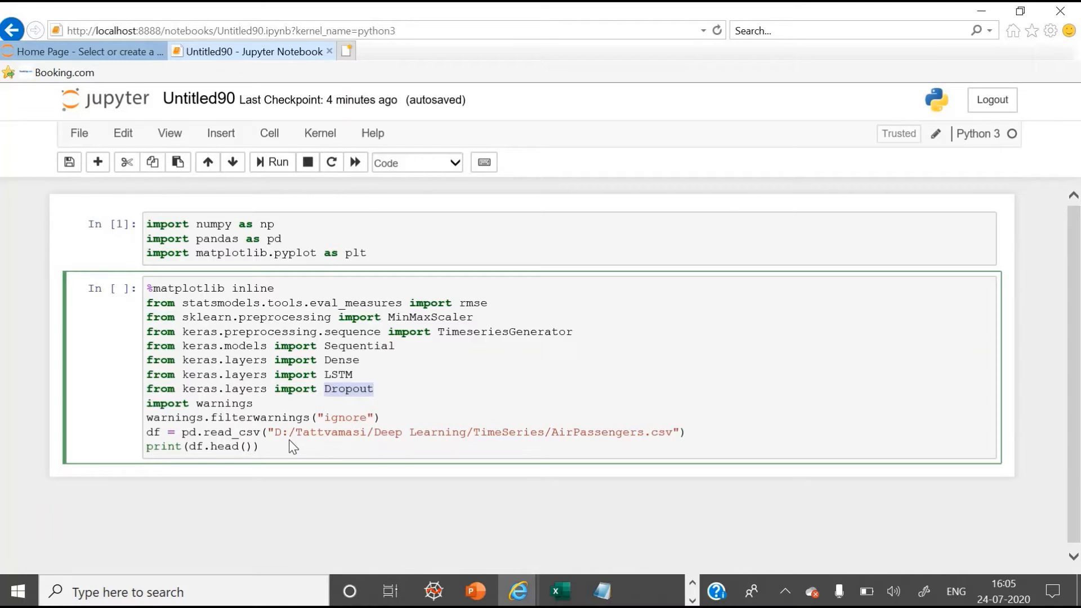
mouse_move(178, 218)
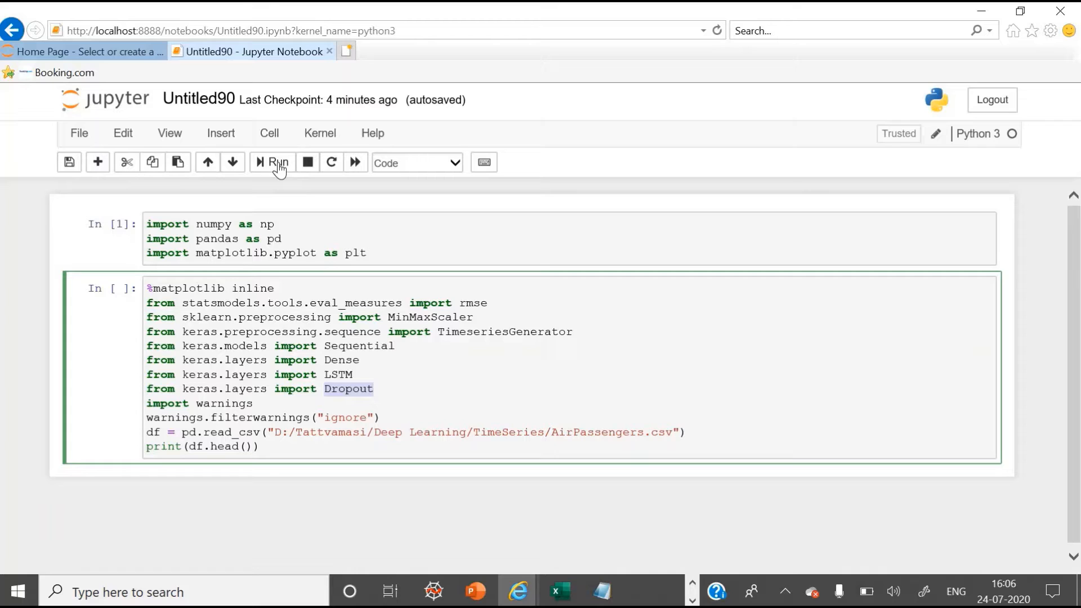
Run the imports cell, loading Keras on TensorFlow and printing the first five AirPassengers rows
left_click(275, 162)
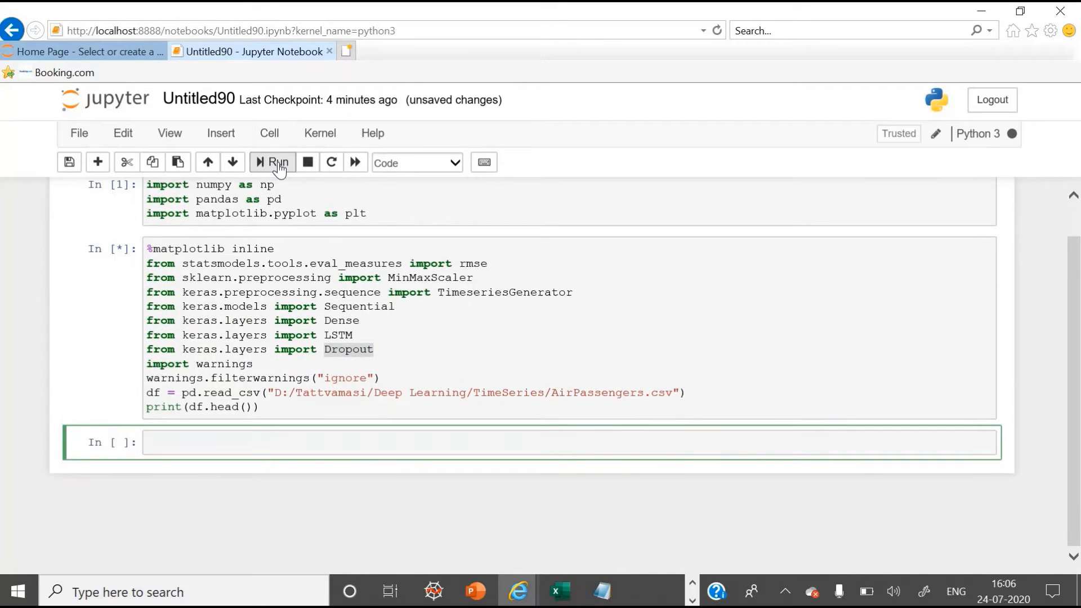
left_click(274, 162)
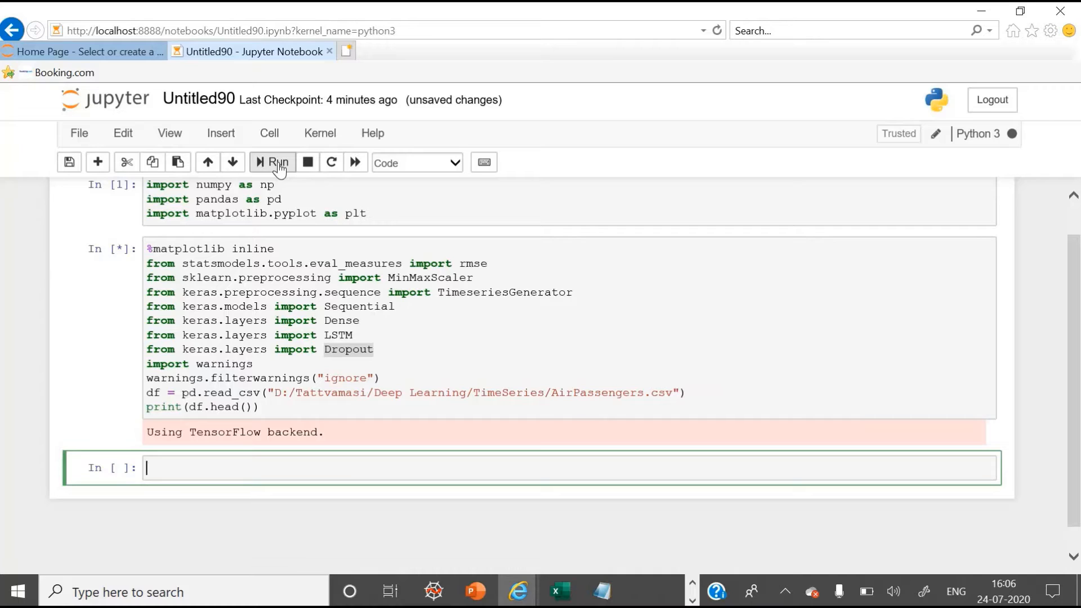
left_click(274, 162)
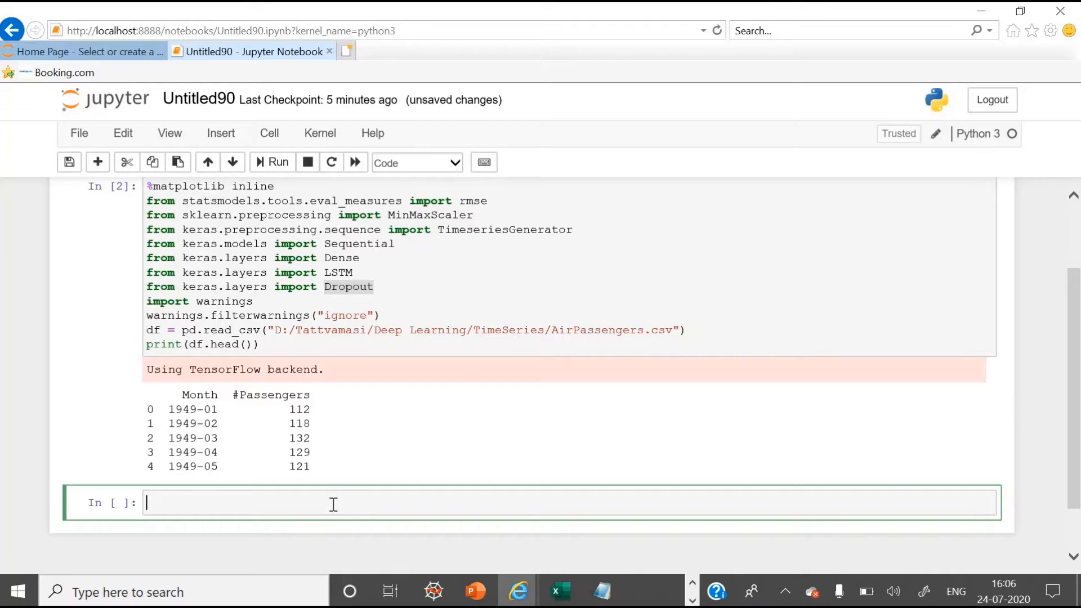
Add and run a cell converting Month with pd.to_datetime, splitting off the last 12 months and MinMax-scaling
type("df.Month = pd.to_datetime(df.Month)")
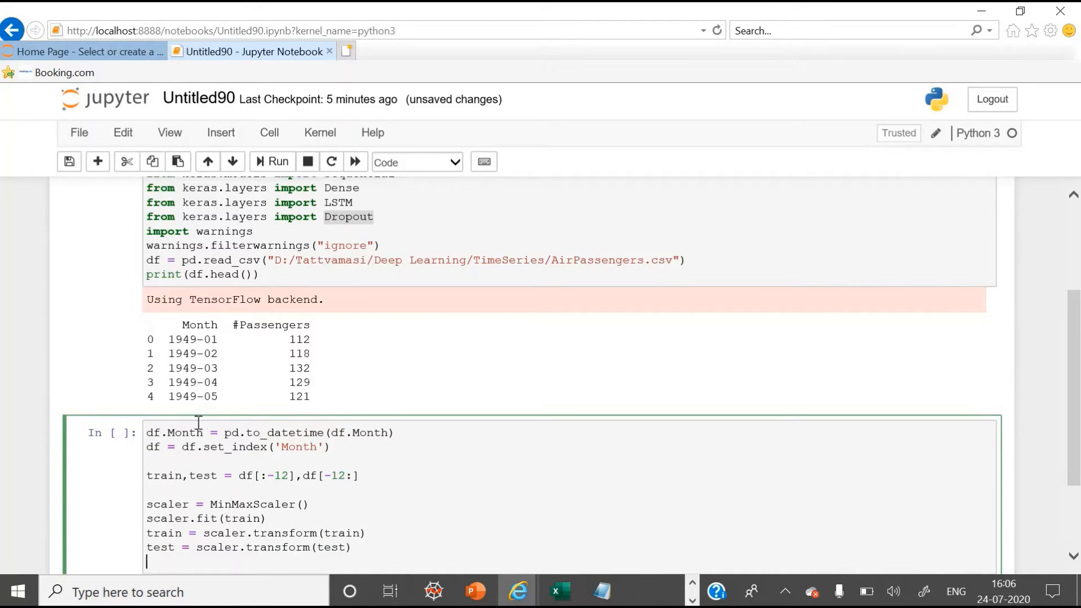
mouse_move(200, 435)
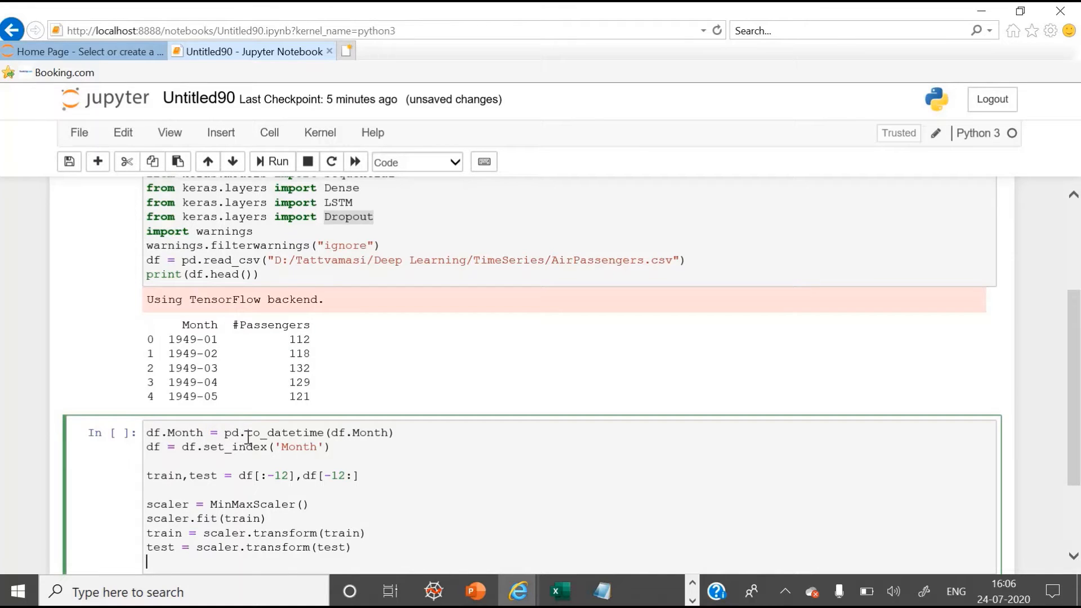
mouse_move(276, 439)
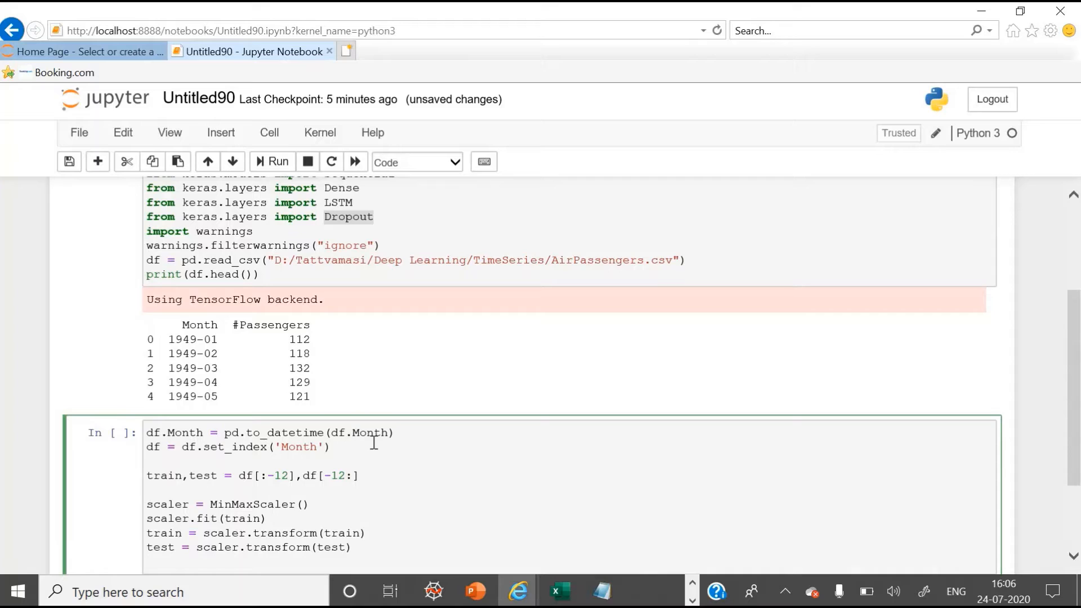
mouse_move(233, 458)
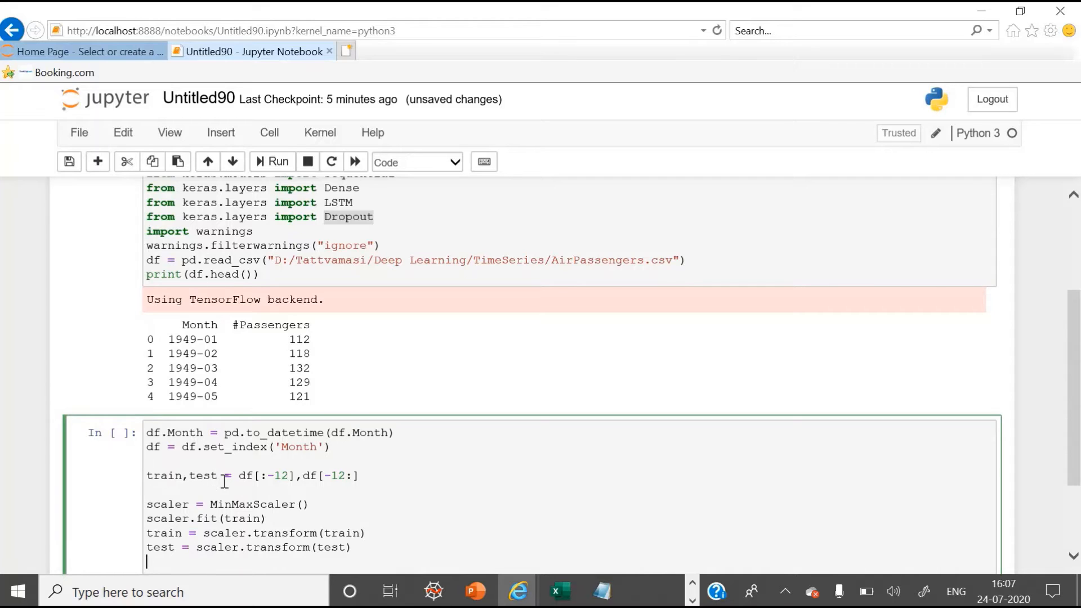
mouse_move(298, 481)
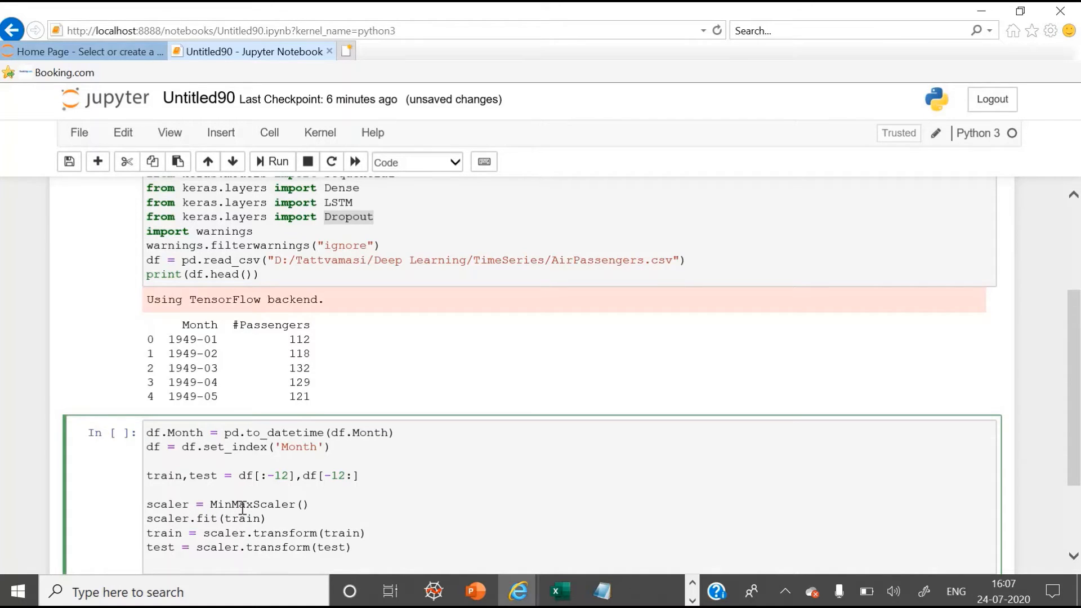
mouse_move(233, 523)
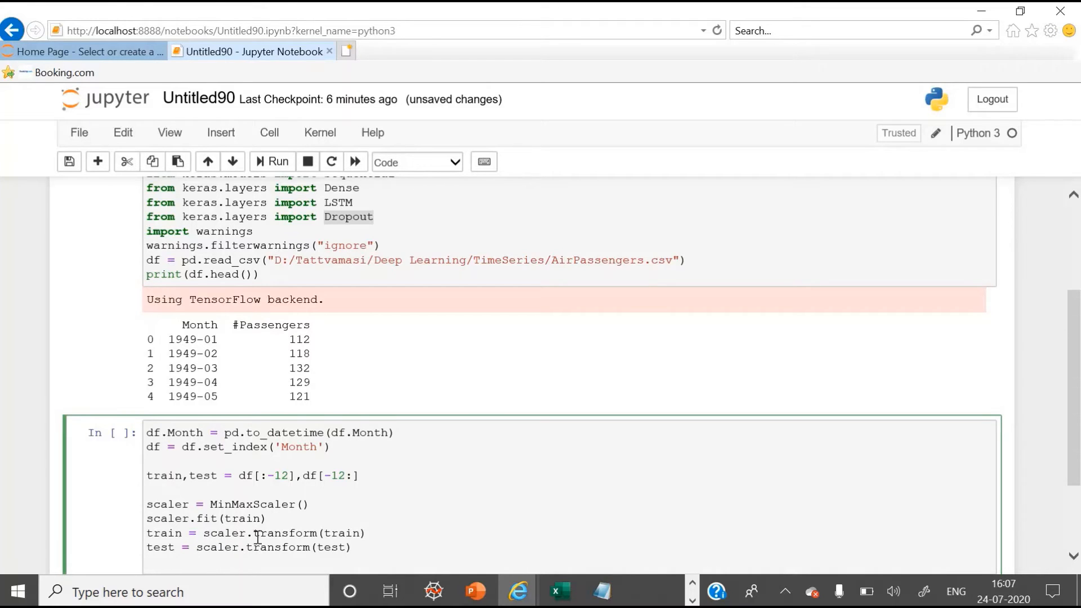
mouse_move(261, 557)
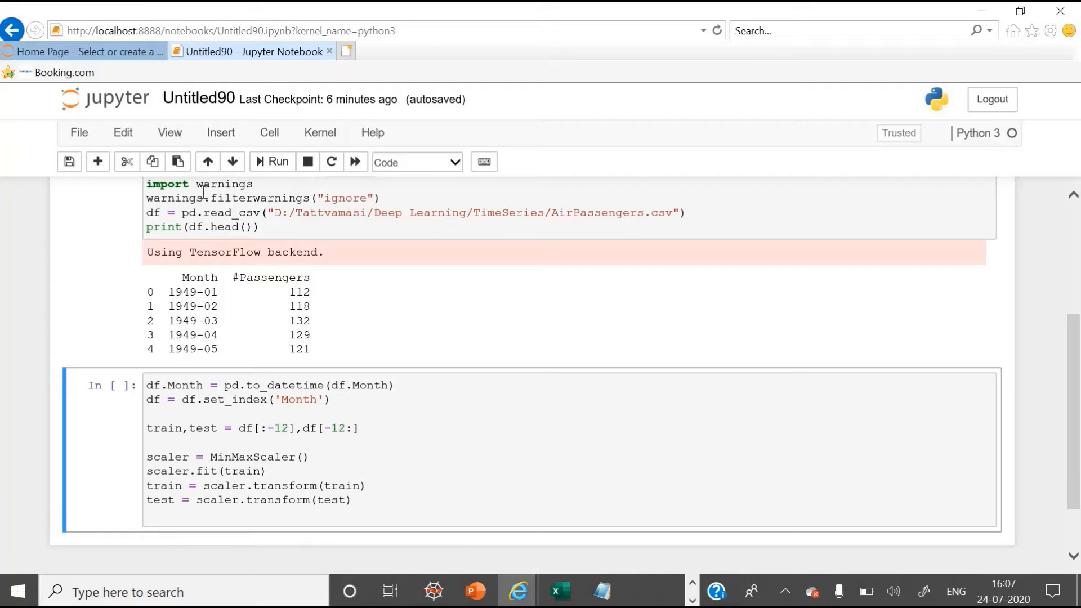
mouse_move(274, 165)
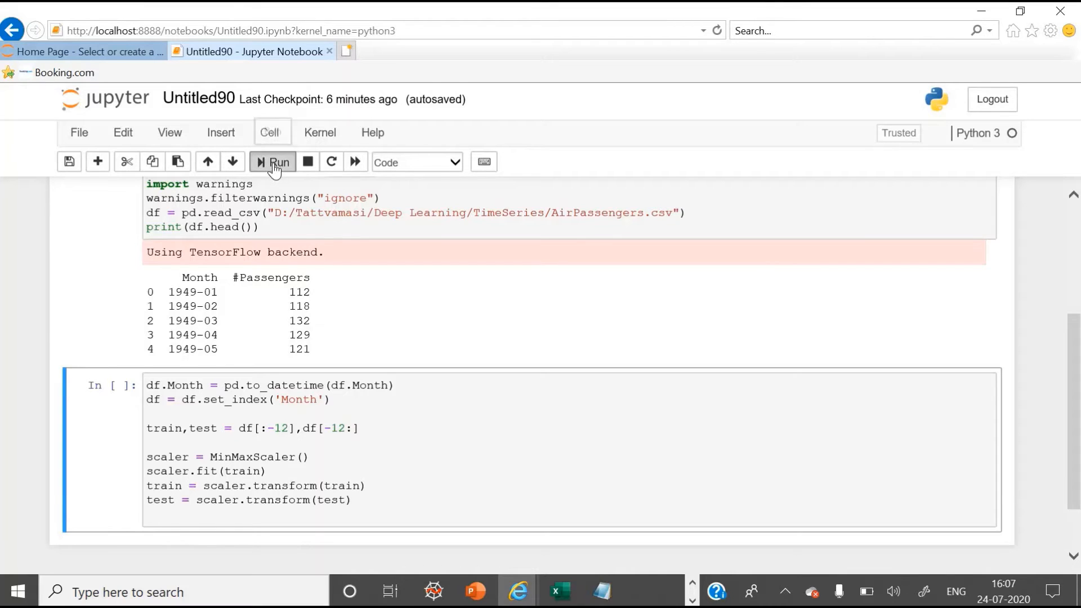
left_click(273, 161)
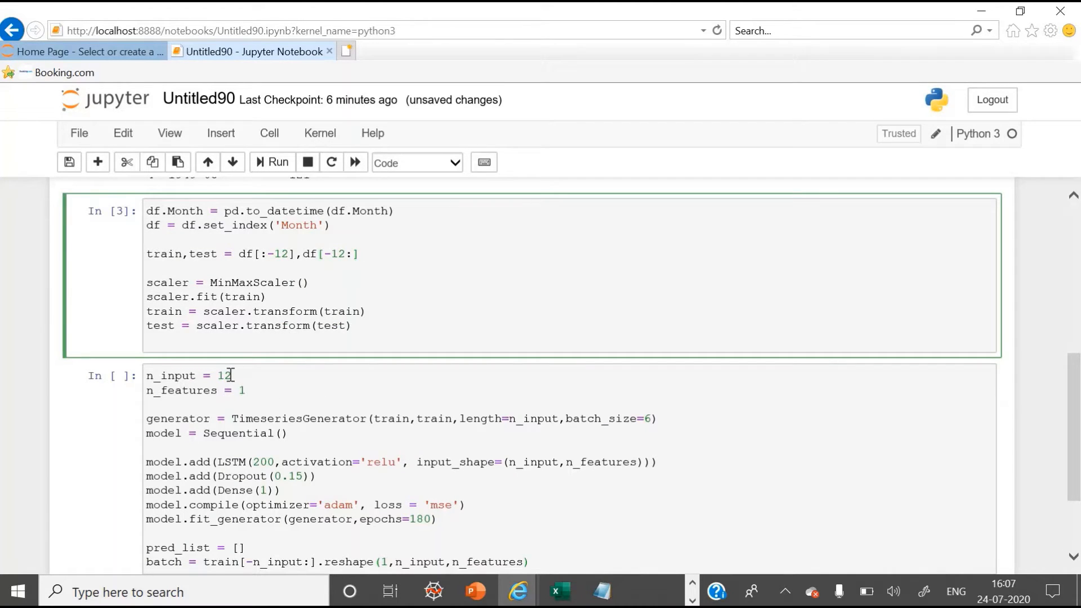
Edit the train/test split code and re-run the preparation cell, which raises a 'Month' AttributeError
left_click(354, 254)
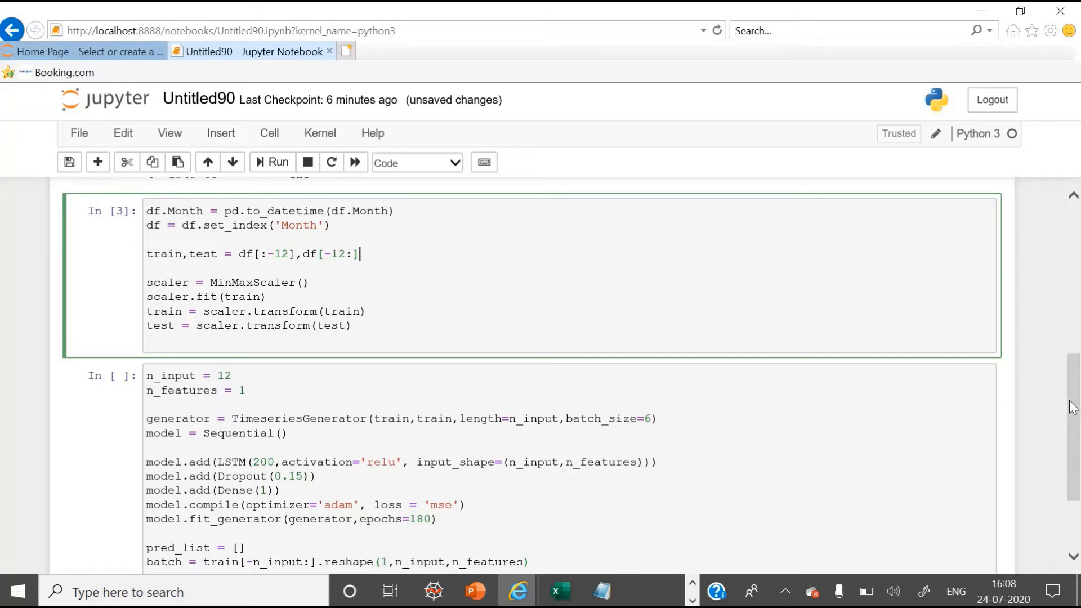
scroll("down", 3)
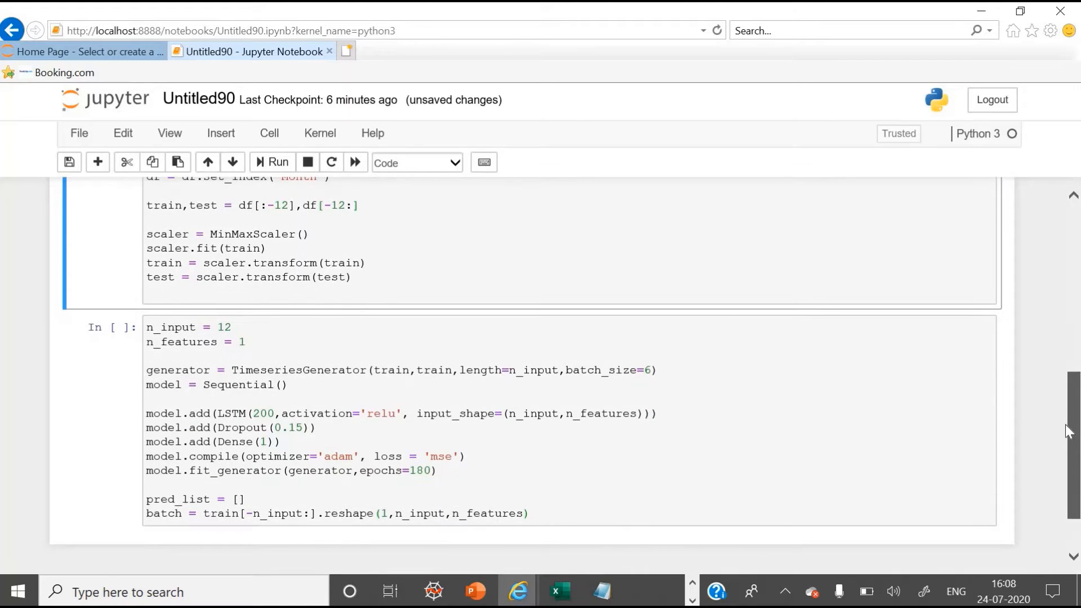
scroll("up", 3)
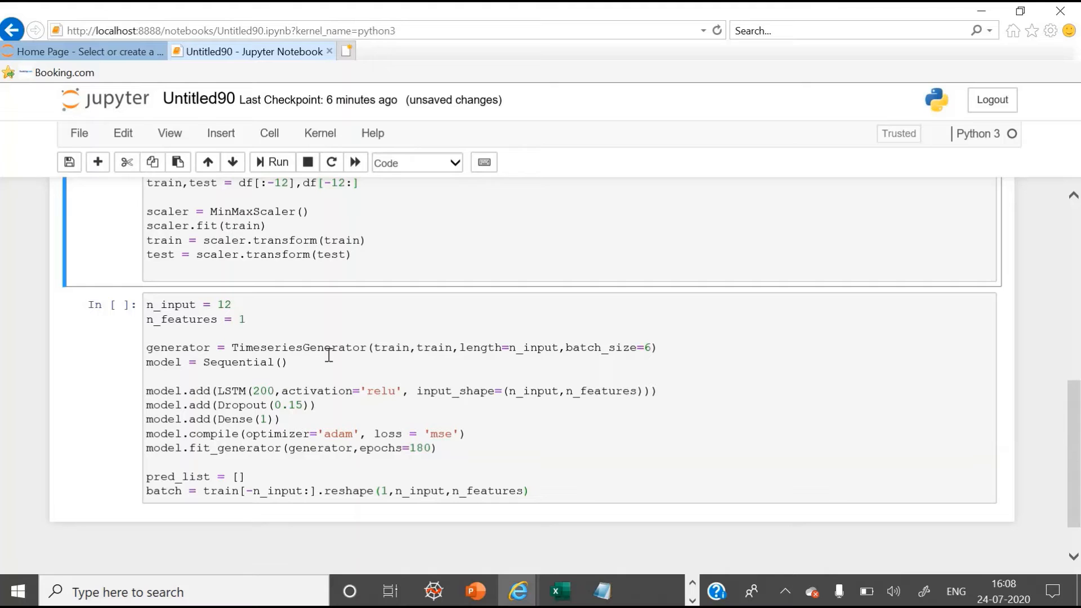
mouse_move(260, 351)
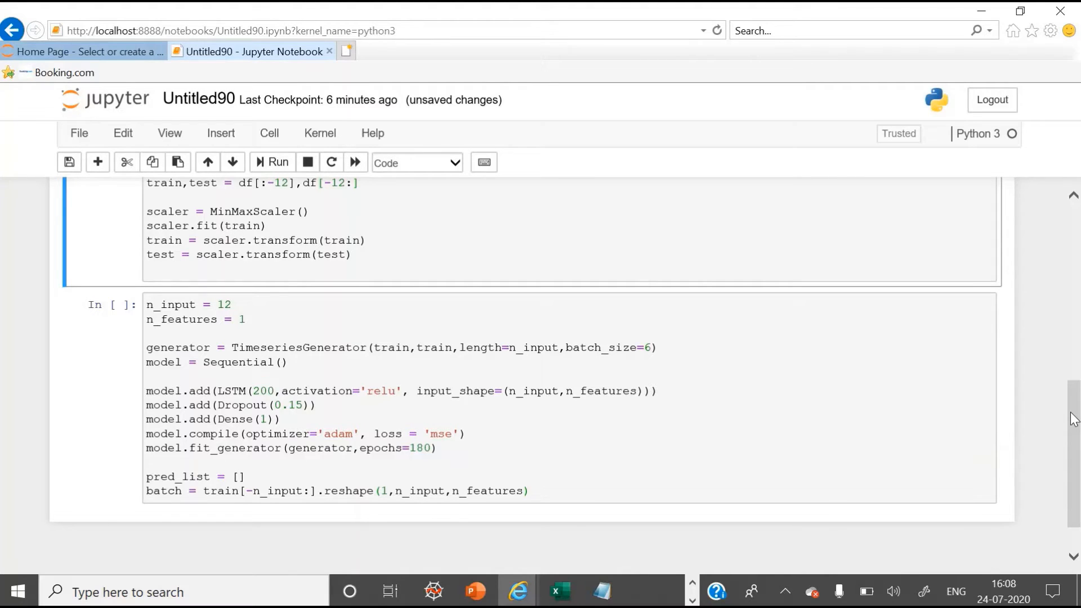
scroll("up", 3)
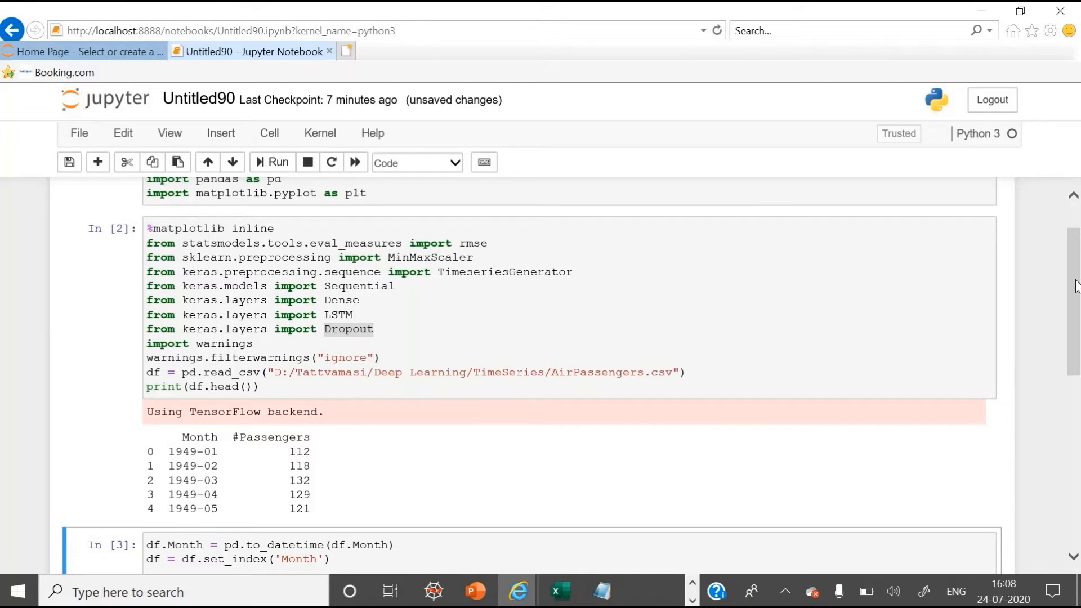
scroll("down", 3)
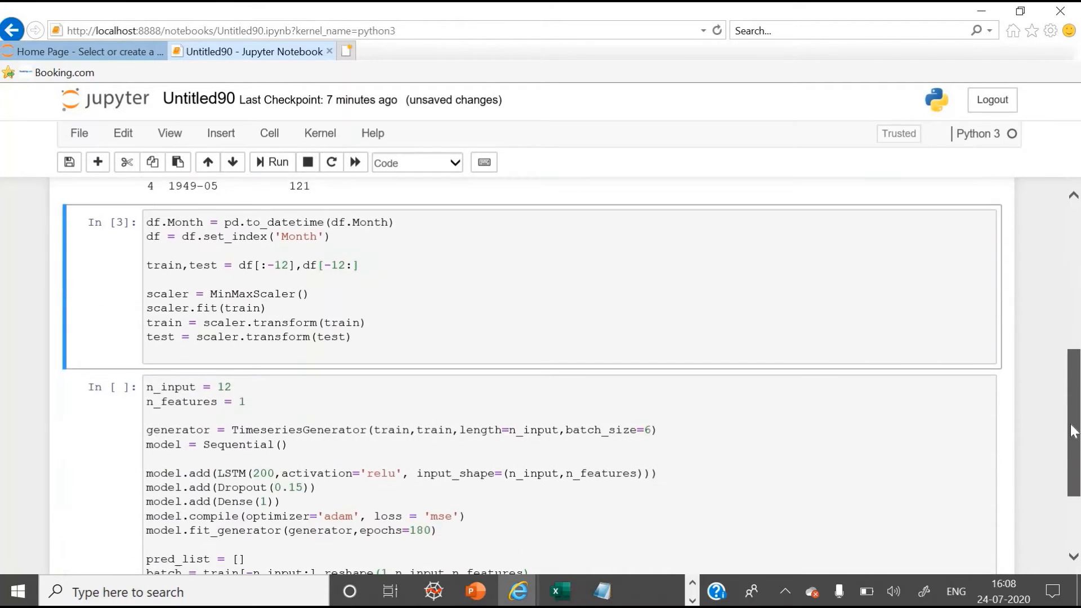
scroll("down", 3)
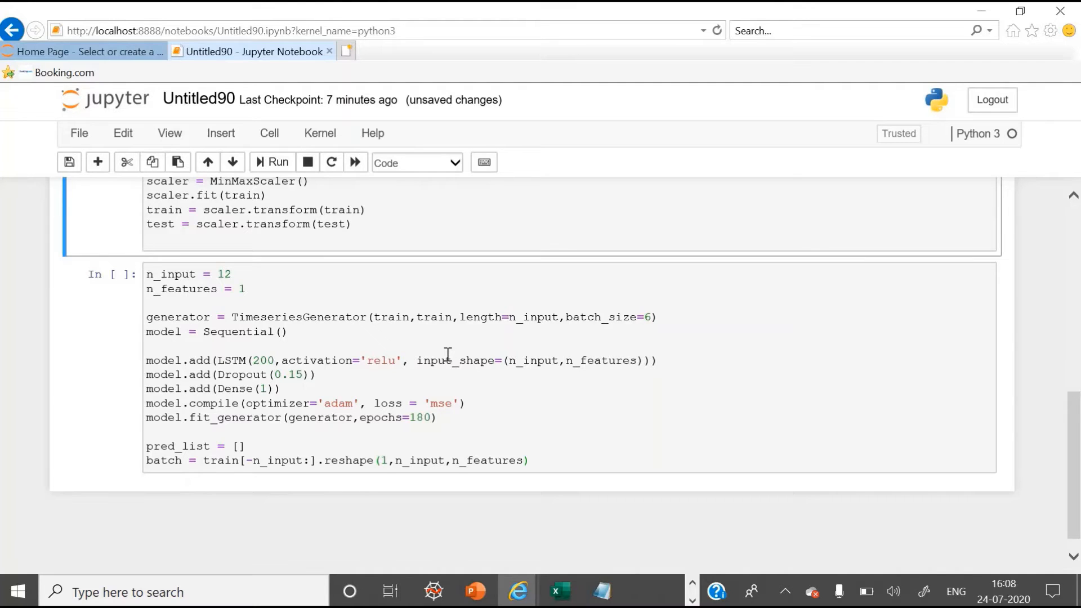
mouse_move(299, 362)
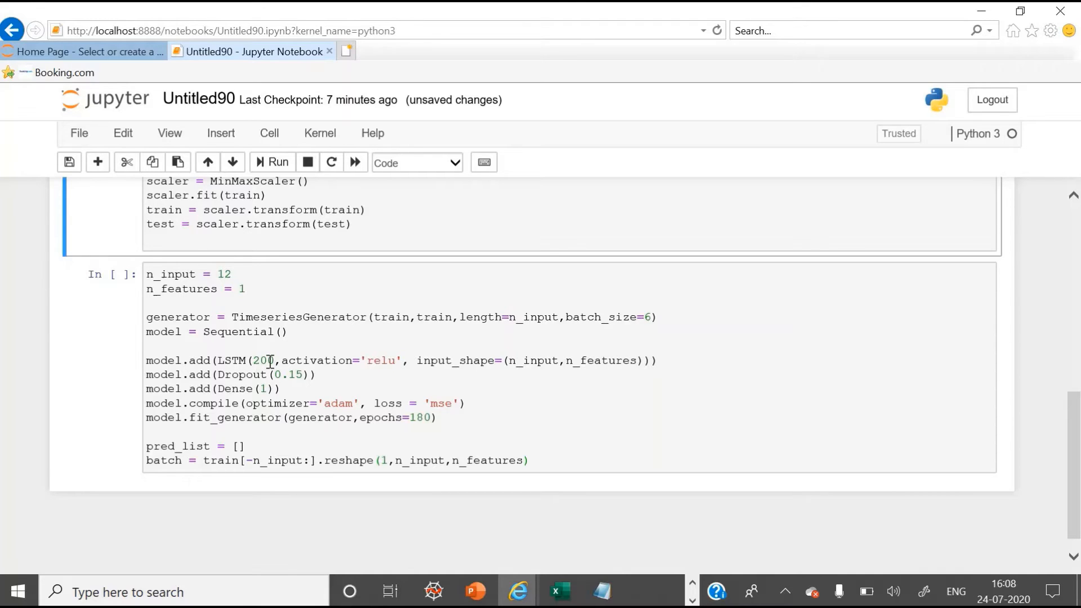
type("0")
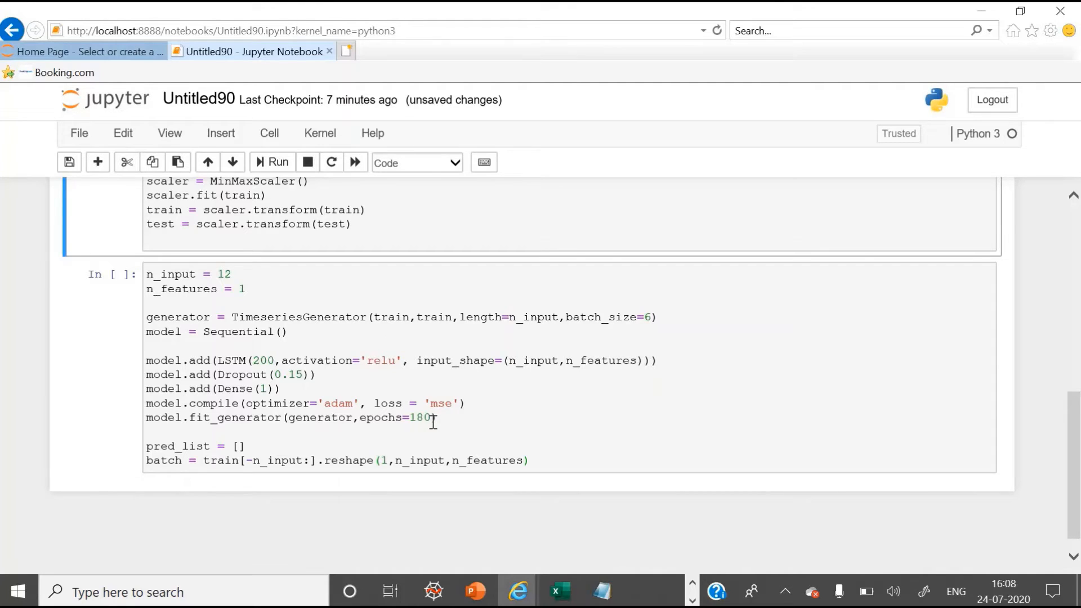
mouse_move(237, 494)
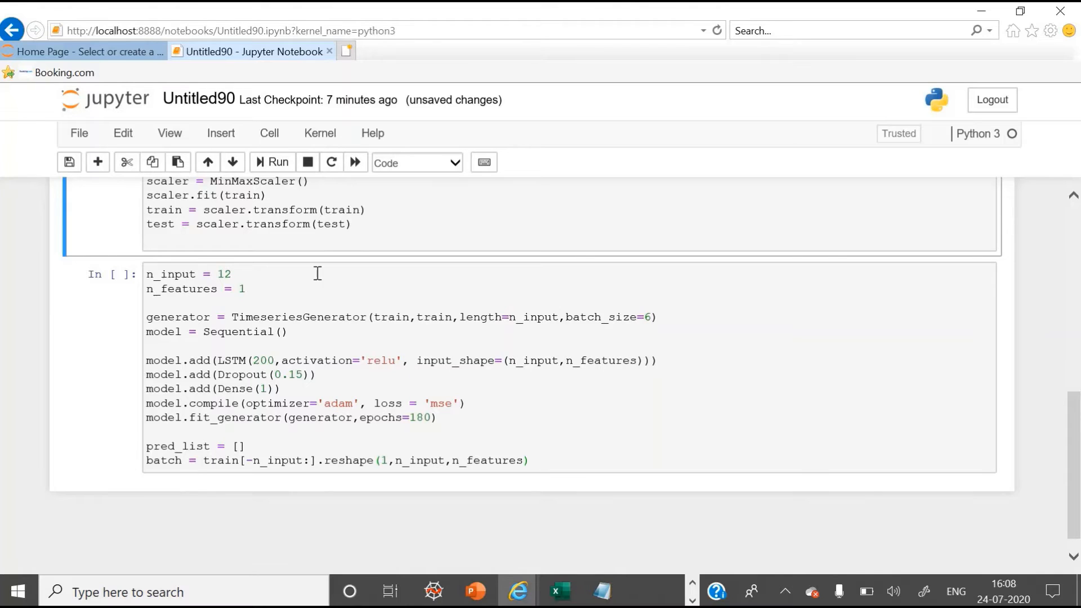
mouse_move(274, 163)
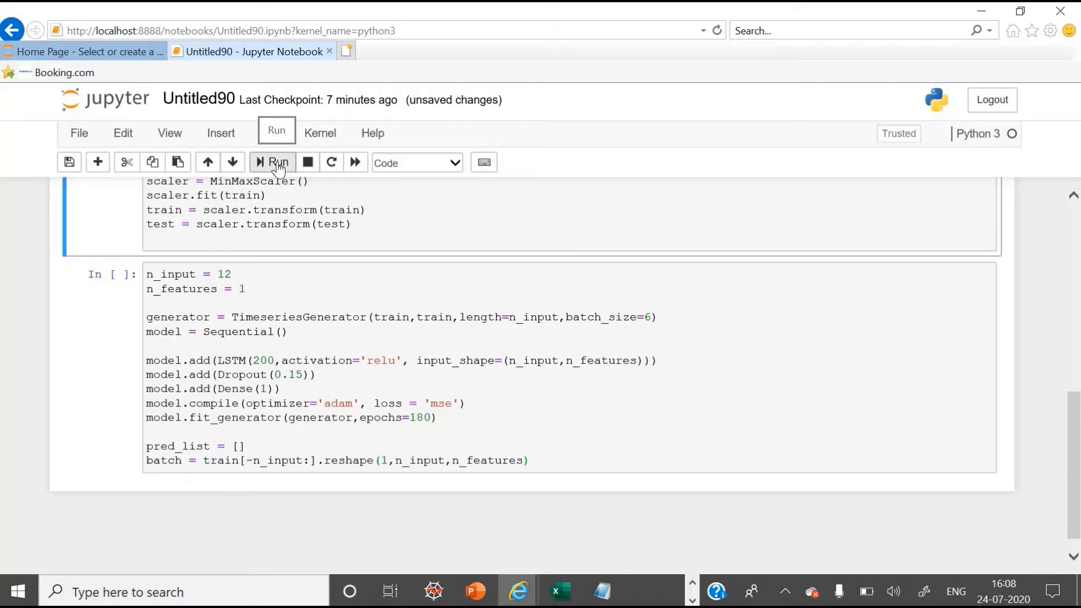
left_click(275, 162)
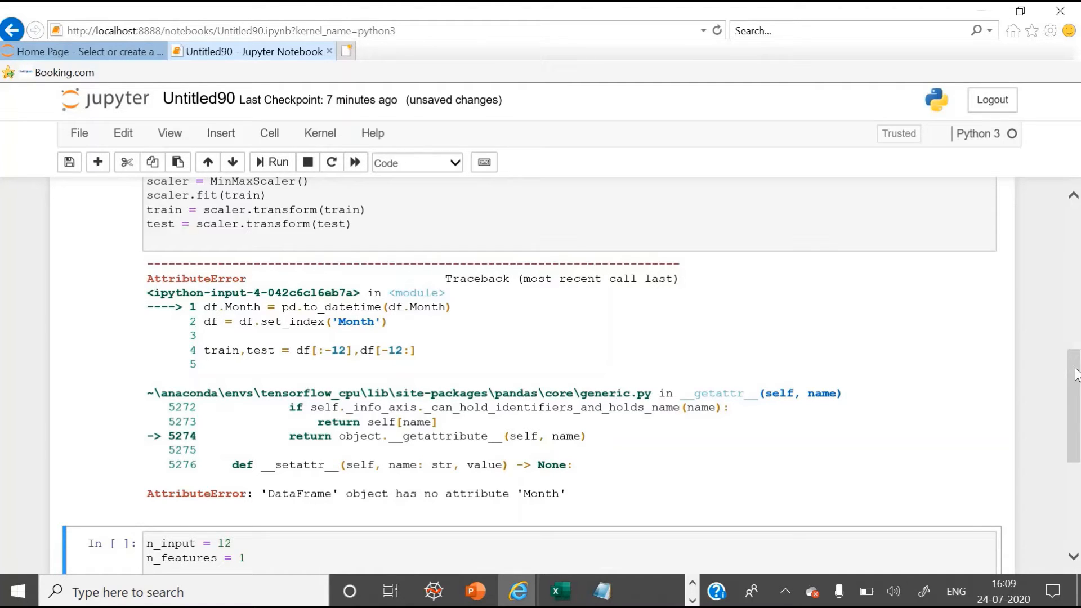
scroll("down", 3)
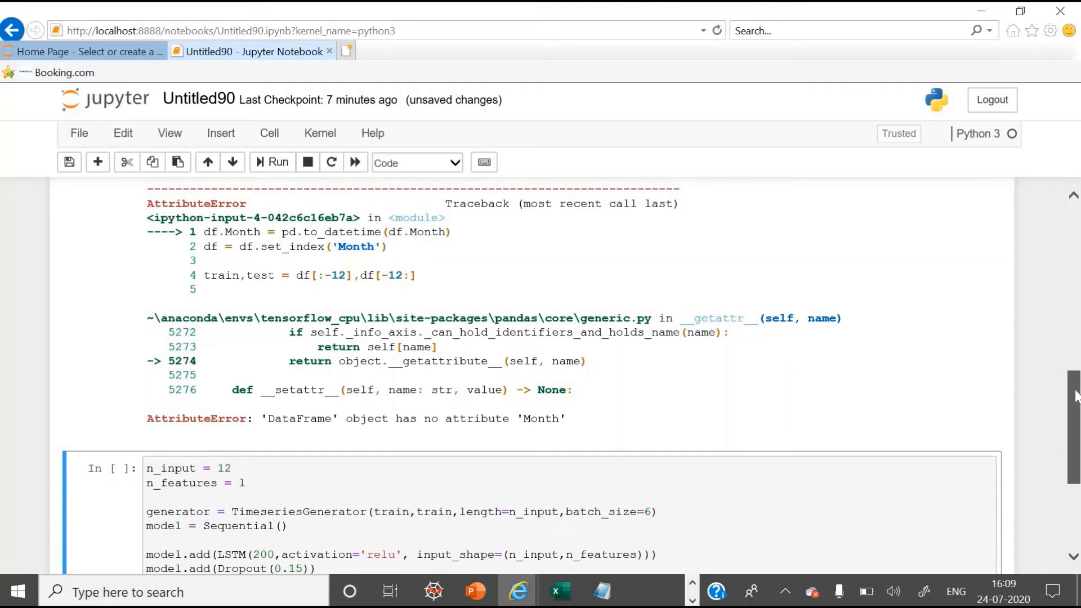
scroll("up", 3)
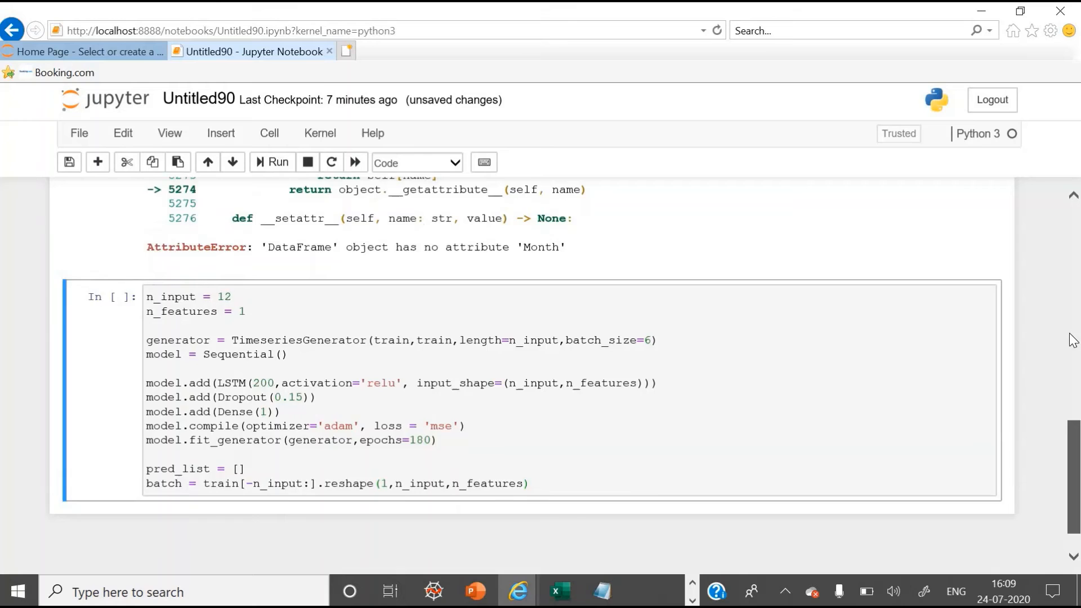
scroll("up", 3)
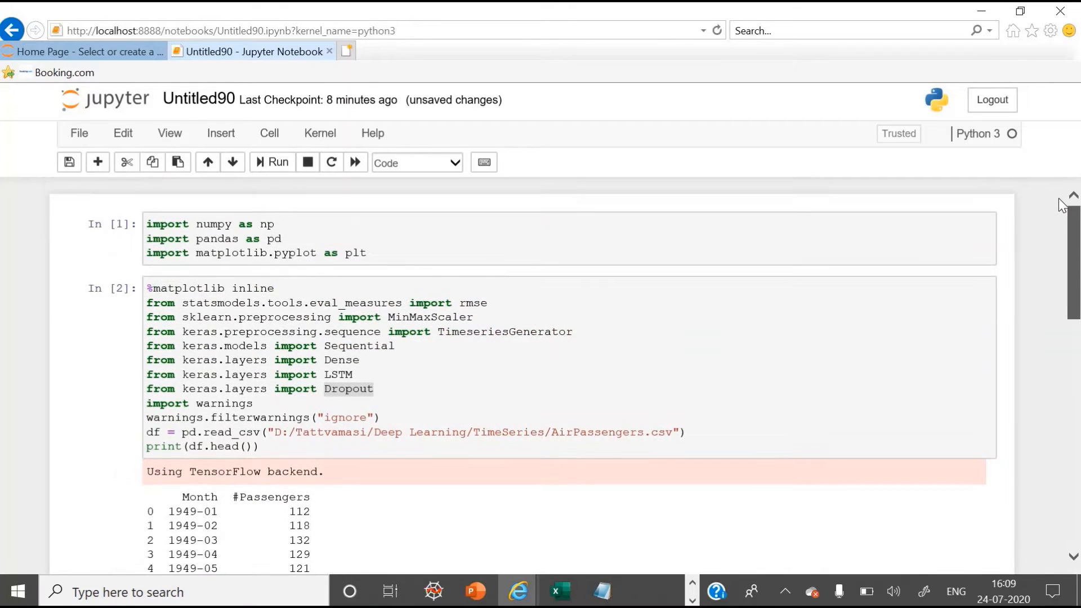
scroll("down", 3)
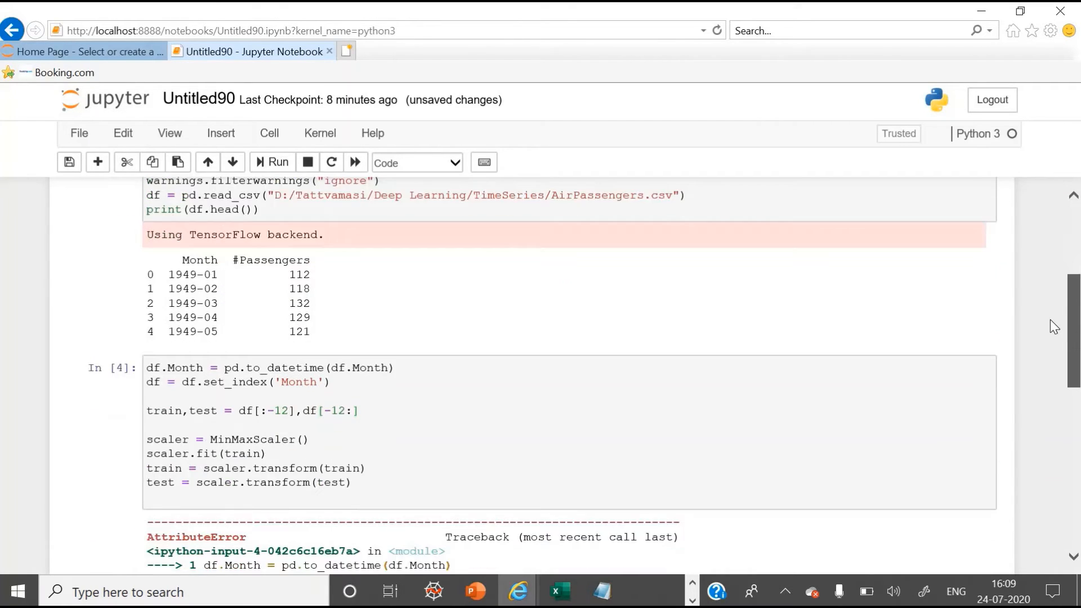
scroll("down", 3)
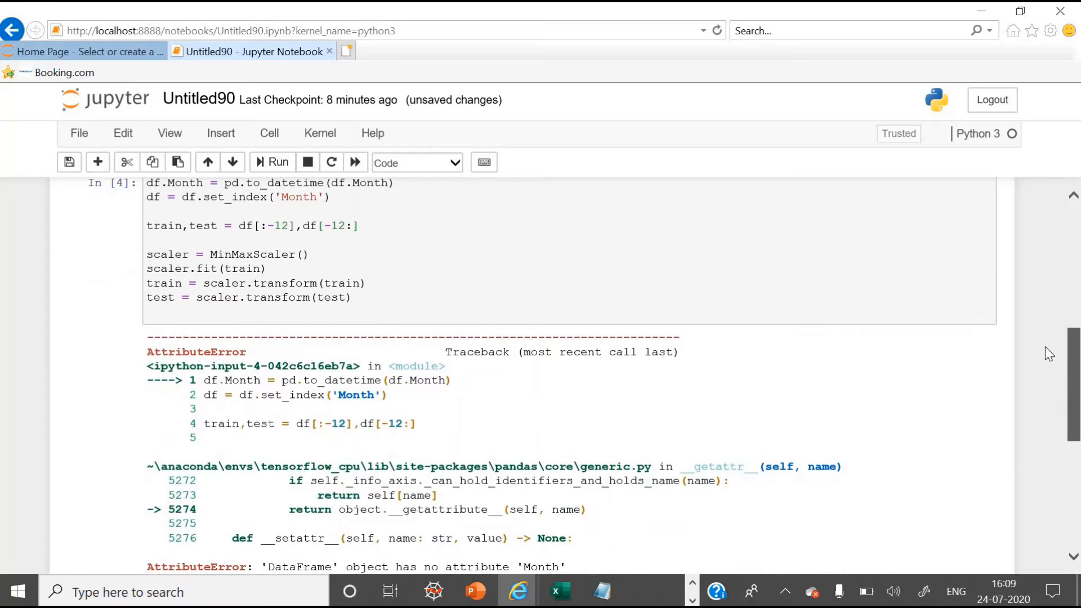
scroll("down", 3)
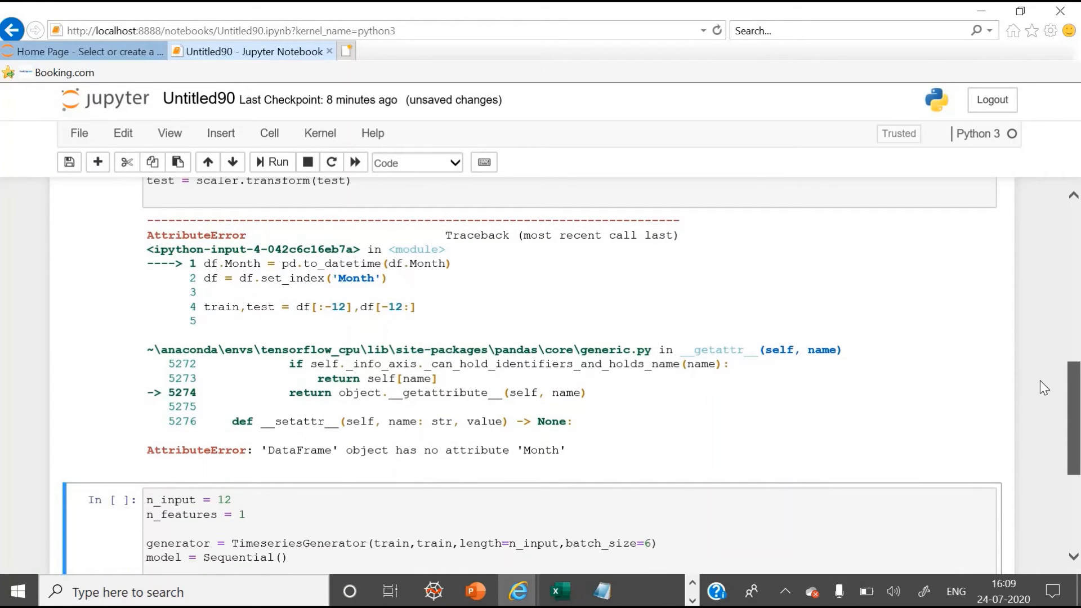
scroll("up", 3)
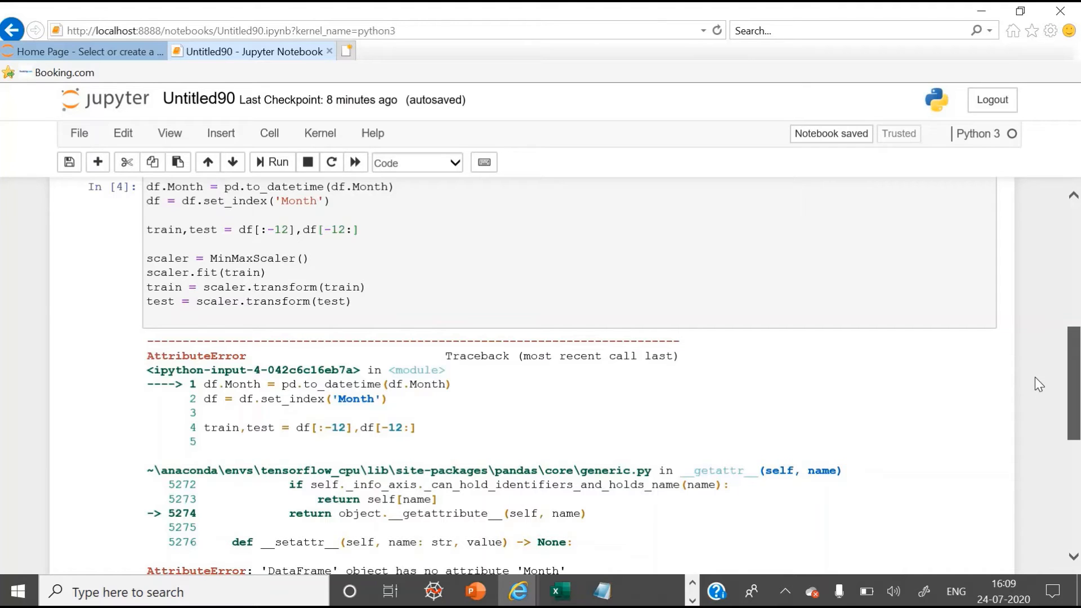
scroll("up", 3)
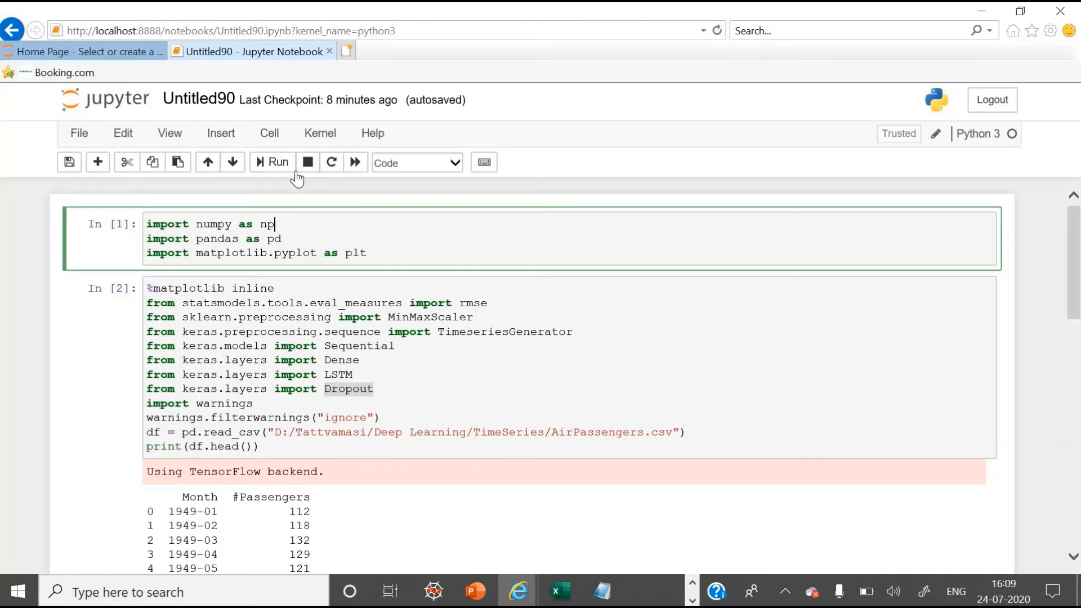
left_click(271, 162)
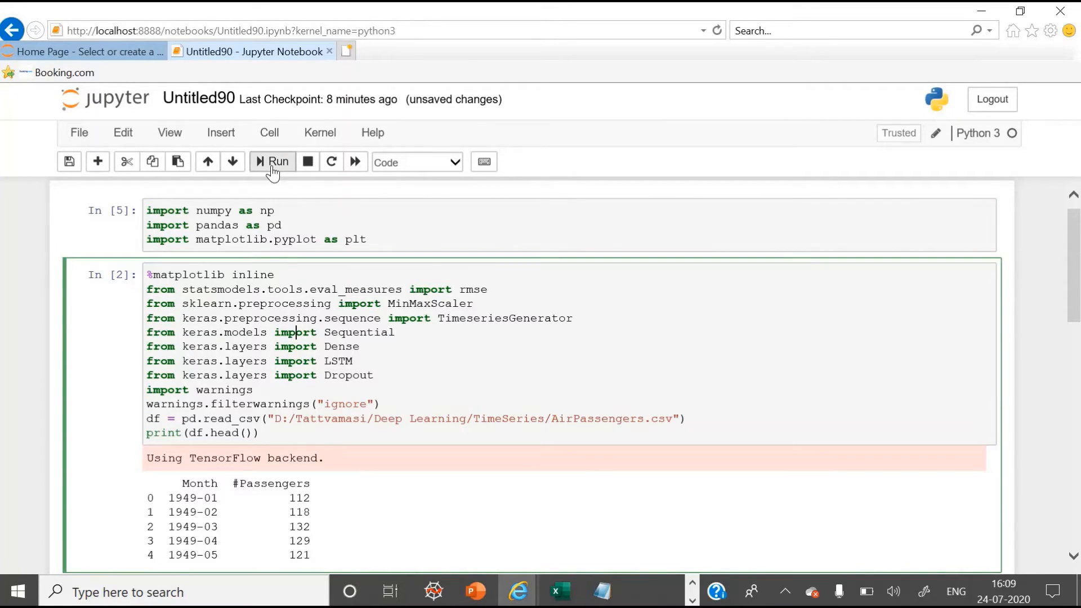
Start training the LSTM(200), Dropout 0.15 model cell for 180 epochs
scroll("down", 3)
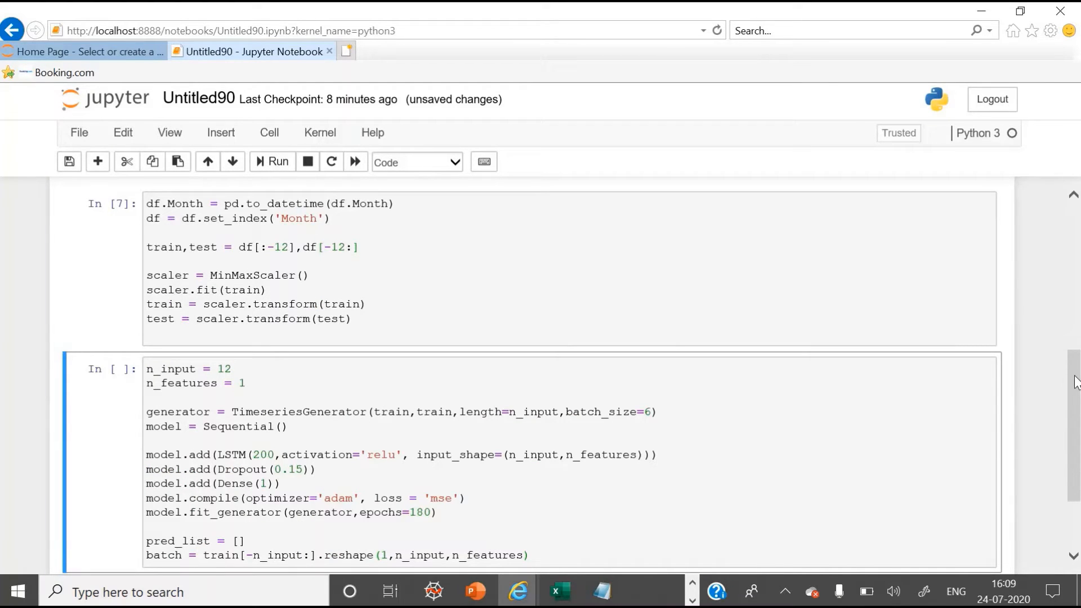
scroll("down", 3)
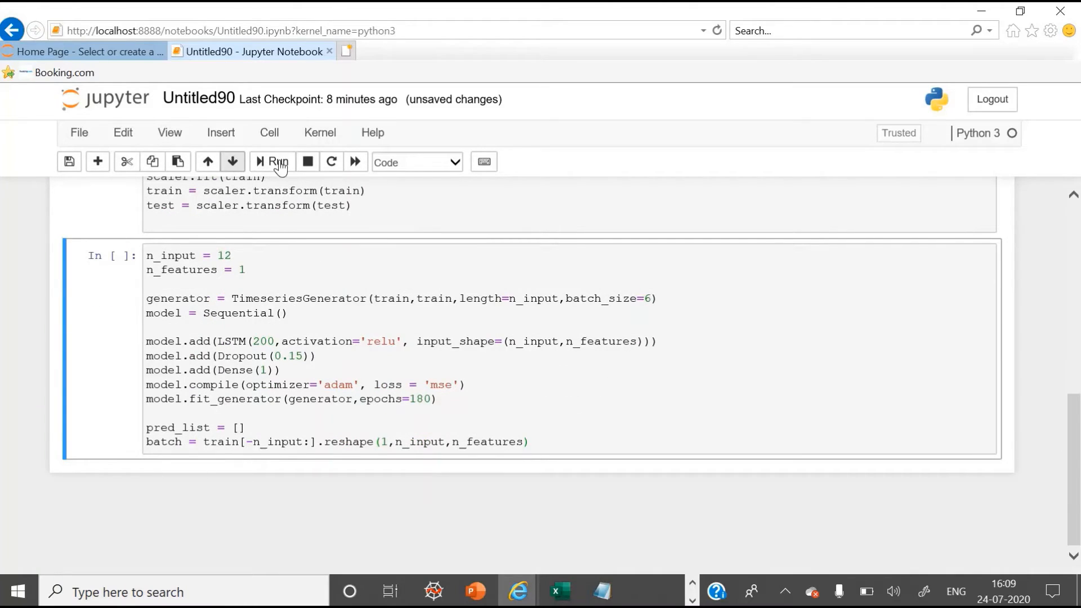
left_click(272, 161)
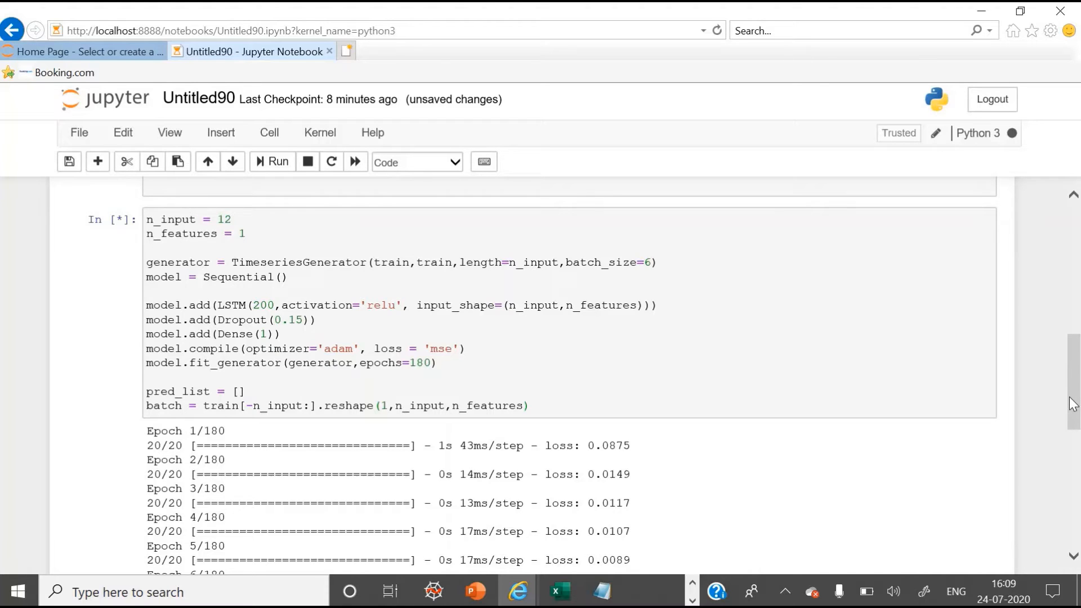
Scroll through the fit_generator epoch log as training runs to epoch 180 near 0.0015 loss
scroll("down", 3)
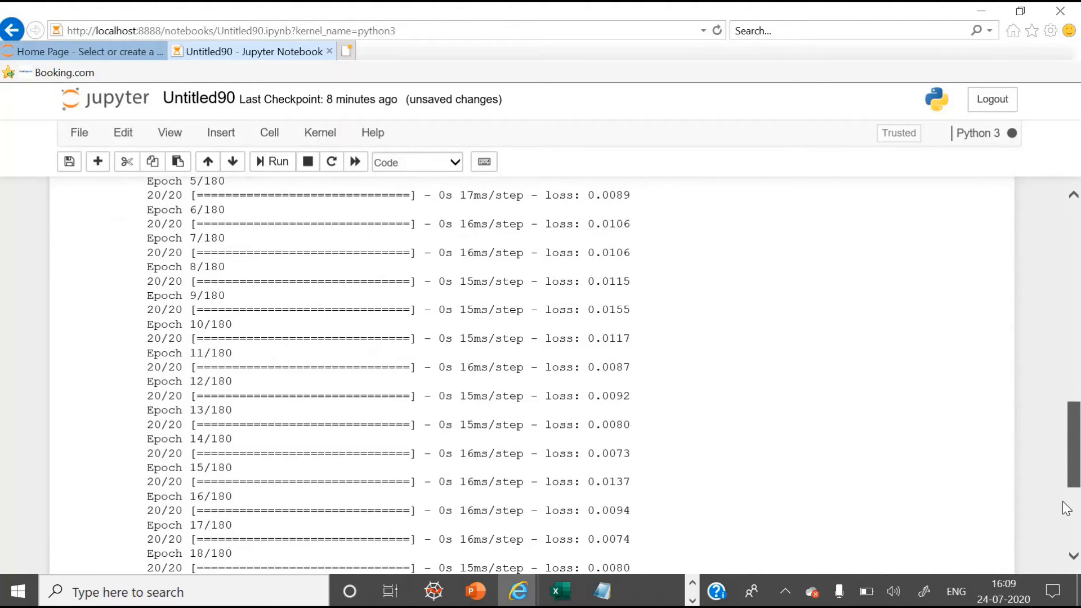
scroll("down", 3)
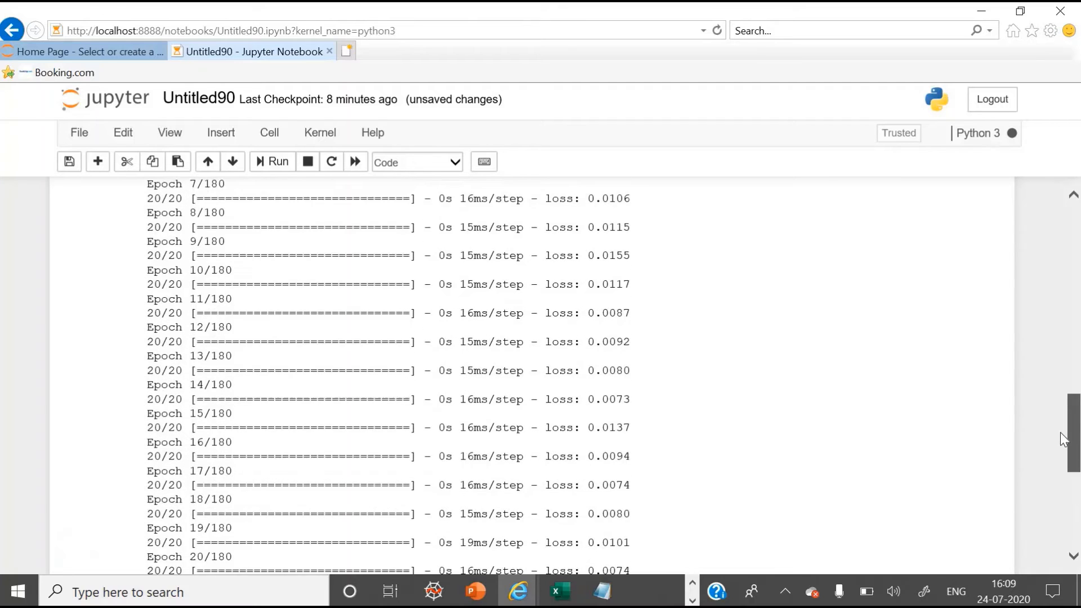
scroll("up", 3)
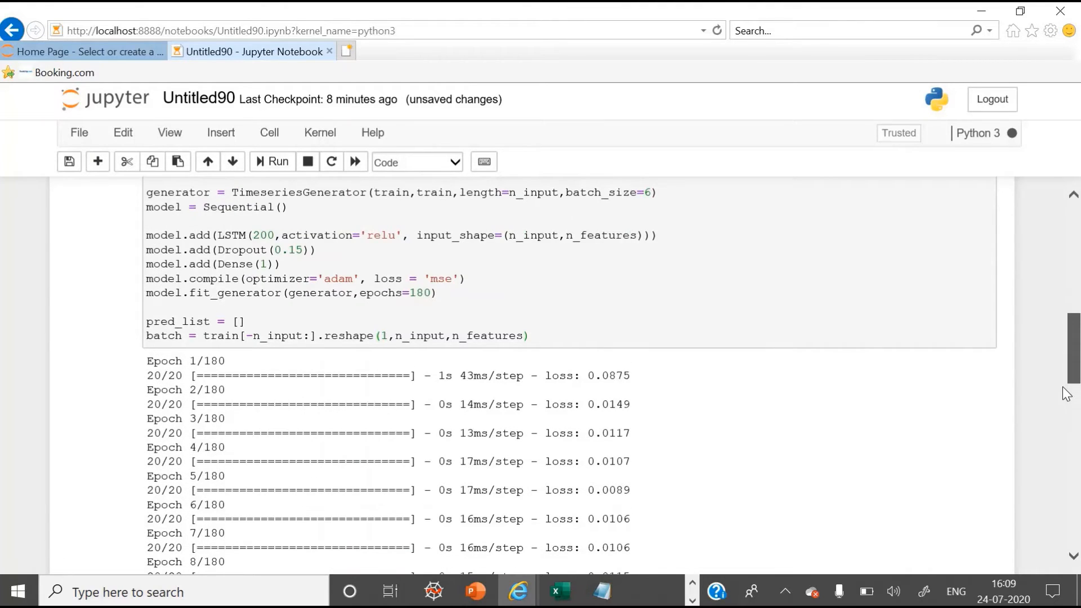
scroll("down", 3)
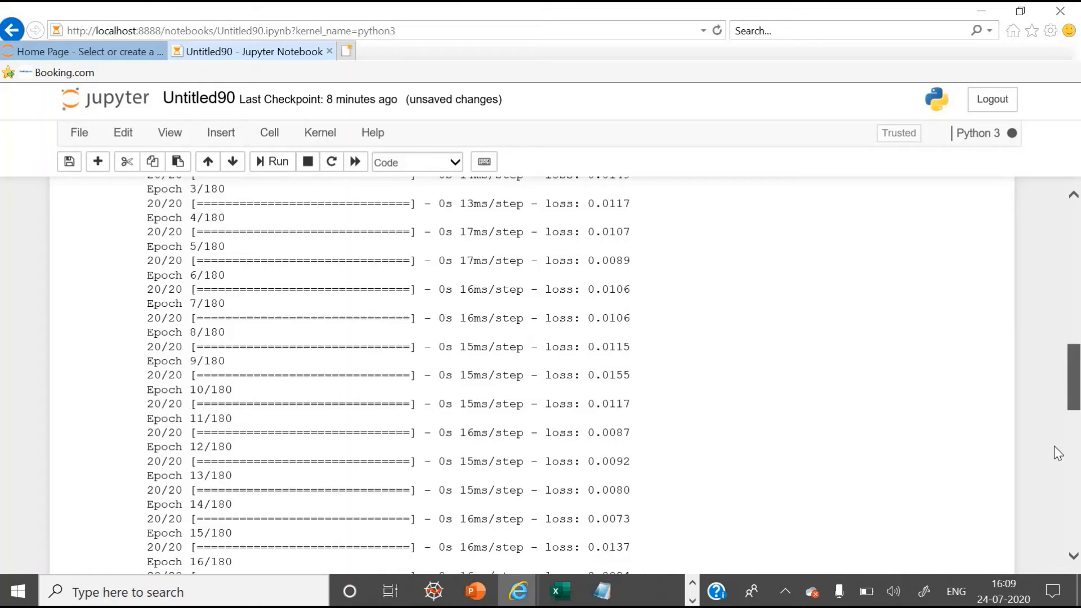
scroll("up", 3)
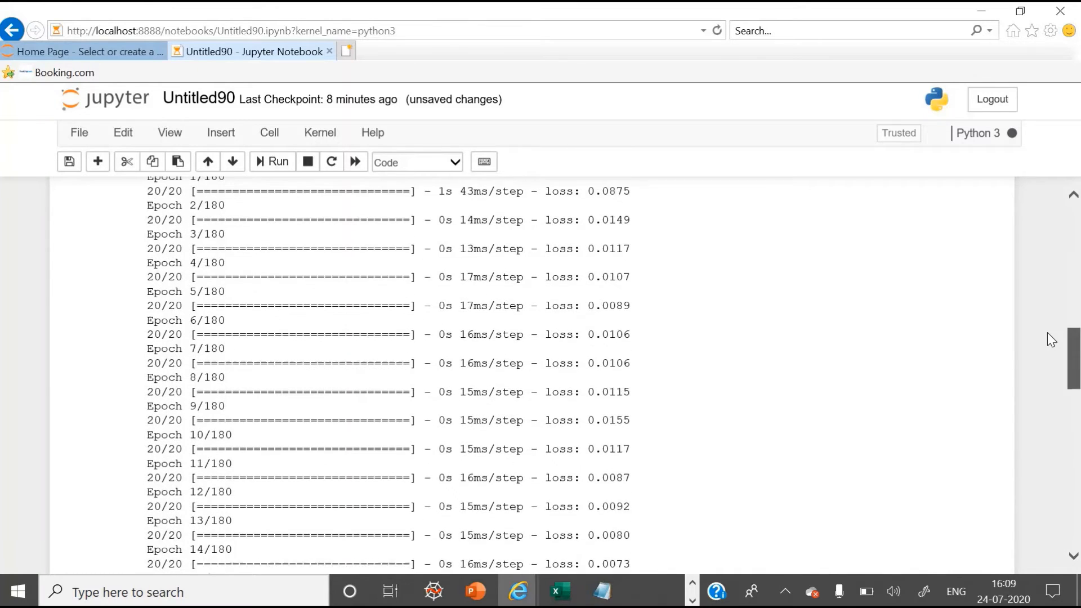
scroll("up", 3)
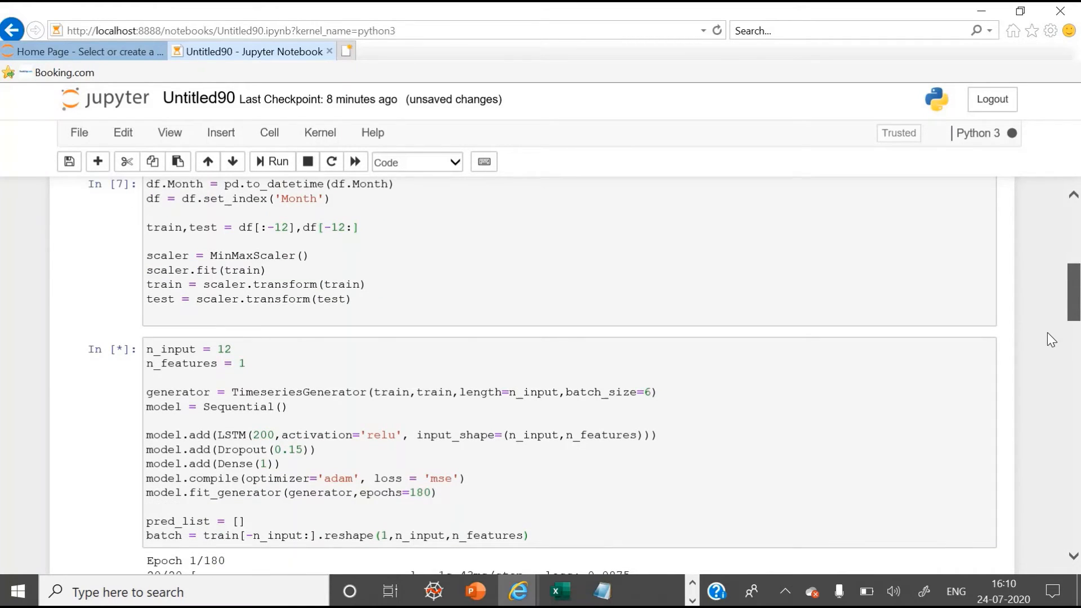
scroll("up", 3)
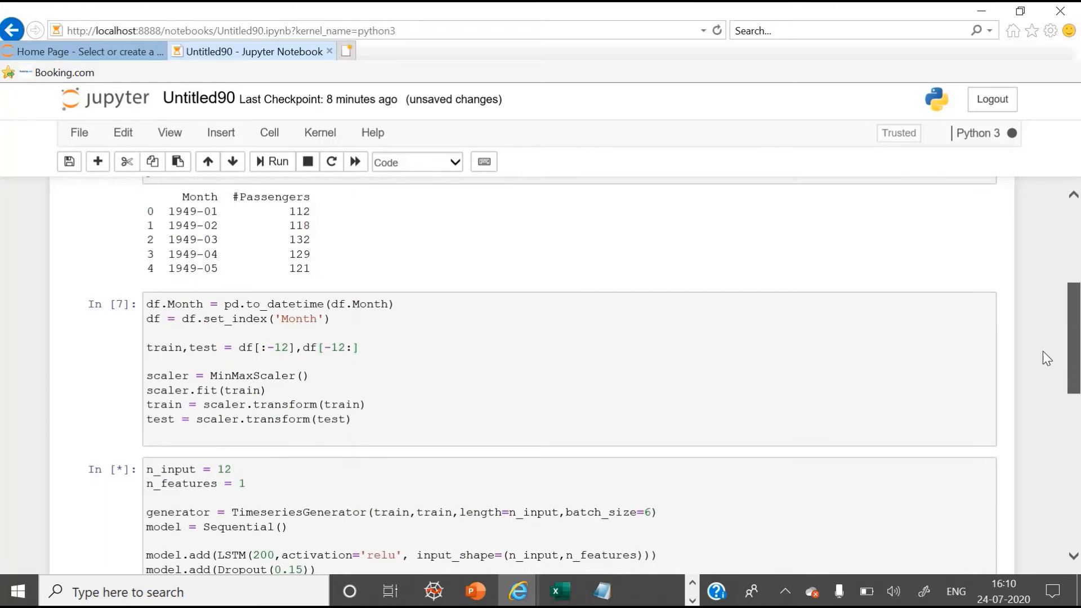
scroll("down", 3)
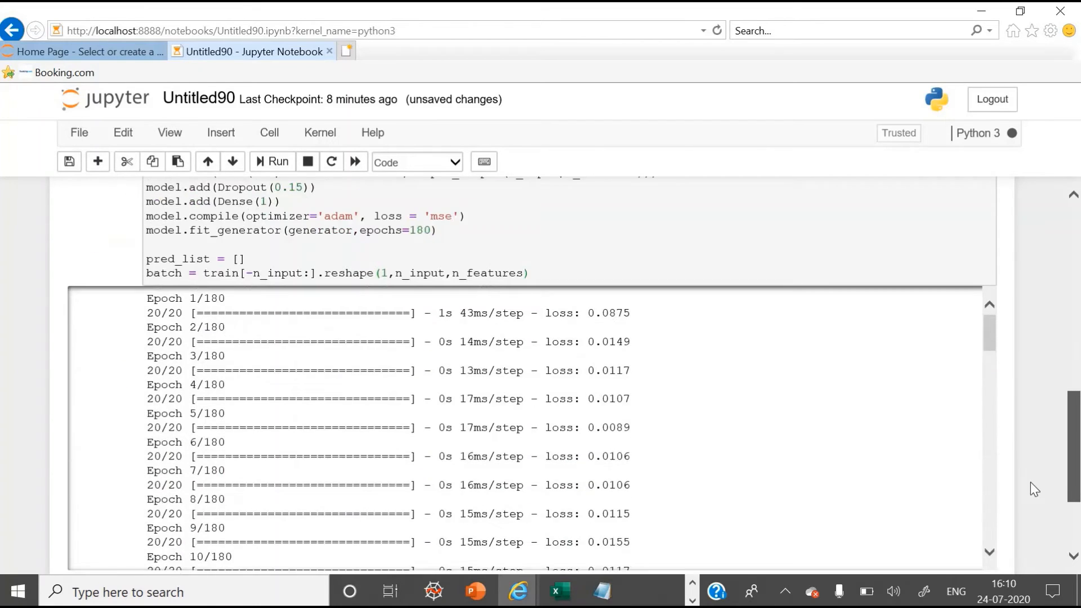
scroll("down", 3)
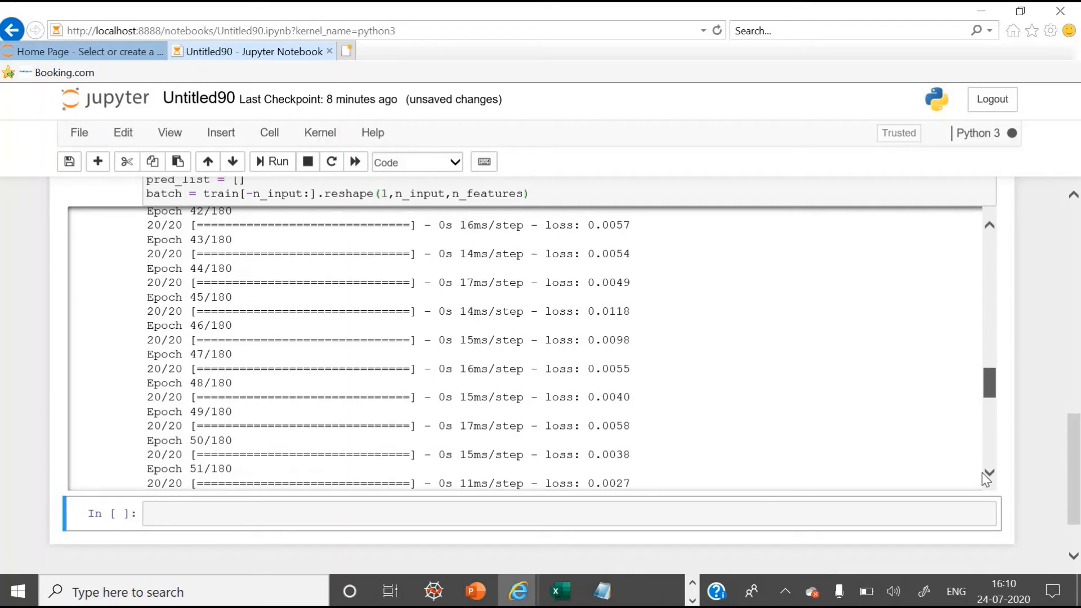
scroll("down", 3)
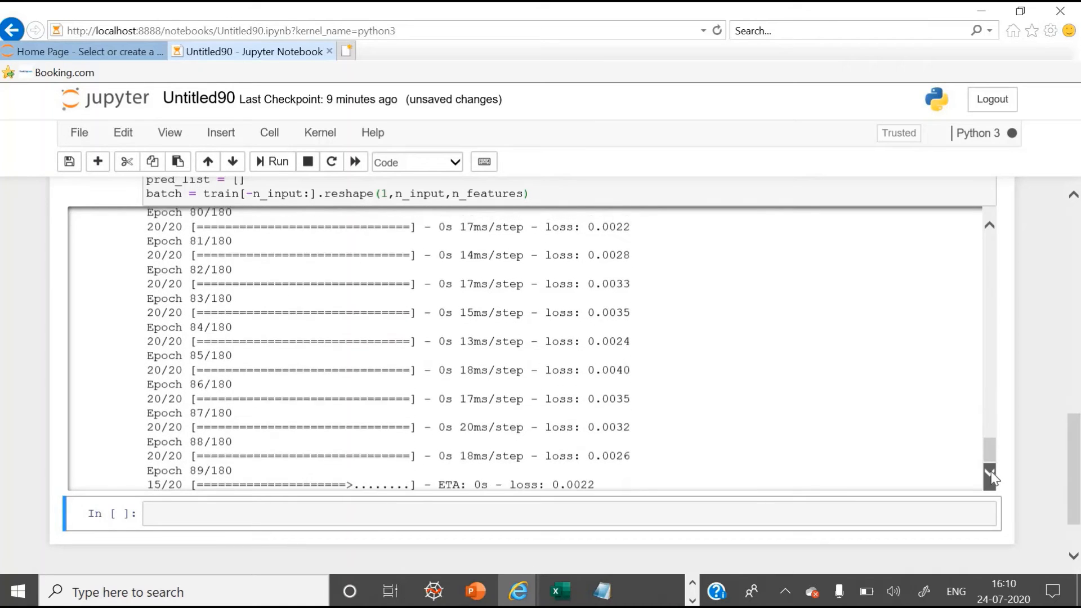
scroll("down", 3)
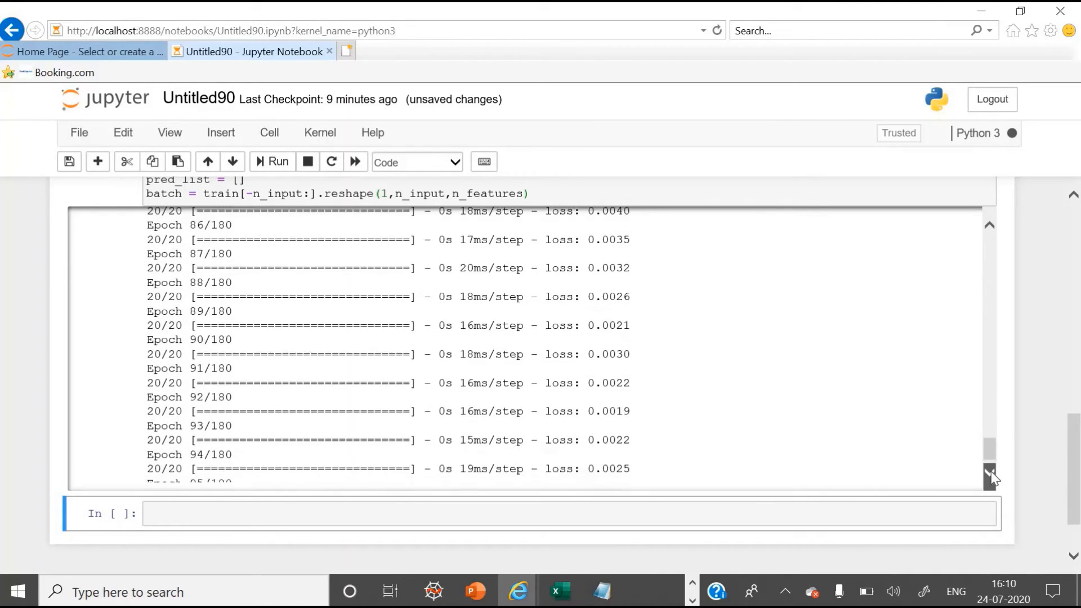
scroll("down", 3)
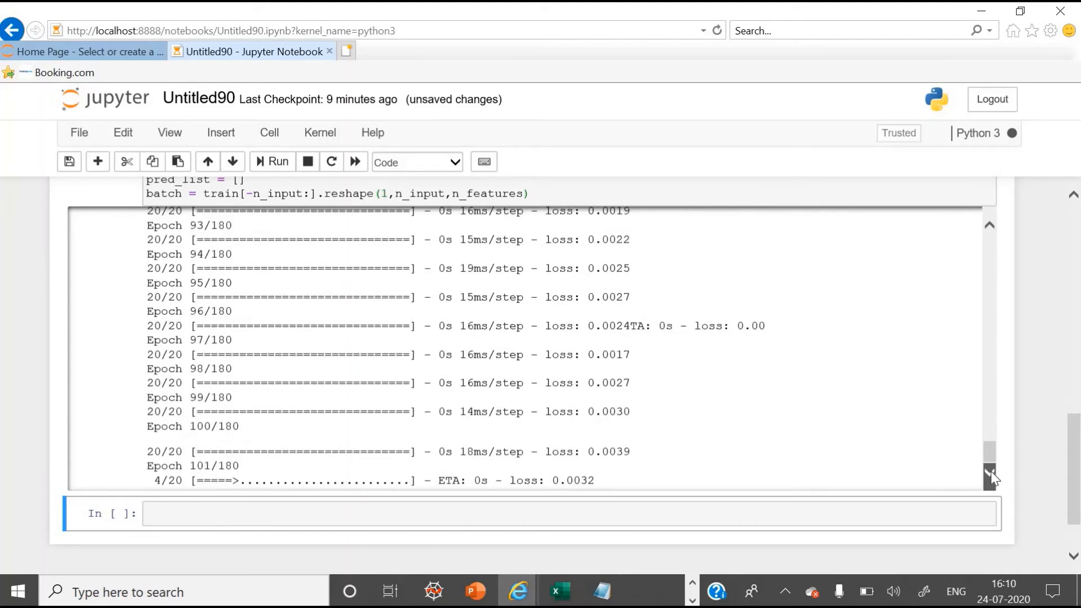
scroll("down", 3)
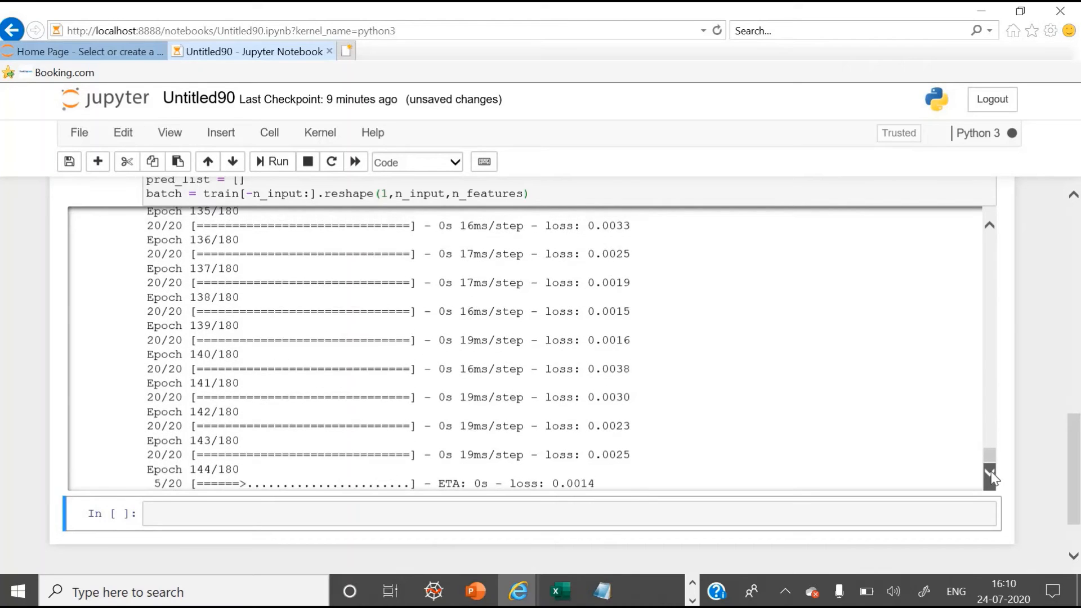
scroll("down", 3)
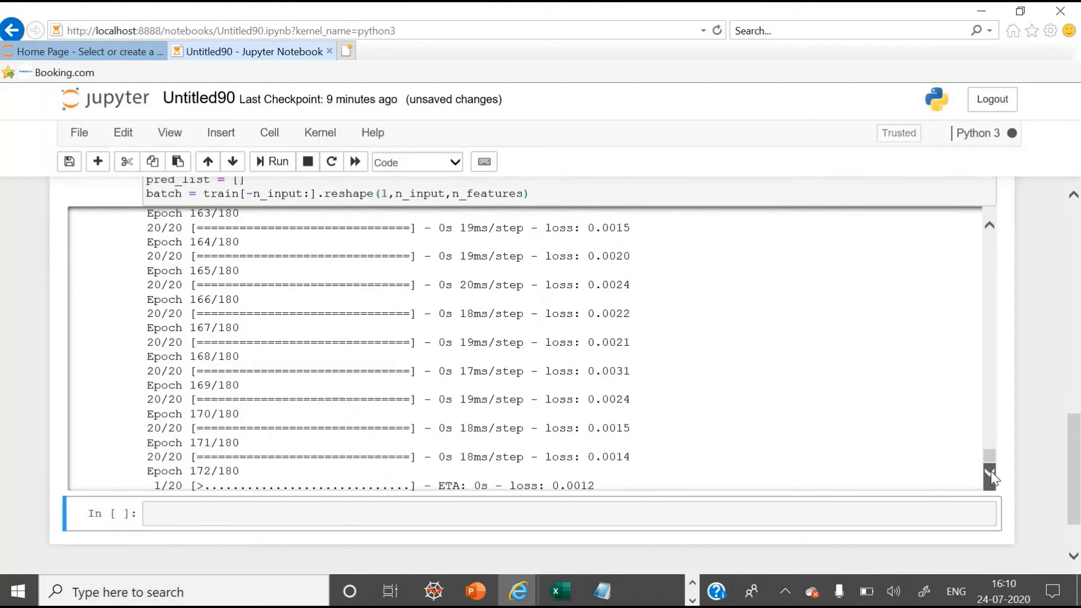
scroll("down", 3)
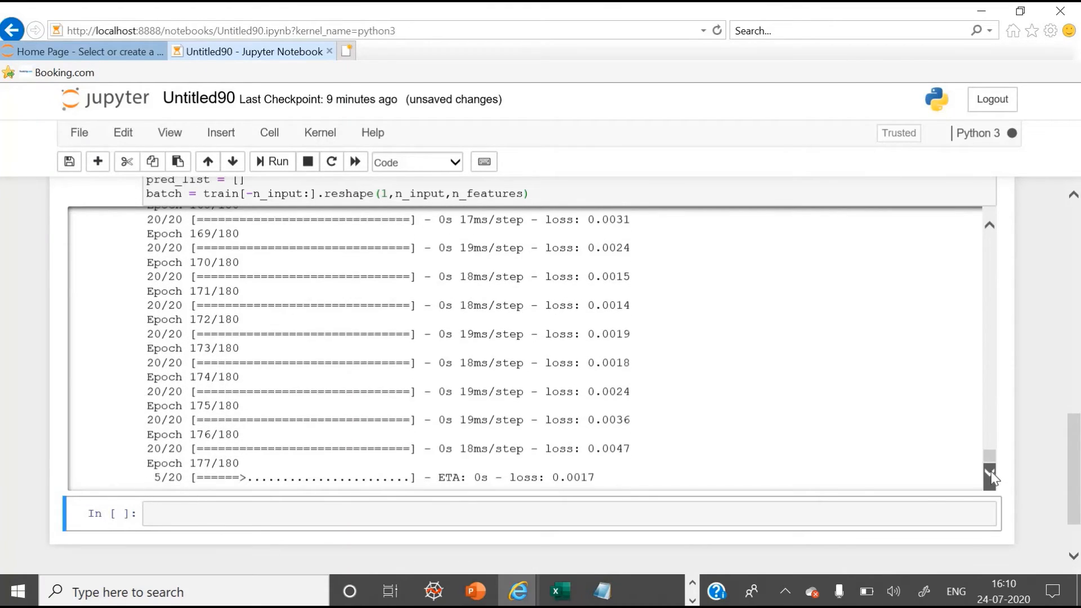
scroll("down", 3)
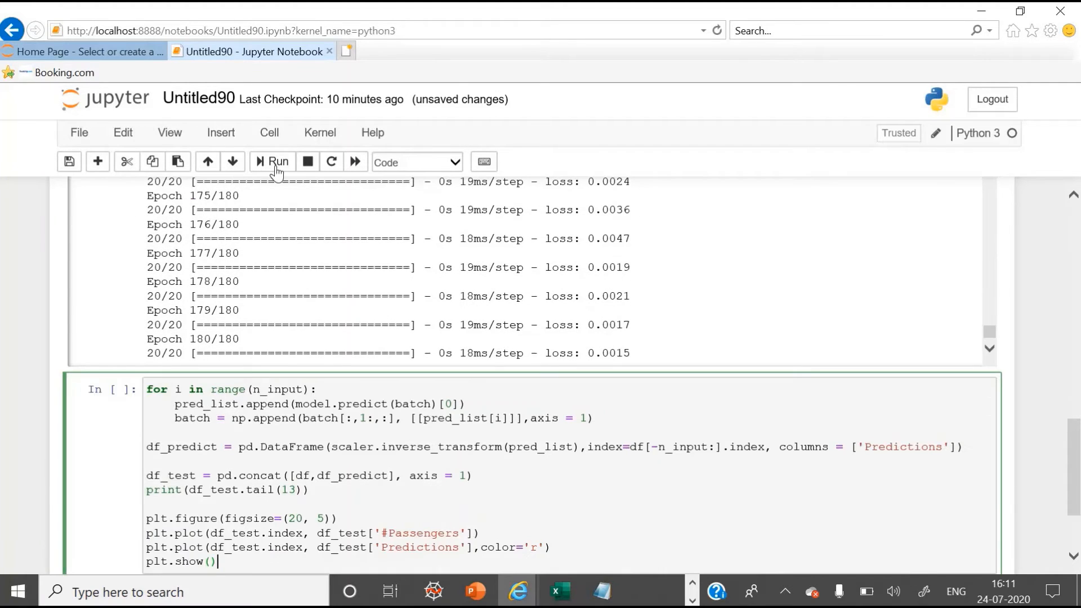
left_click(272, 161)
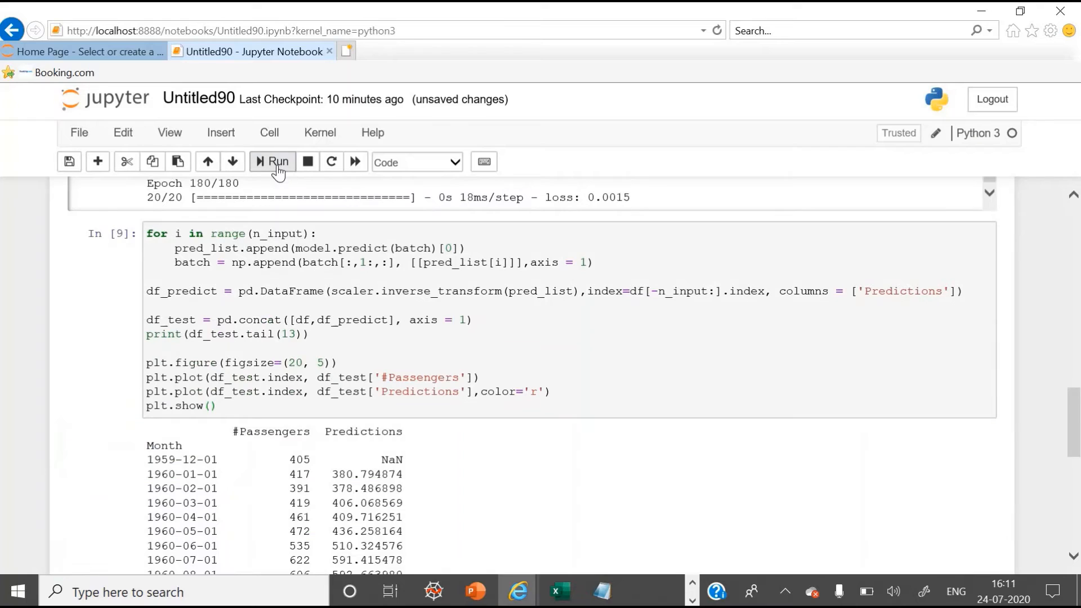
mouse_move(606, 292)
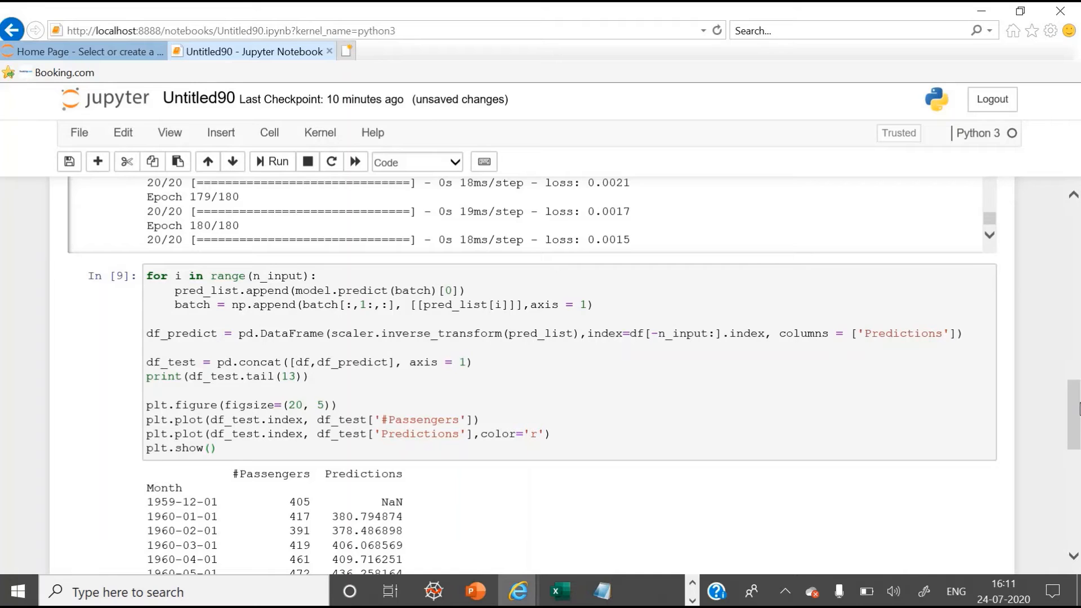
scroll("up", 3)
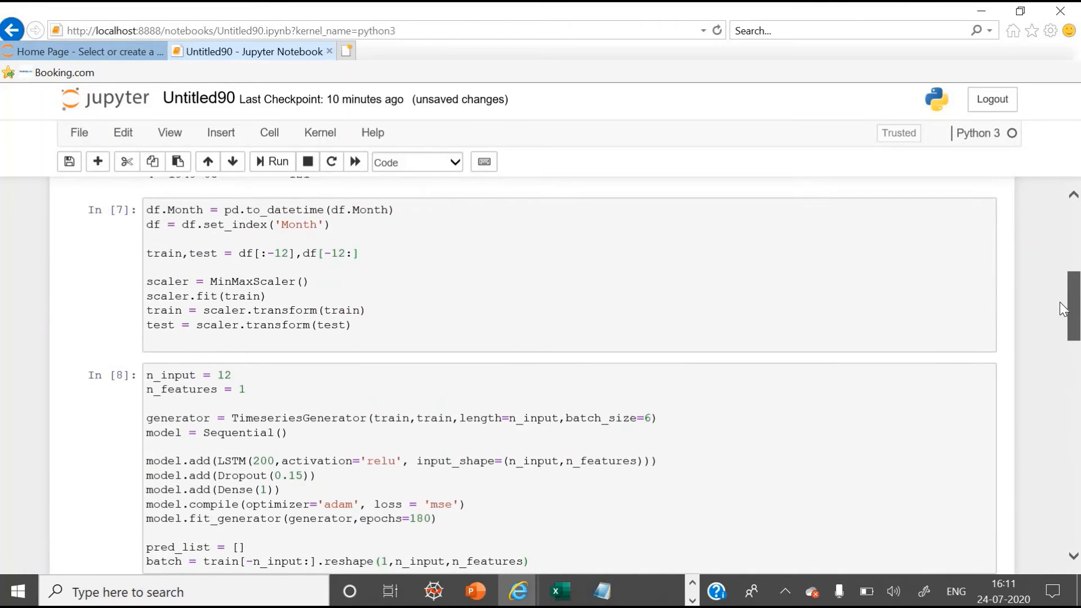
scroll("down", 3)
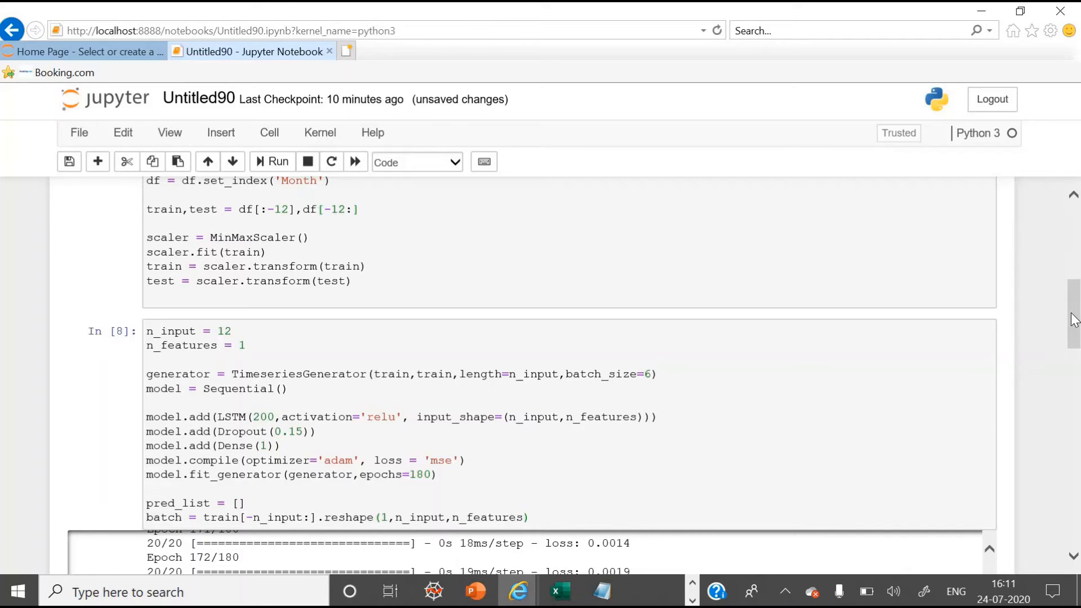
scroll("down", 3)
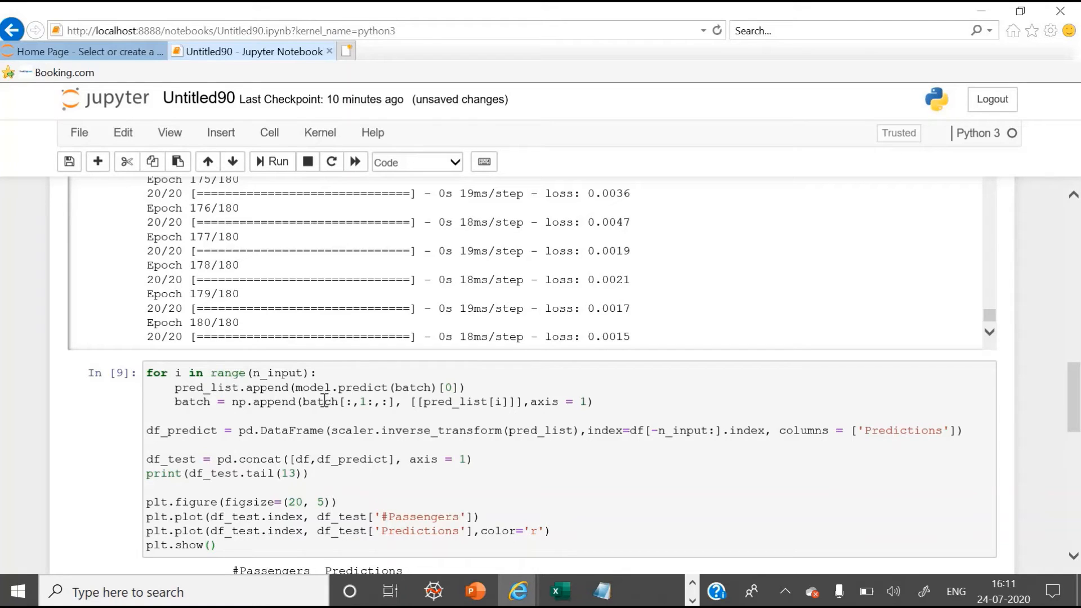
mouse_move(210, 413)
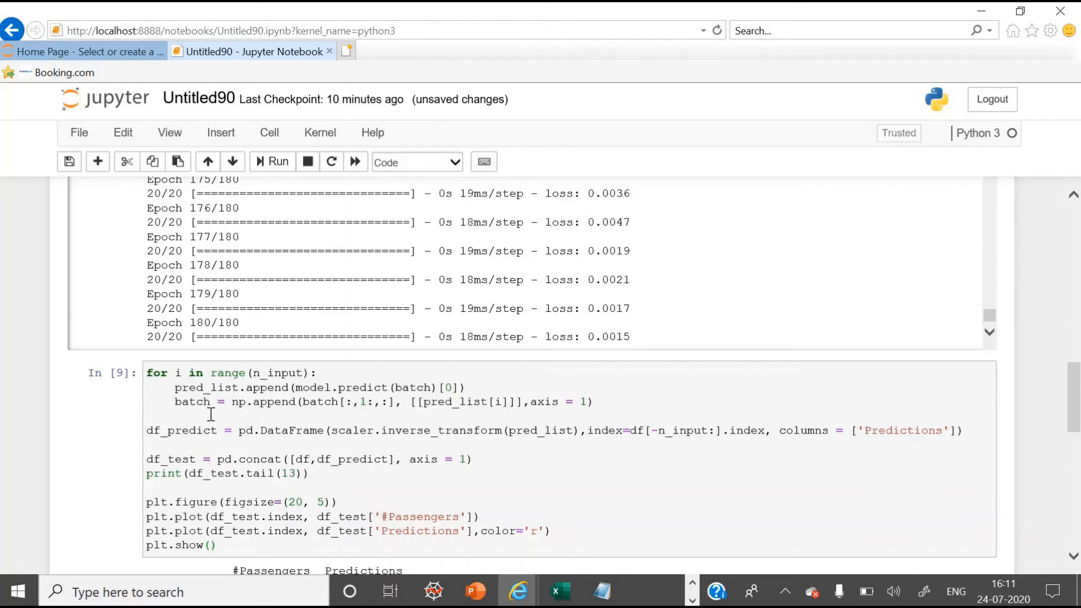
mouse_move(277, 410)
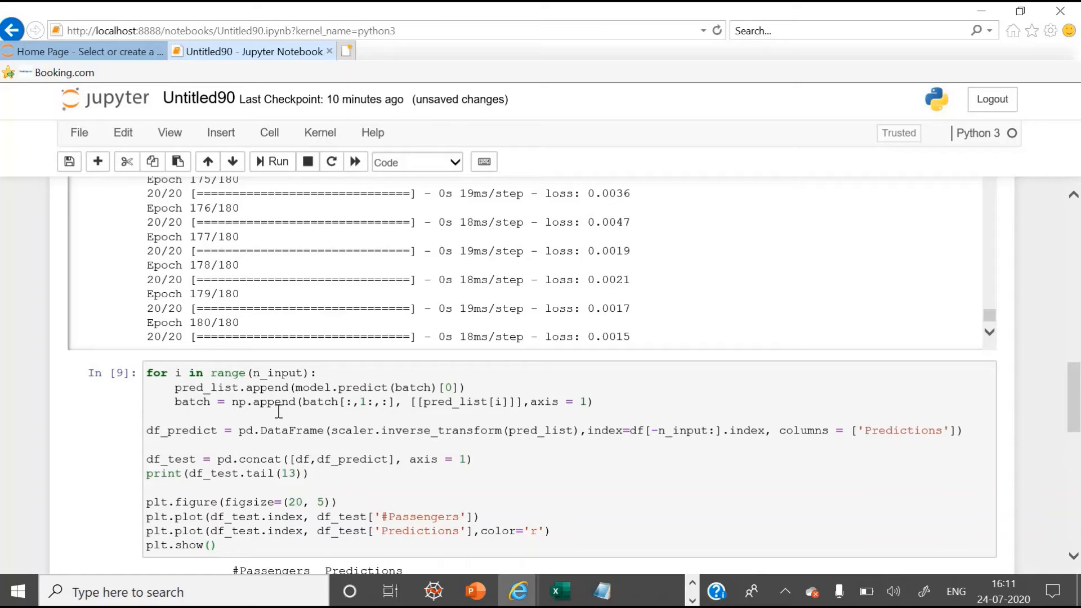
mouse_move(390, 409)
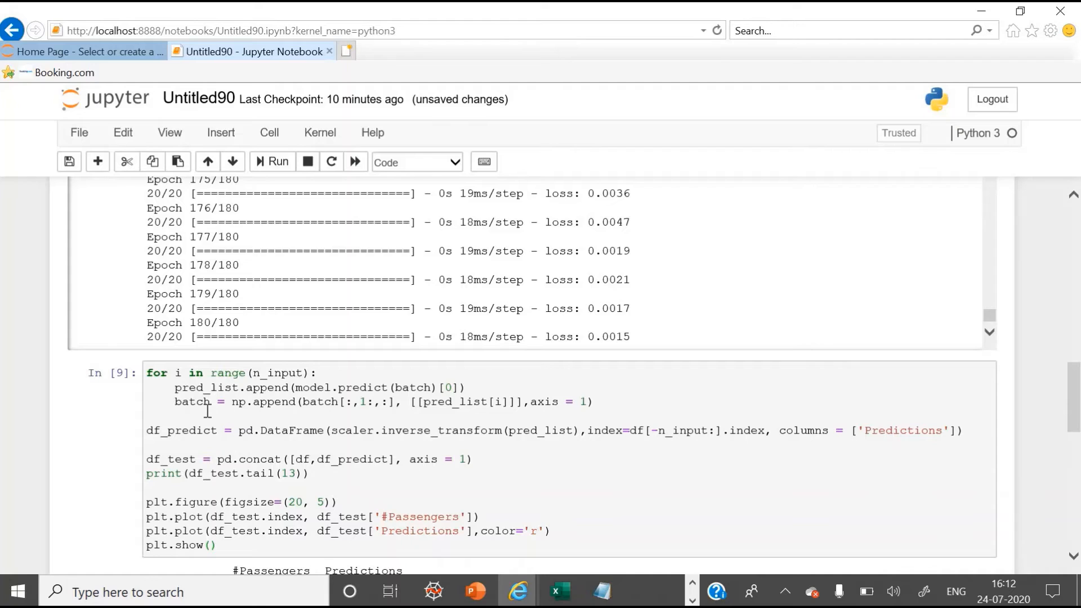
mouse_move(259, 406)
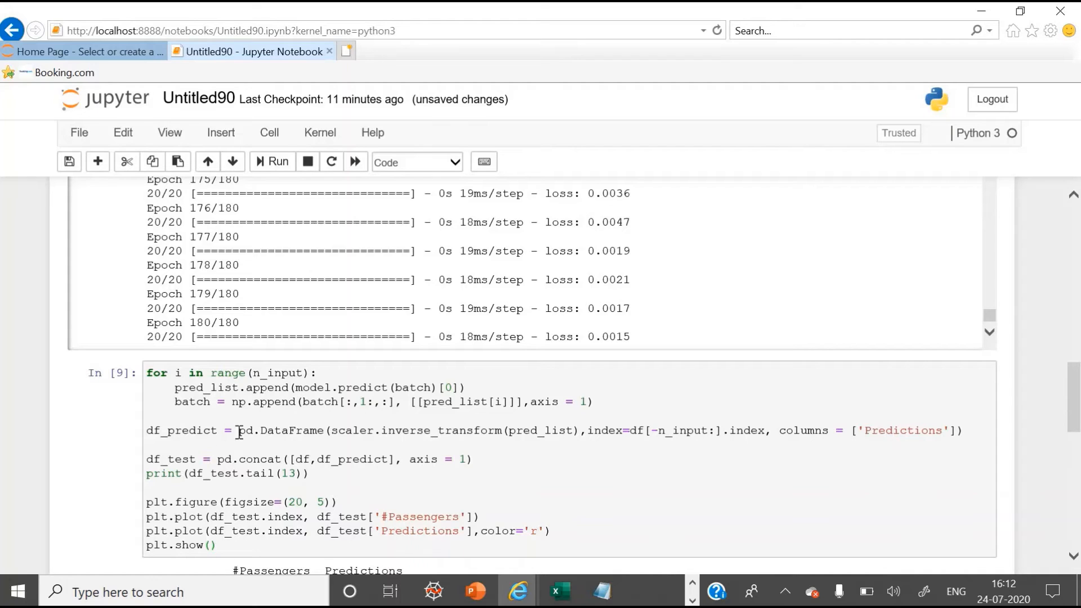
mouse_move(355, 435)
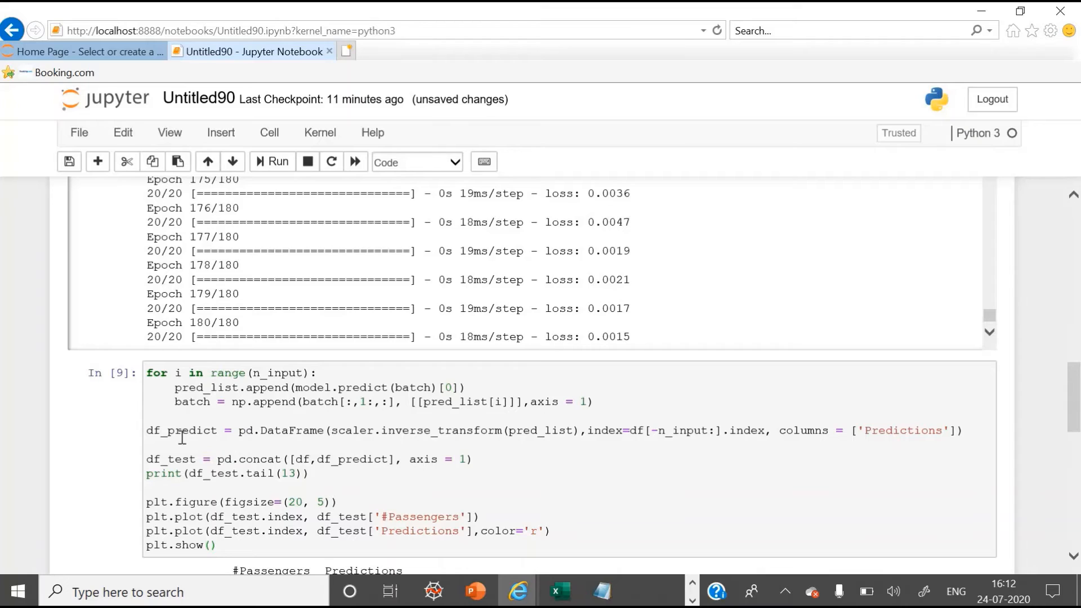
mouse_move(267, 420)
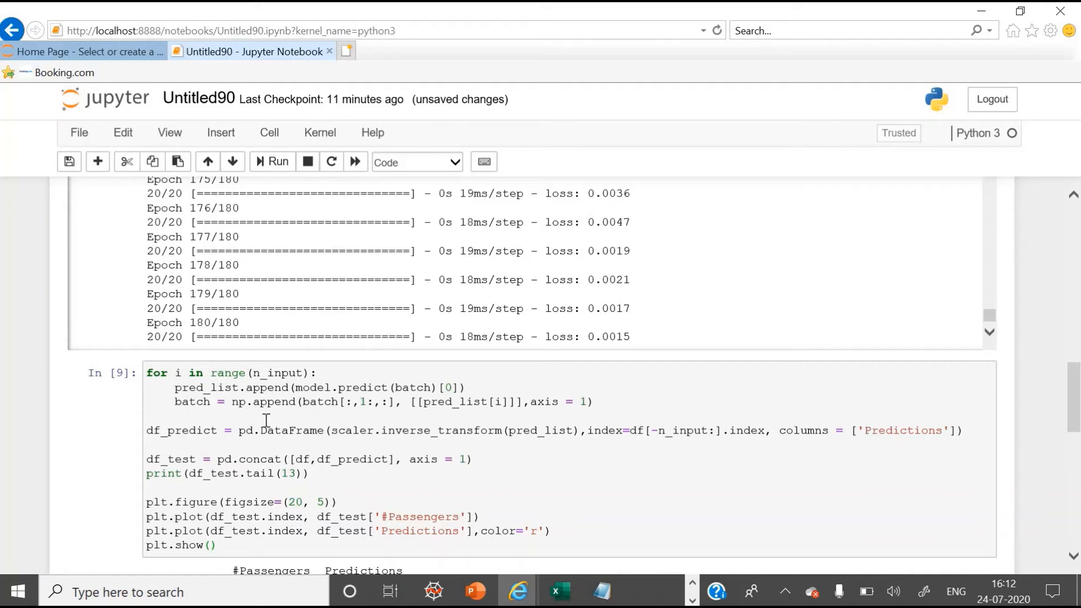
mouse_move(146, 463)
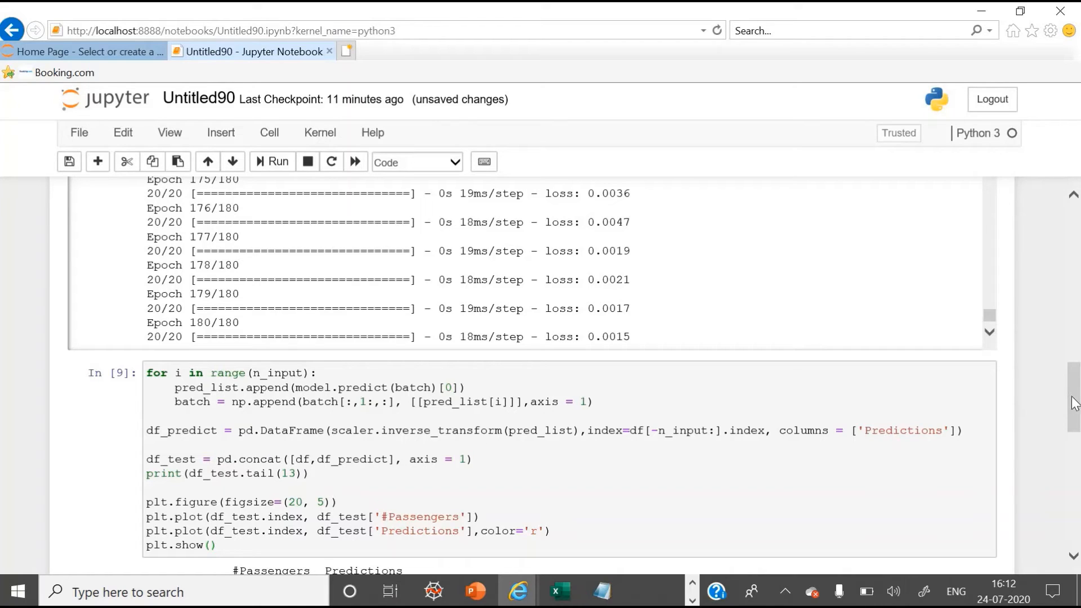
scroll("up", 3)
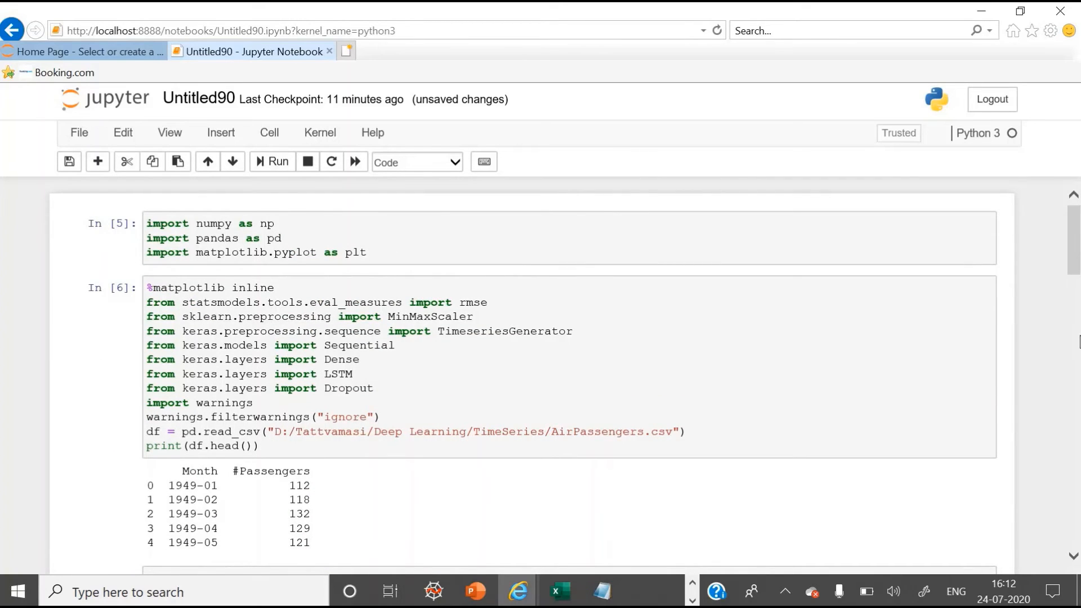
Select the whole printed 1960 actual-vs-predicted table and compare it against the AirPassengers spreadsheet
scroll("down", 3)
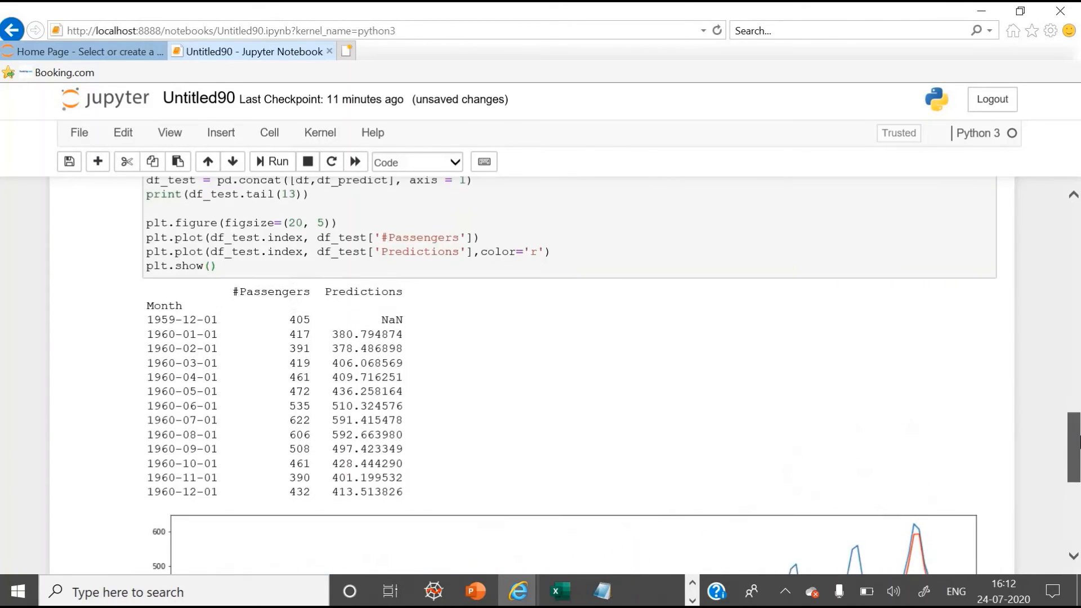
scroll("up", 3)
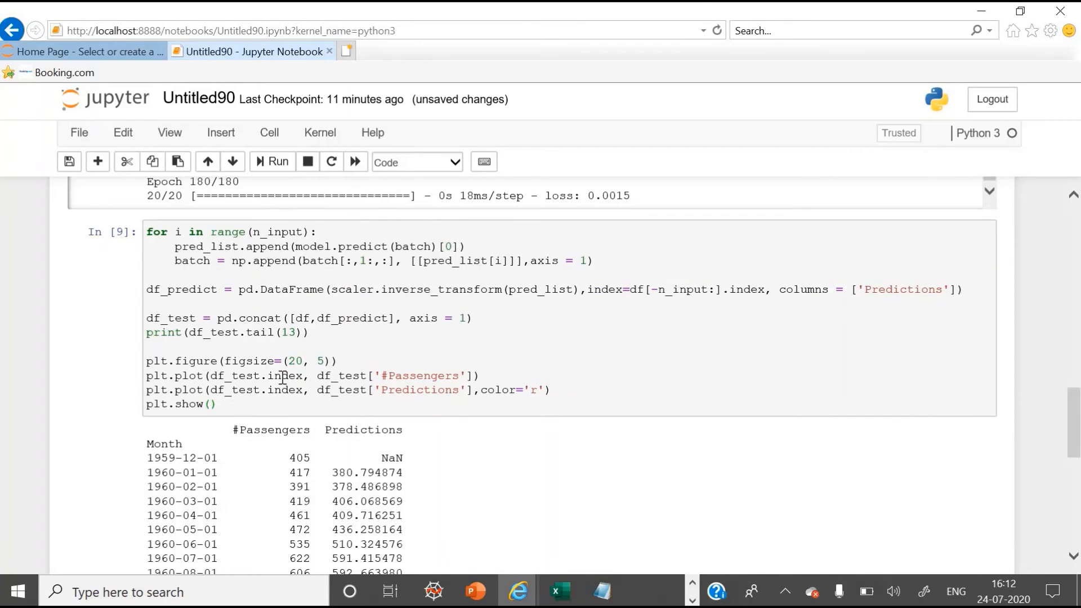
mouse_move(235, 324)
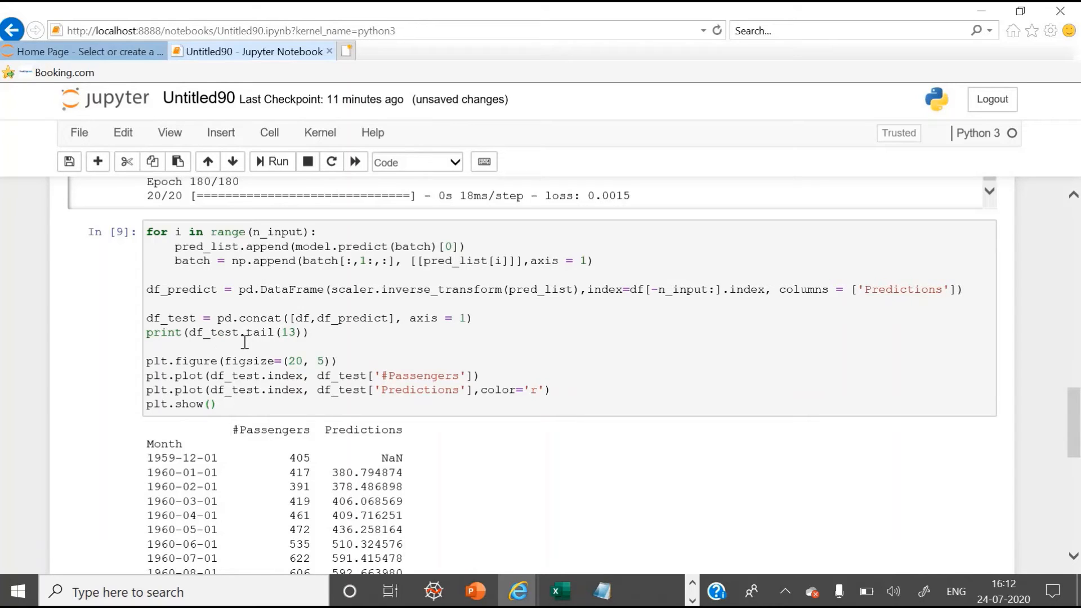
mouse_move(334, 429)
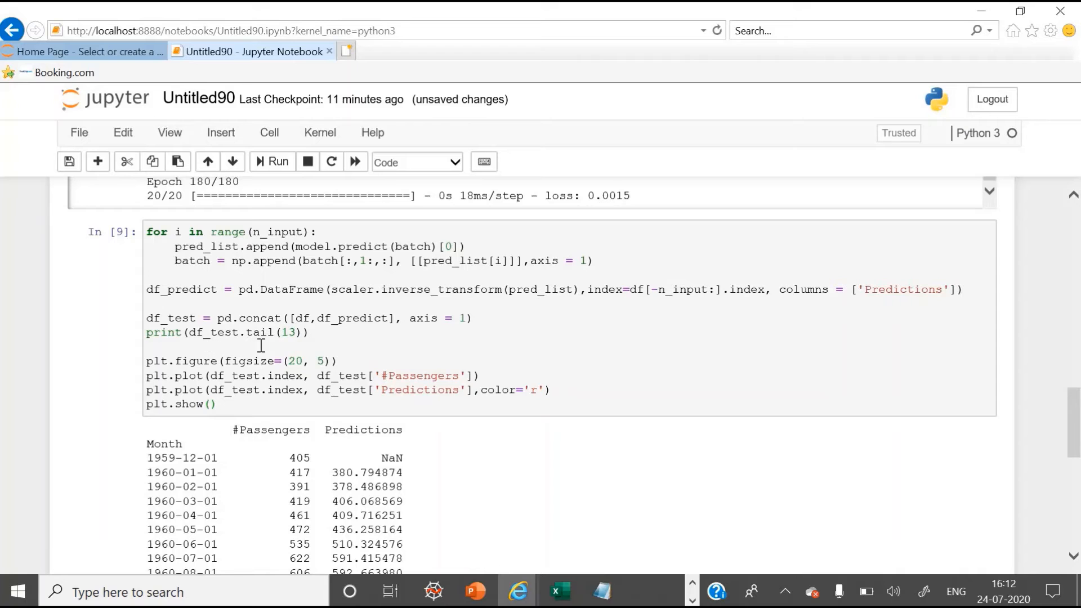
mouse_move(1071, 420)
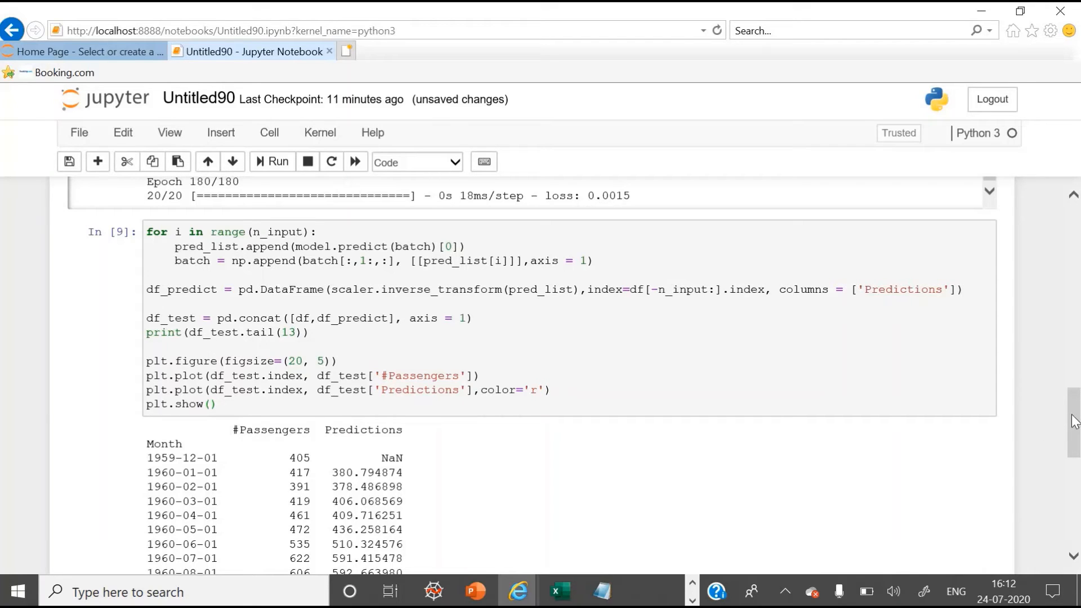
scroll("down", 3)
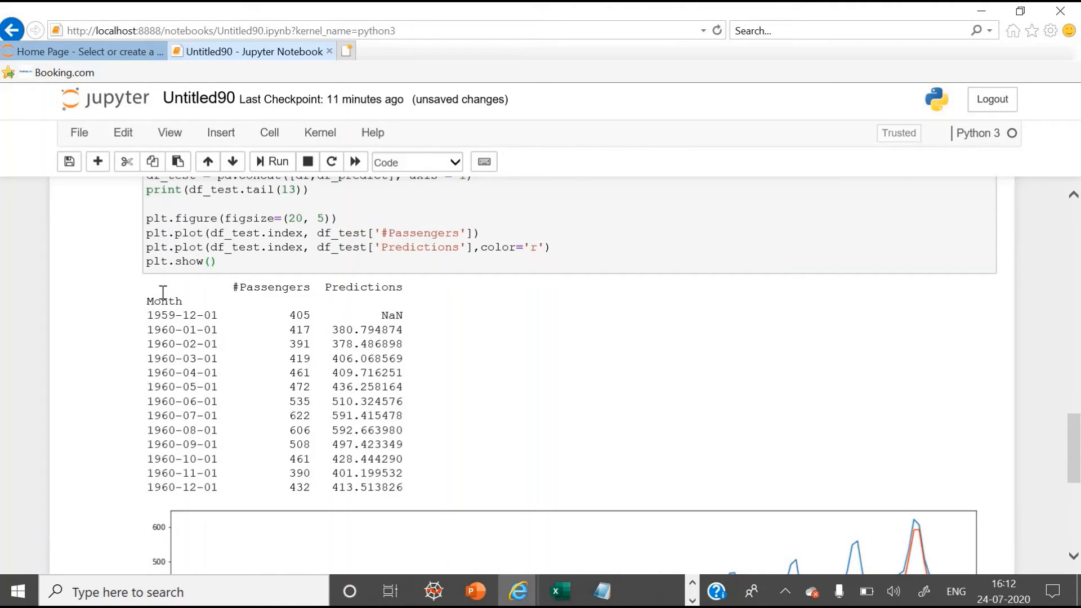
double_click(271, 287)
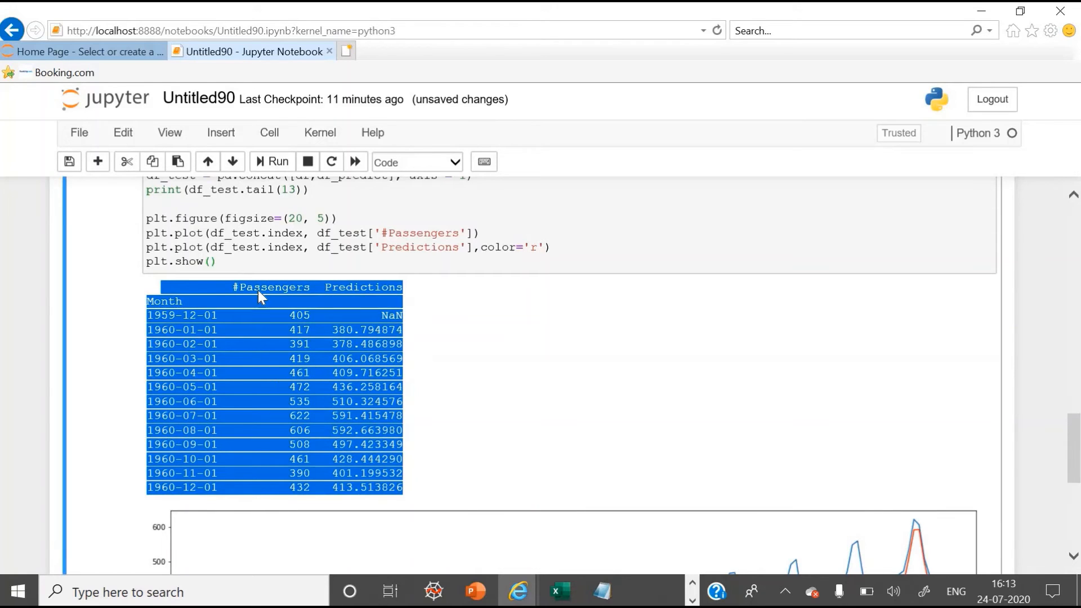
key("alt+tab")
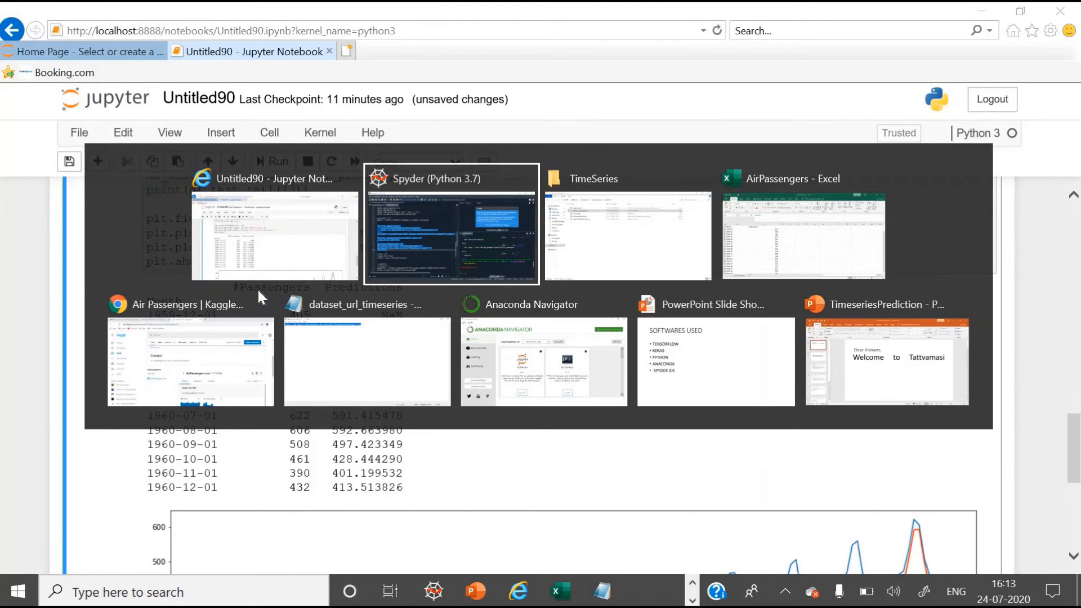
left_click(802, 234)
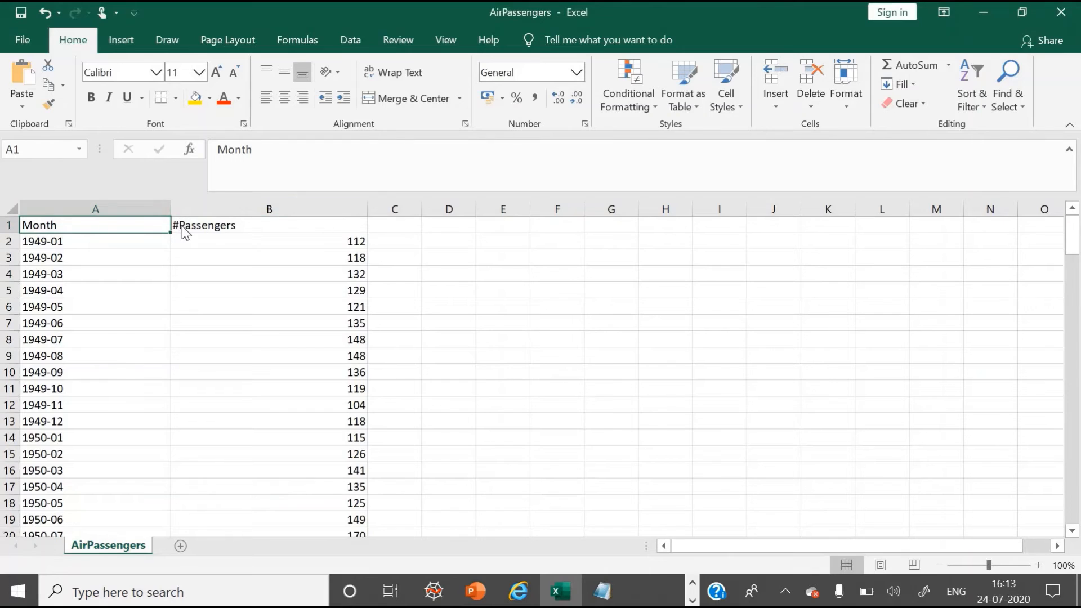
left_click(516, 591)
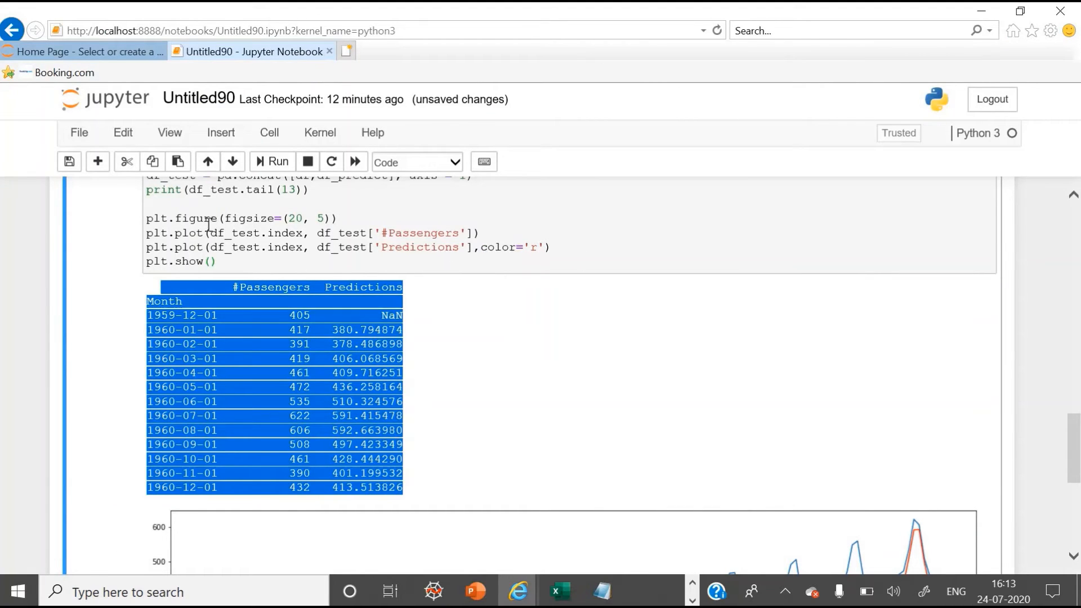
mouse_move(1073, 422)
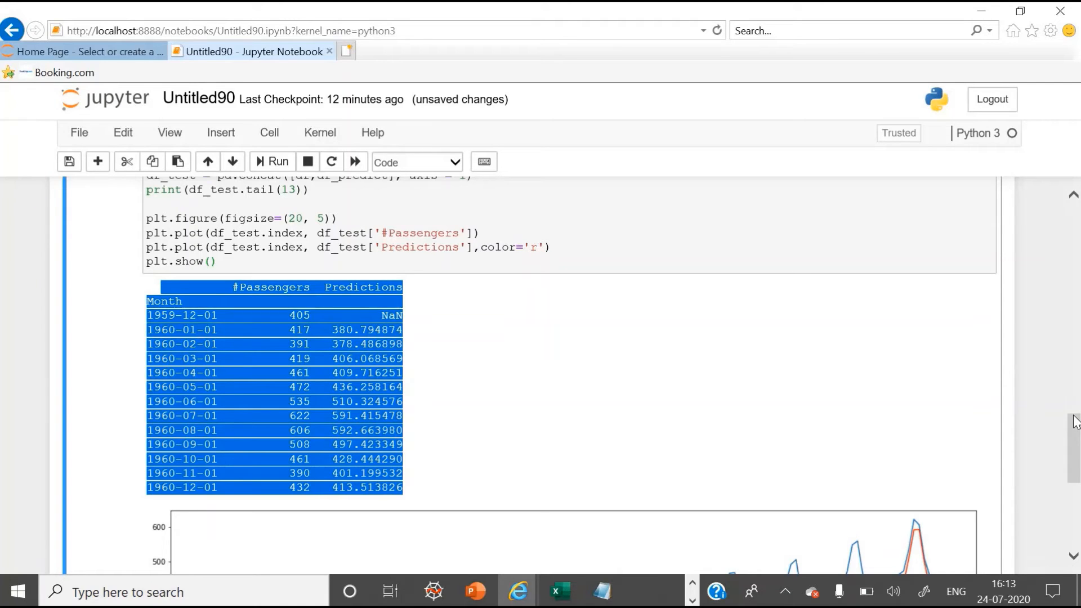
scroll("down", 3)
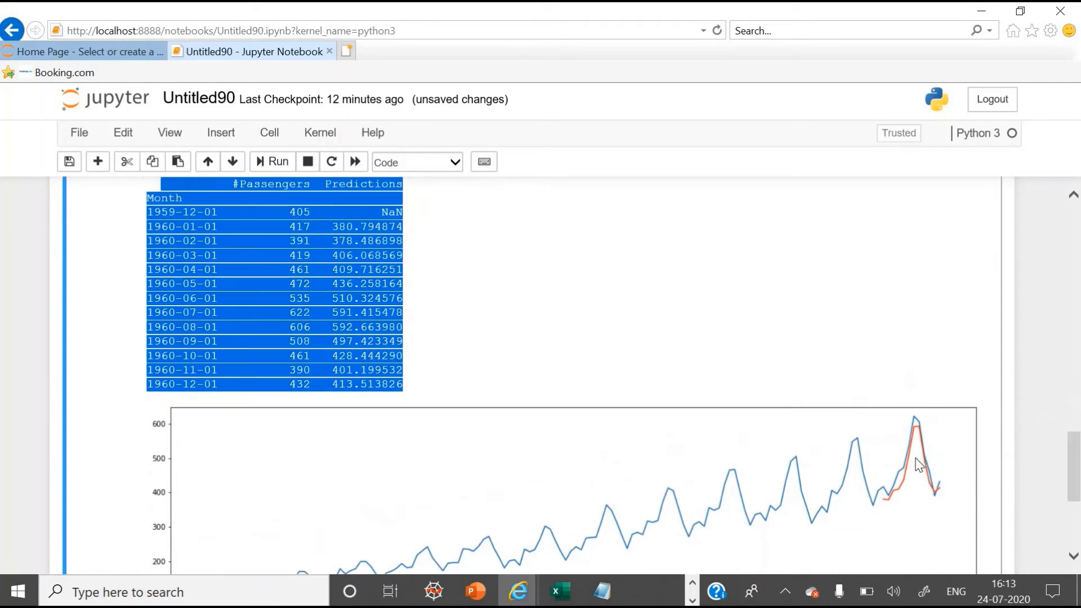
mouse_move(916, 433)
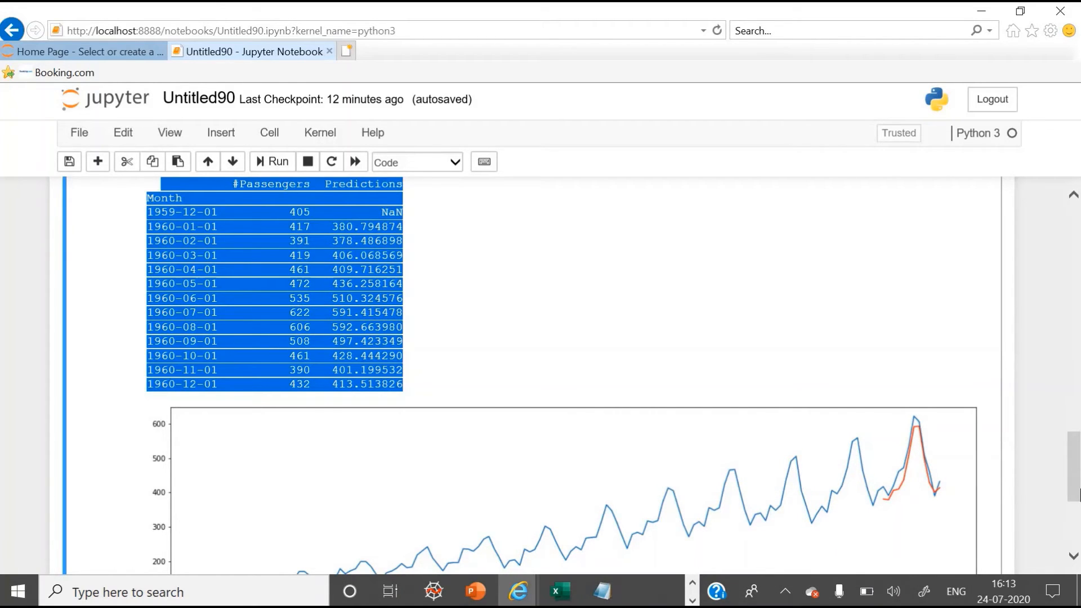
scroll("down", 3)
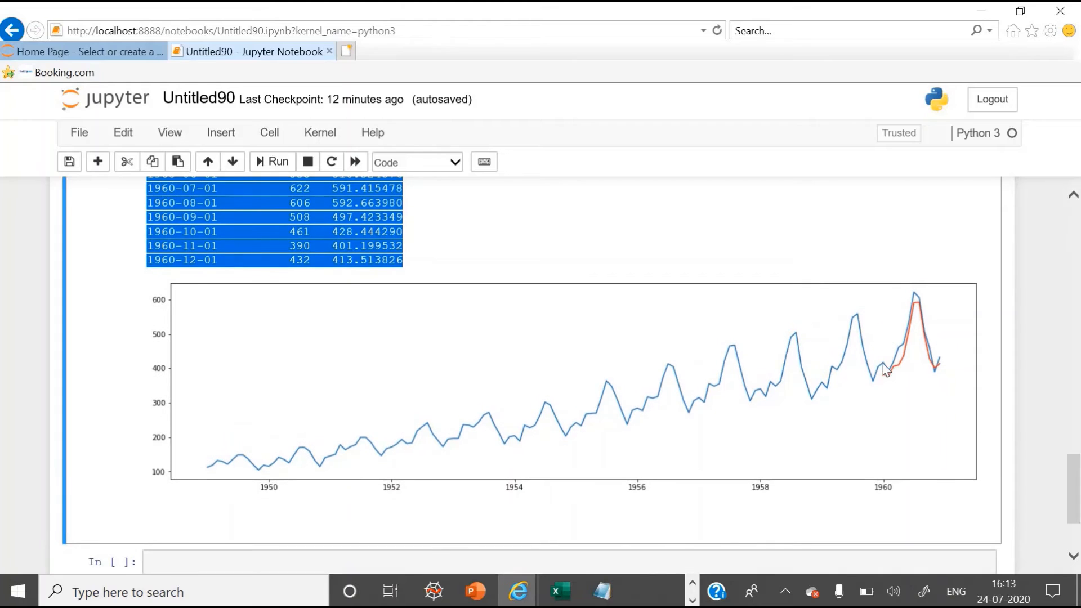
mouse_move(908, 348)
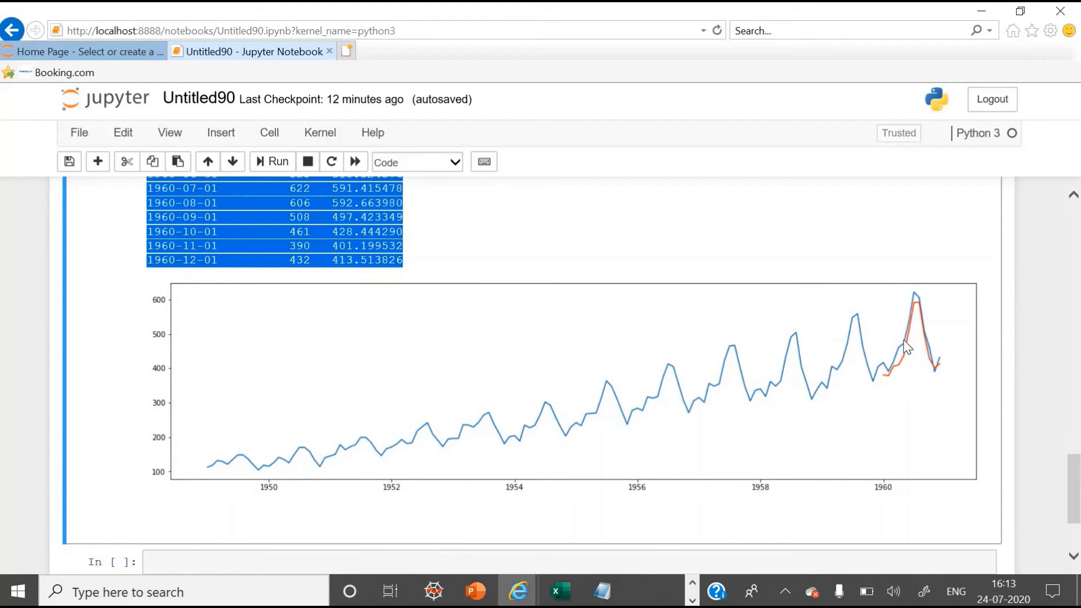
mouse_move(892, 376)
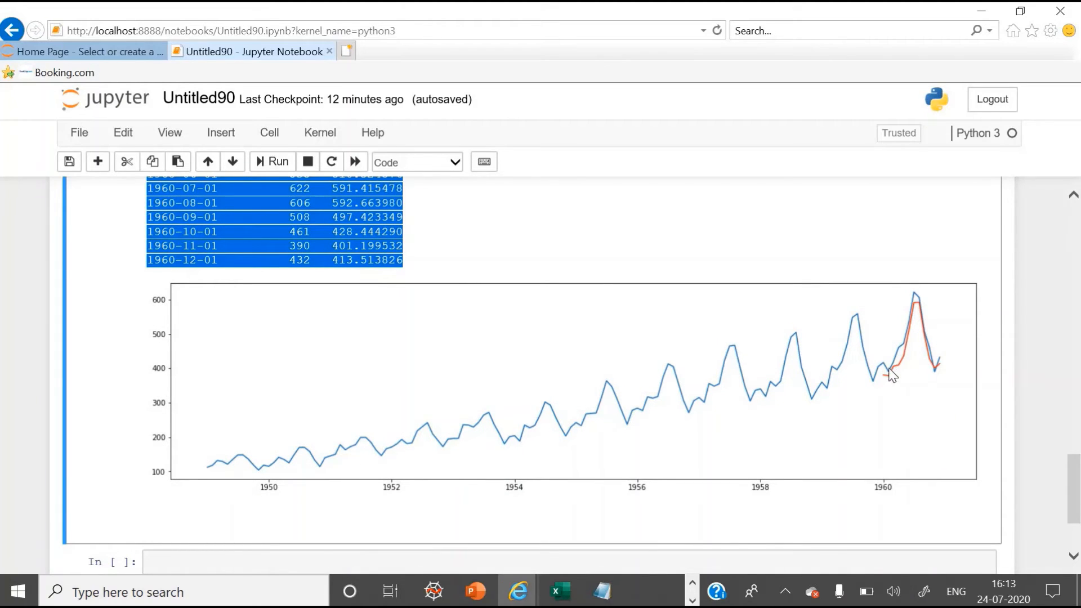
mouse_move(930, 354)
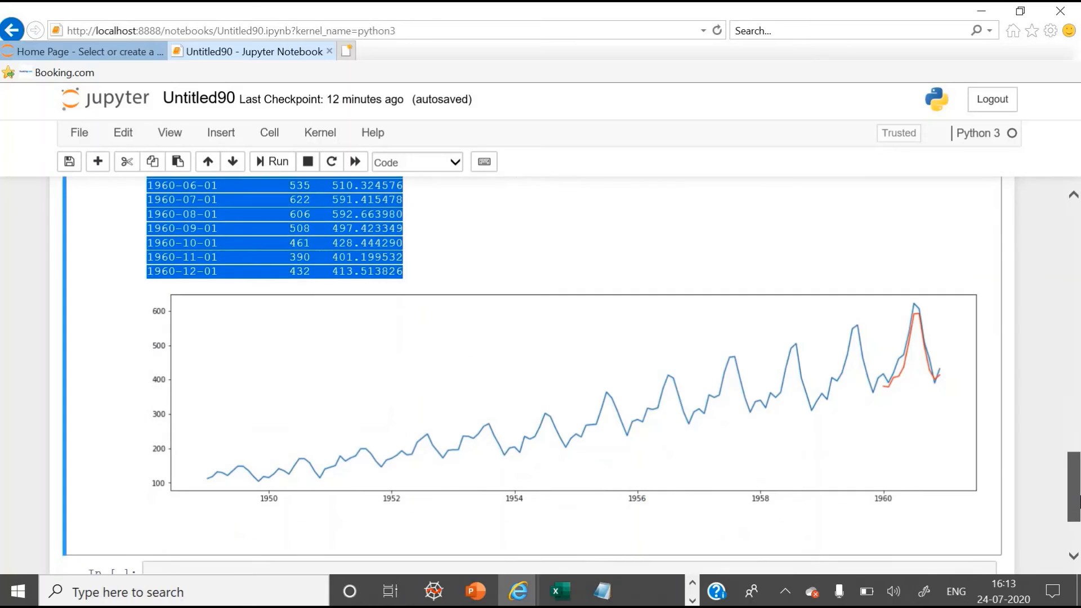
scroll("down", 3)
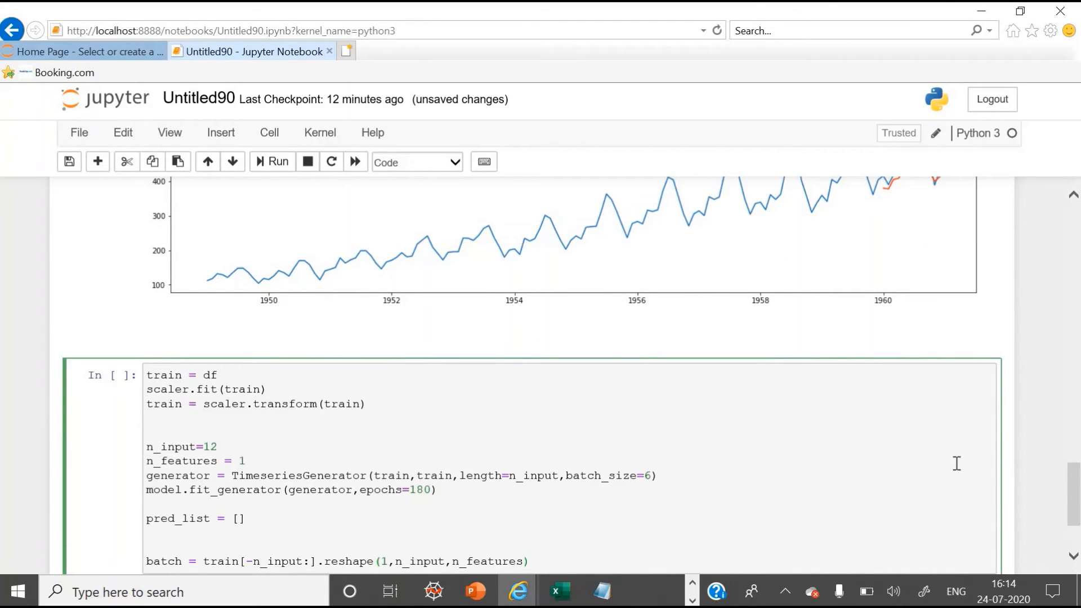
mouse_move(1072, 521)
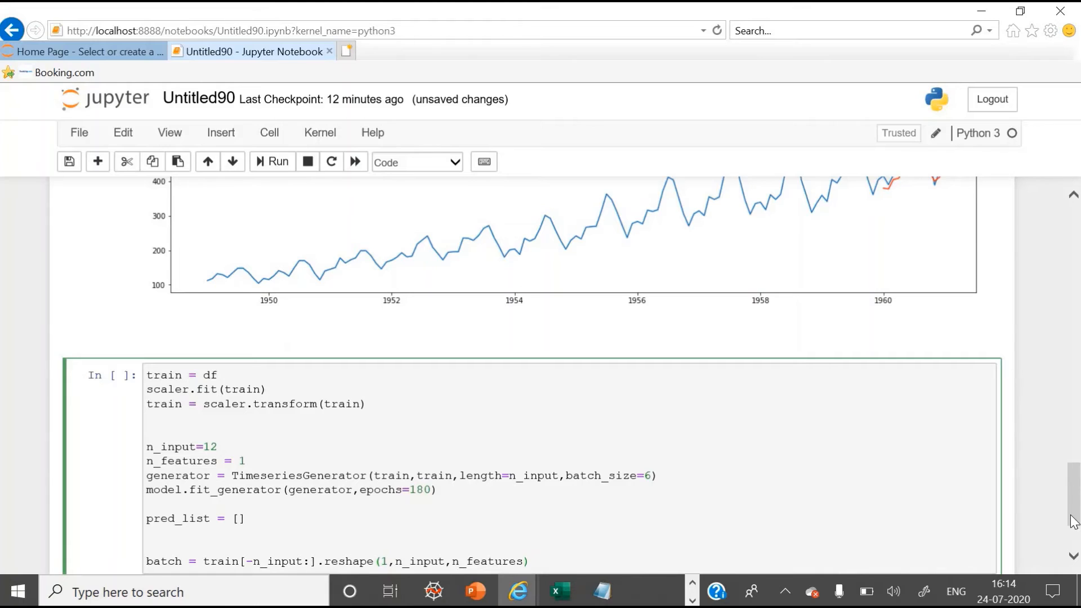
Add the retraining cell using train = df, 180 epochs and the last-12 forecast batch
scroll("down", 3)
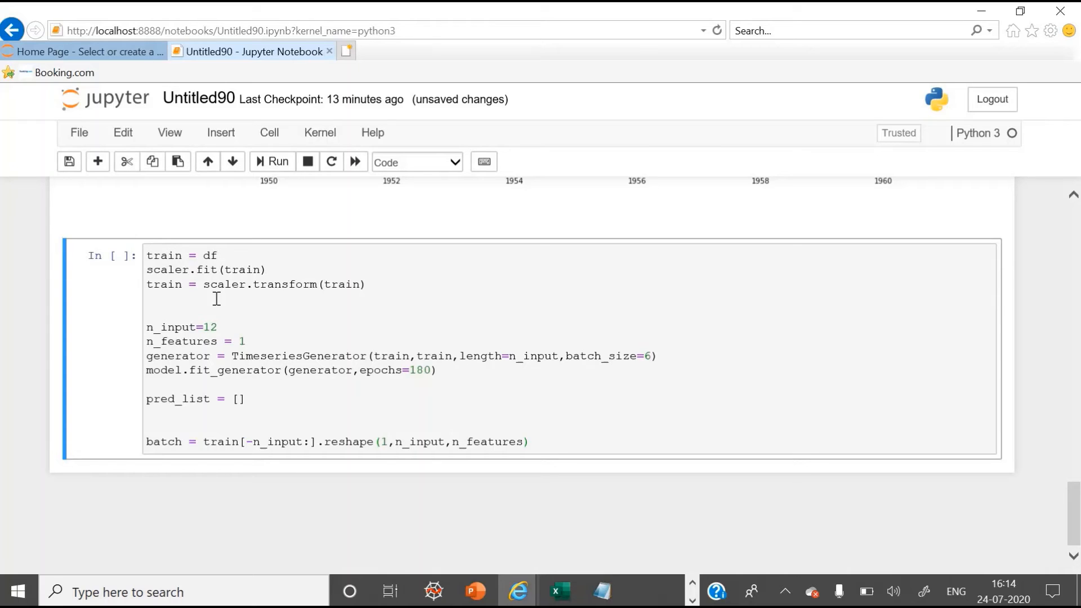
mouse_move(273, 161)
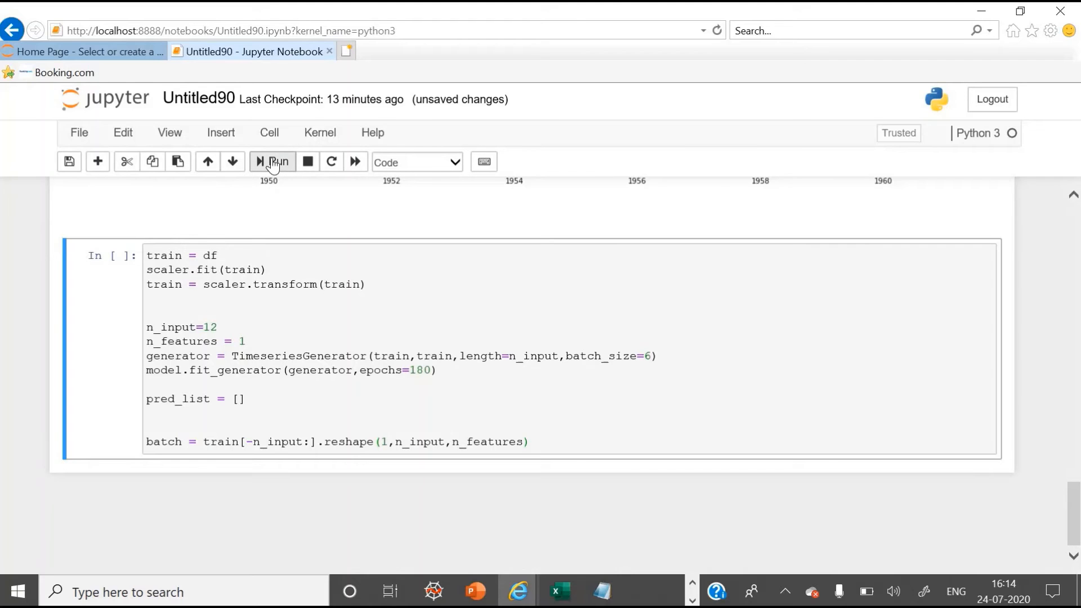
Run the full-data retraining cell and follow the log through epoch 180/180 ending near 0.0014 loss
left_click(272, 161)
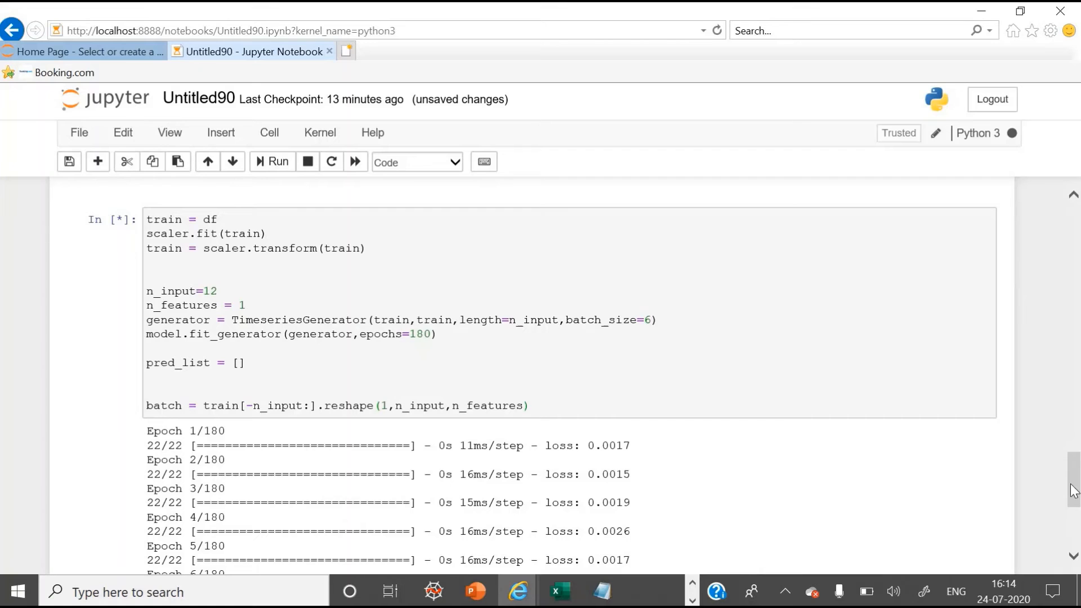
scroll("down", 3)
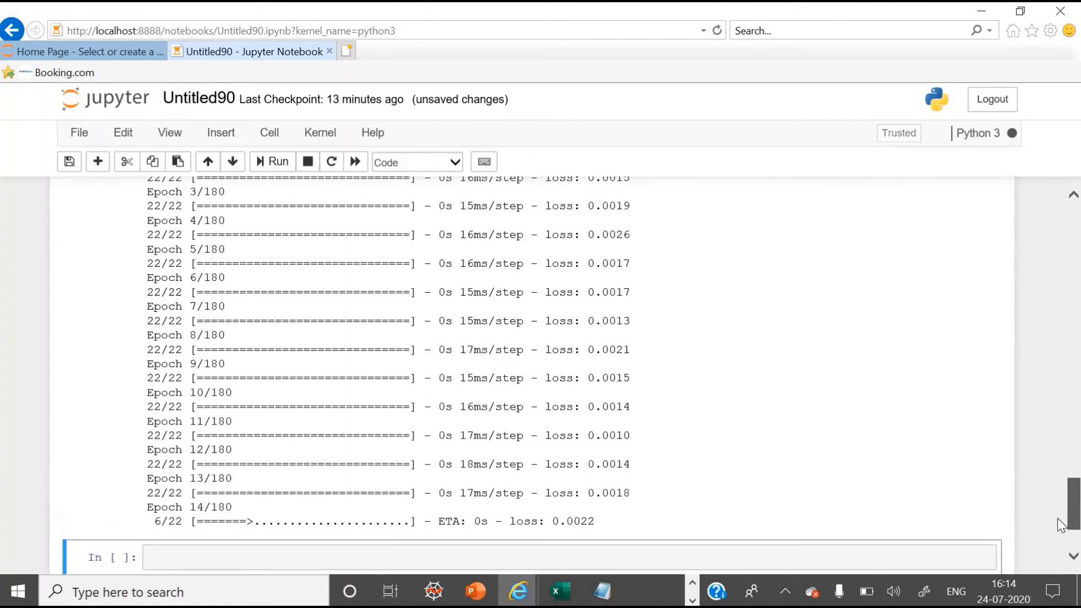
scroll("down", 3)
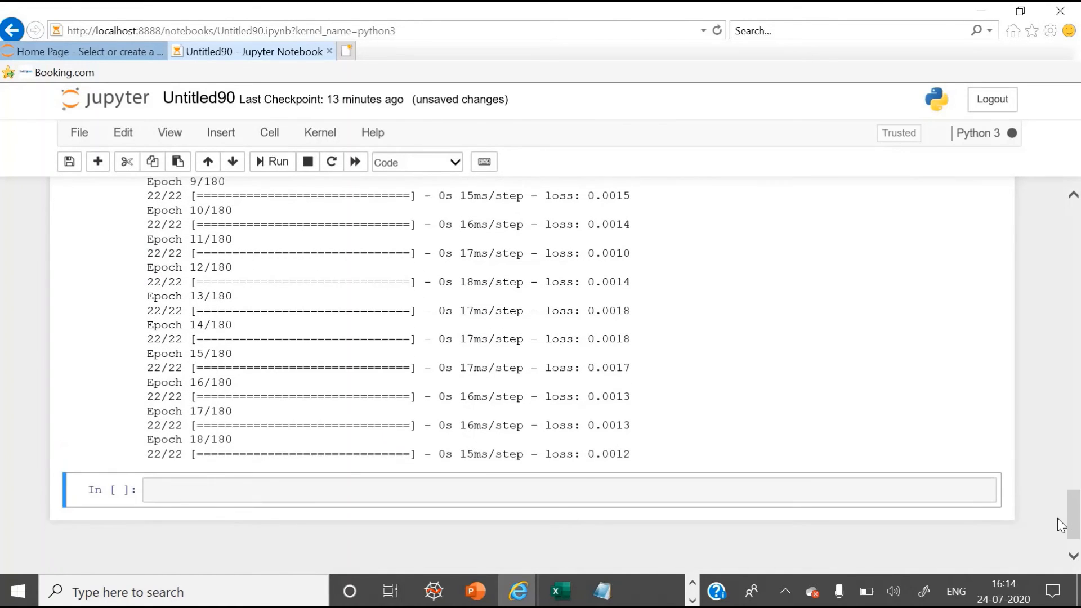
scroll("down", 3)
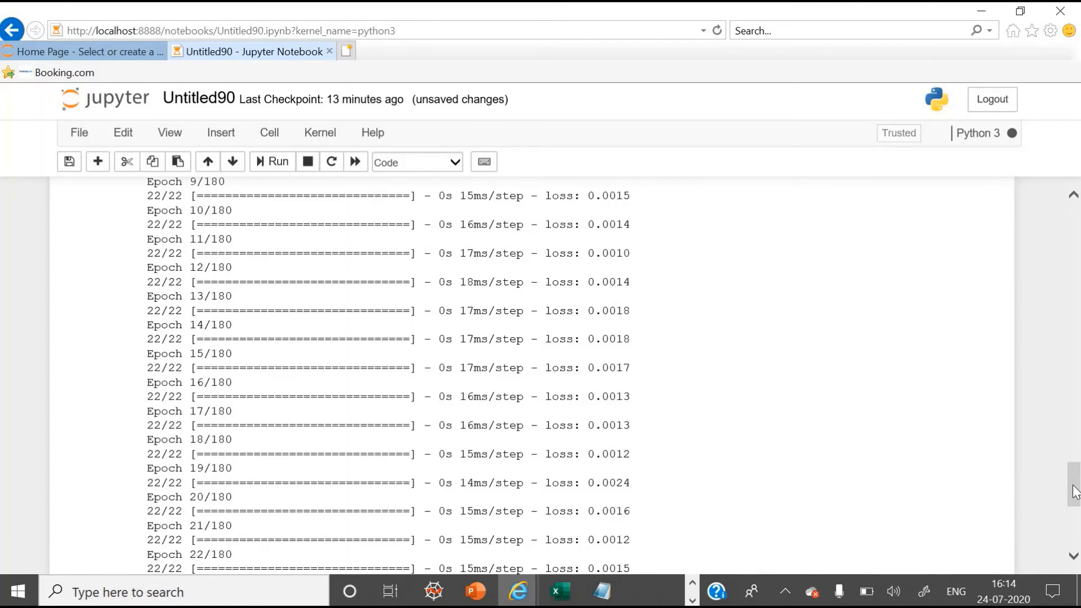
scroll("down", 3)
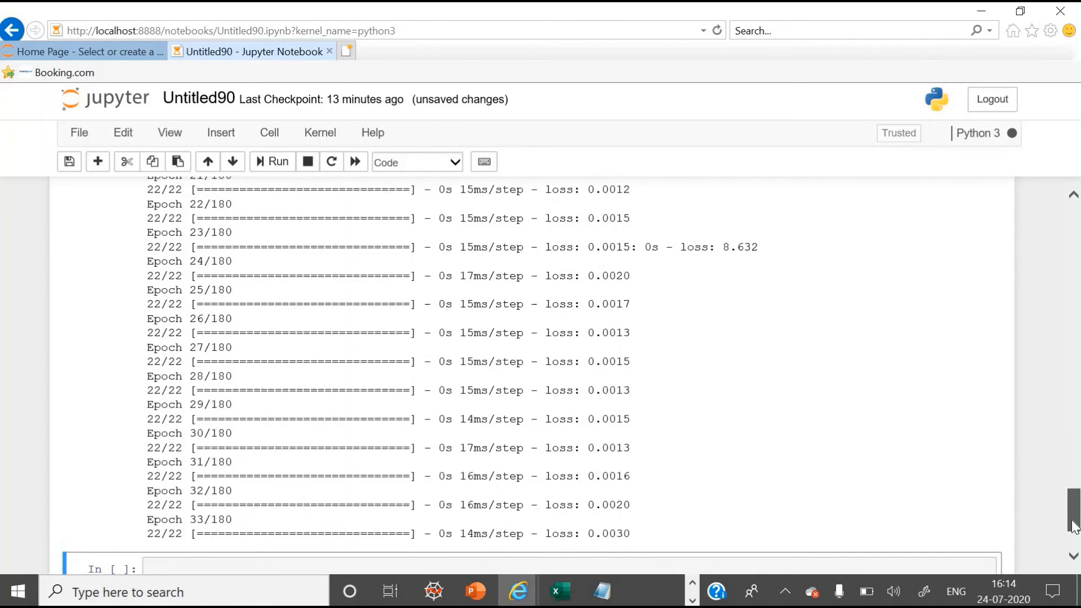
scroll("down", 3)
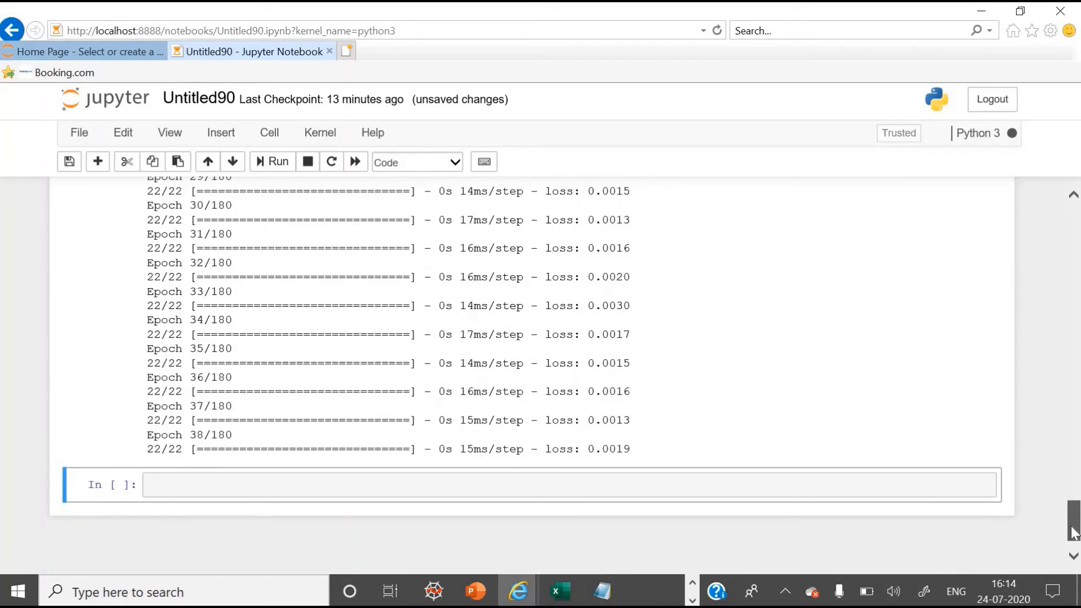
scroll("down", 3)
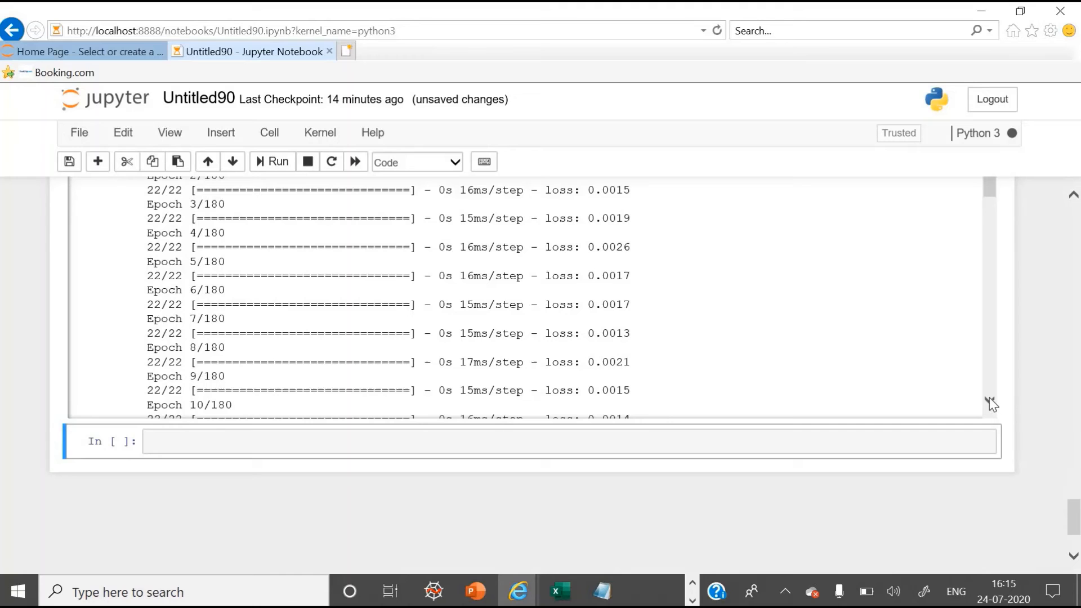
scroll("down", 3)
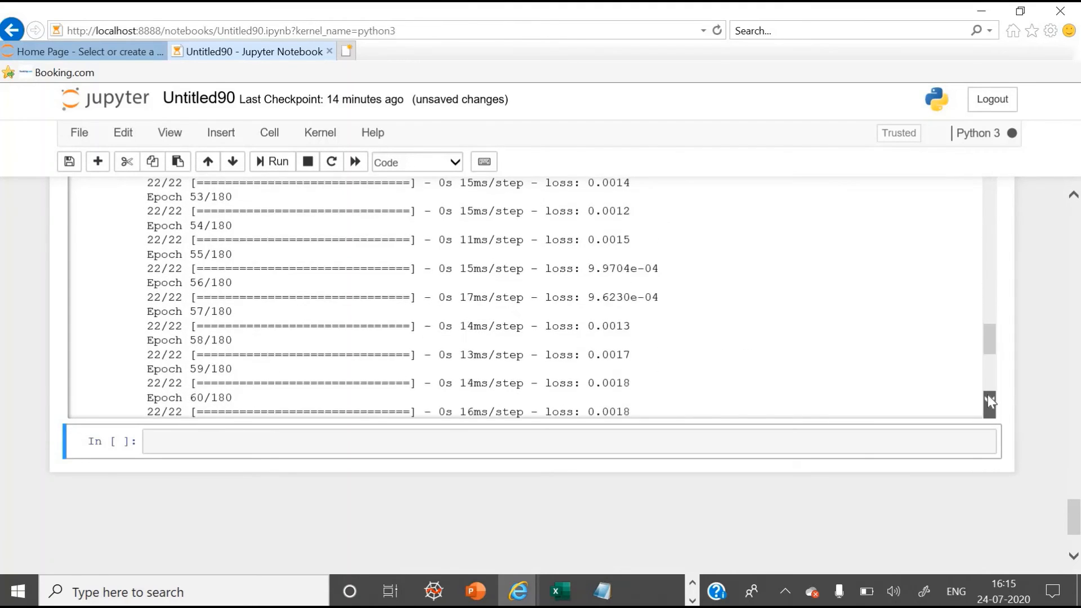
scroll("down", 3)
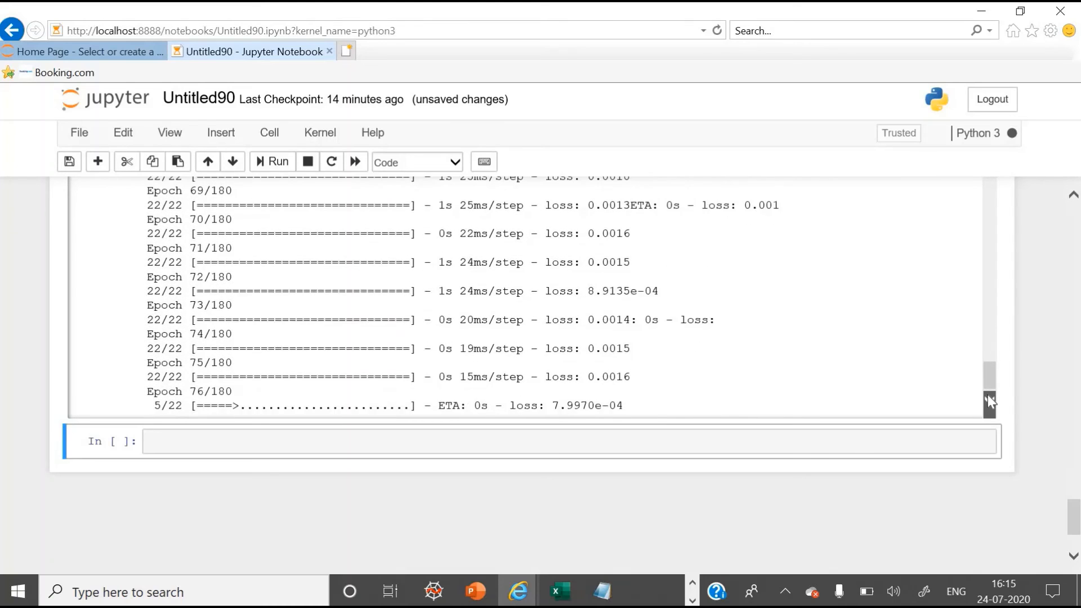
scroll("down", 3)
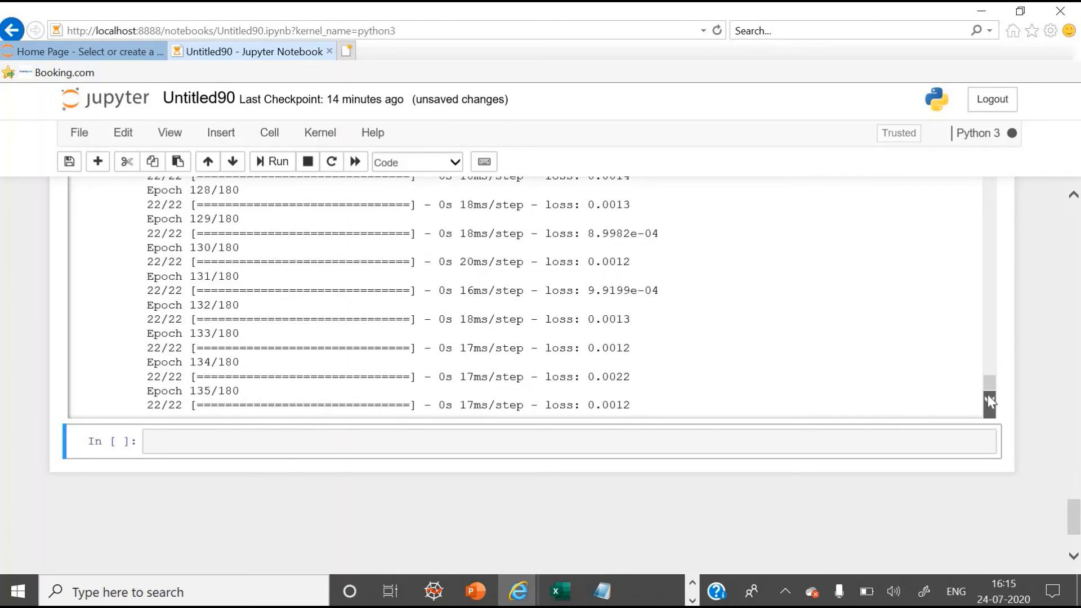
scroll("down", 3)
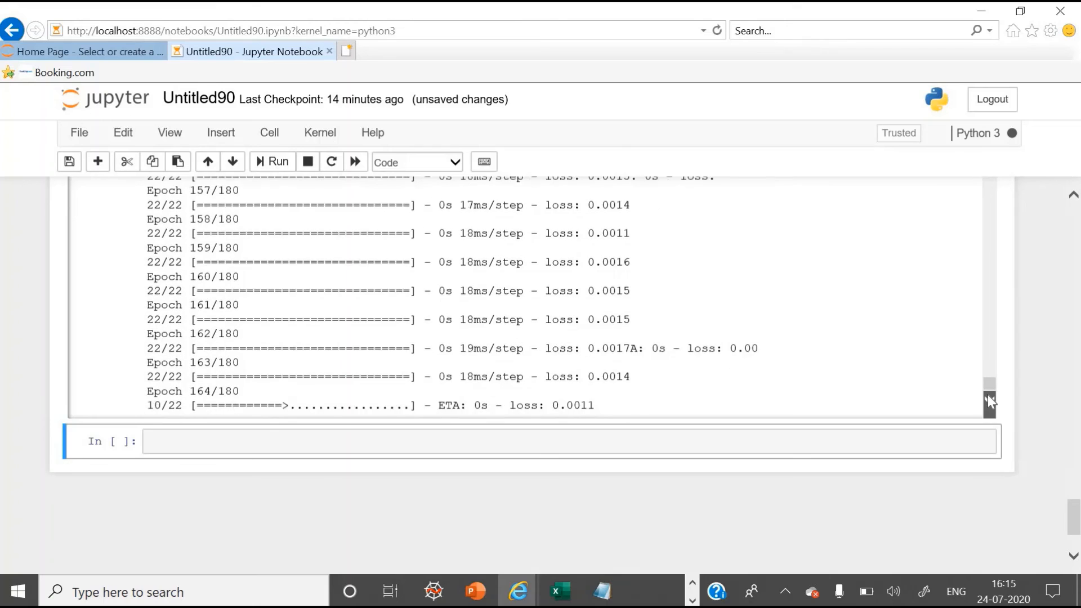
scroll("down", 3)
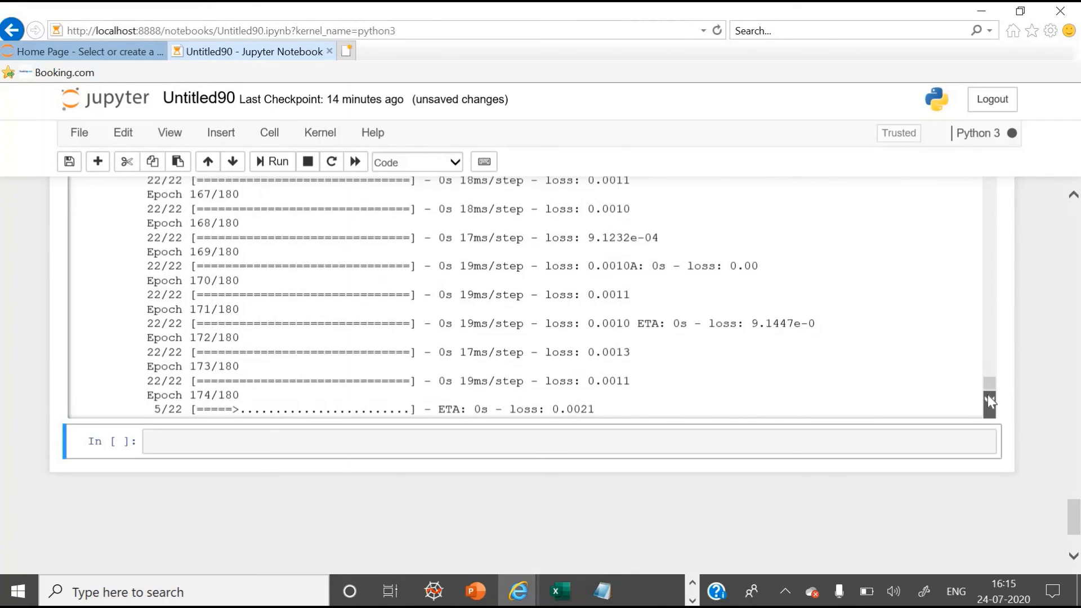
scroll("down", 3)
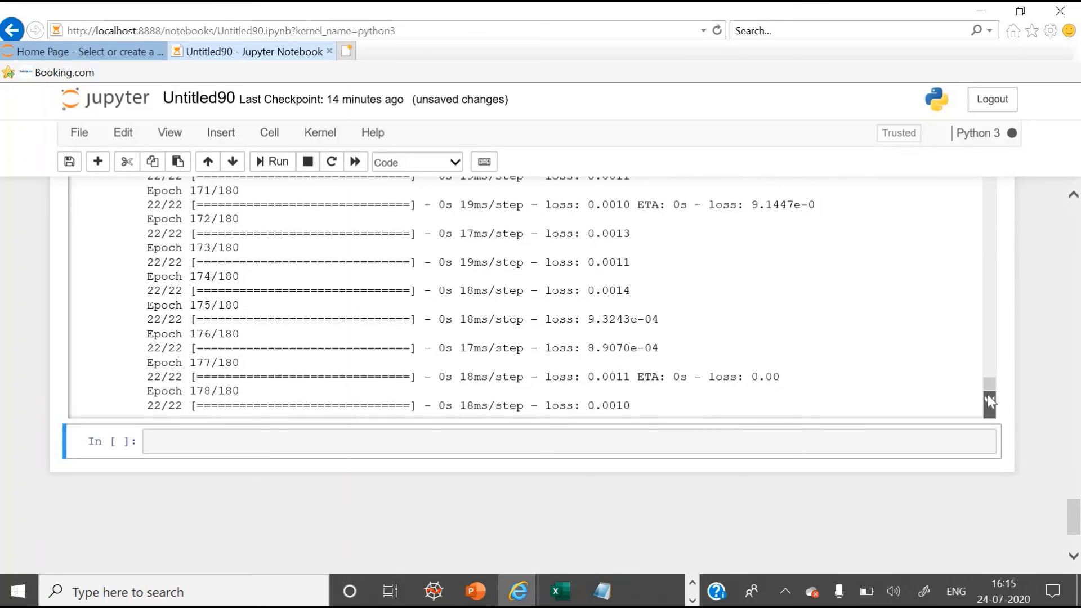
scroll("down", 3)
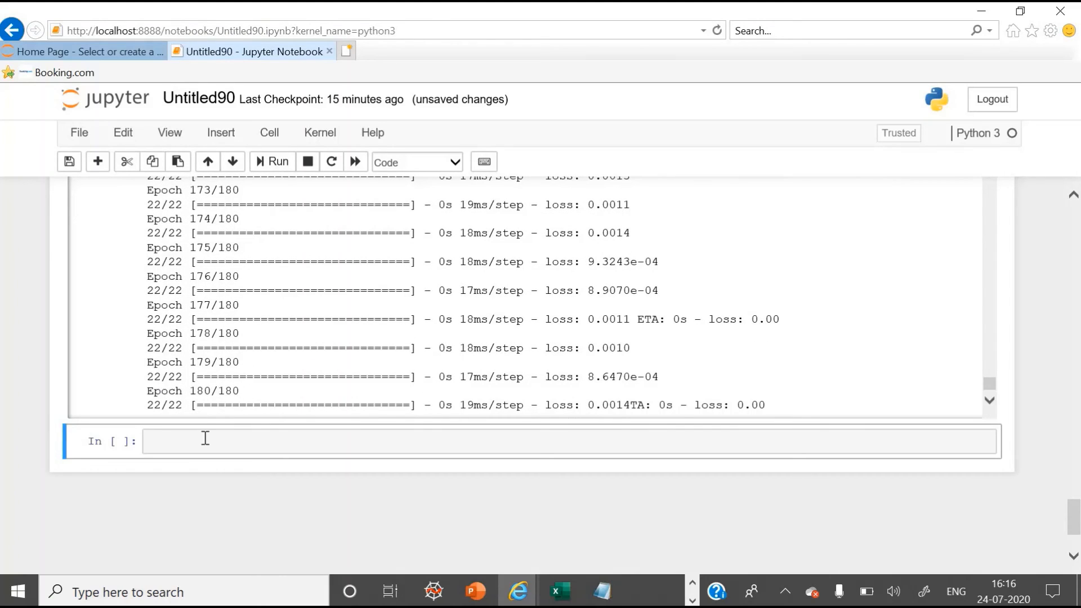
Paste the prediction loop and 12-month DateOffset future-dates code into the empty cell and save
left_click(551, 442)
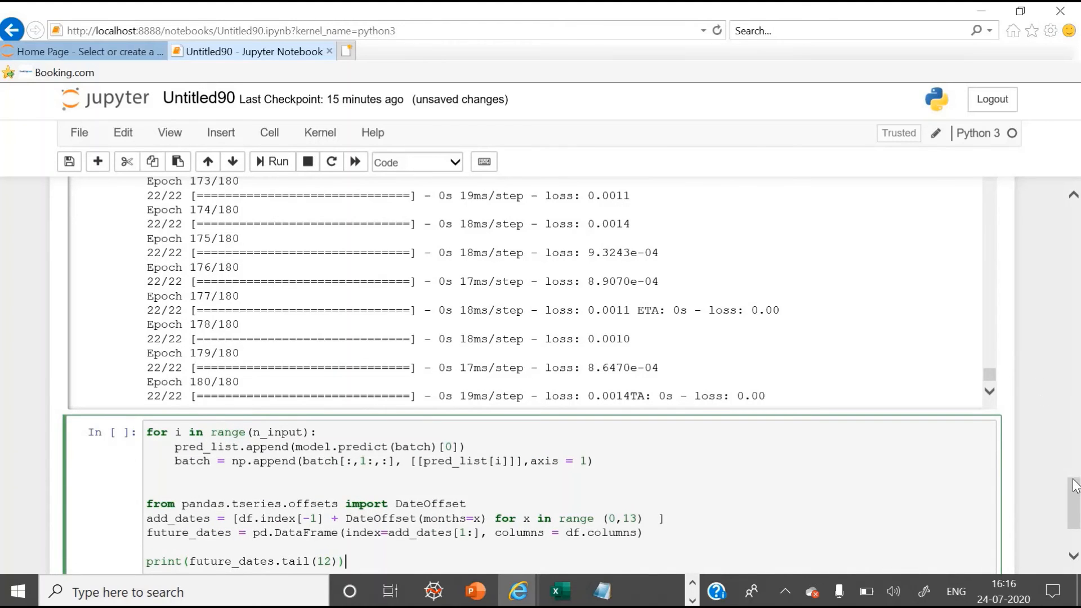
scroll("down", 3)
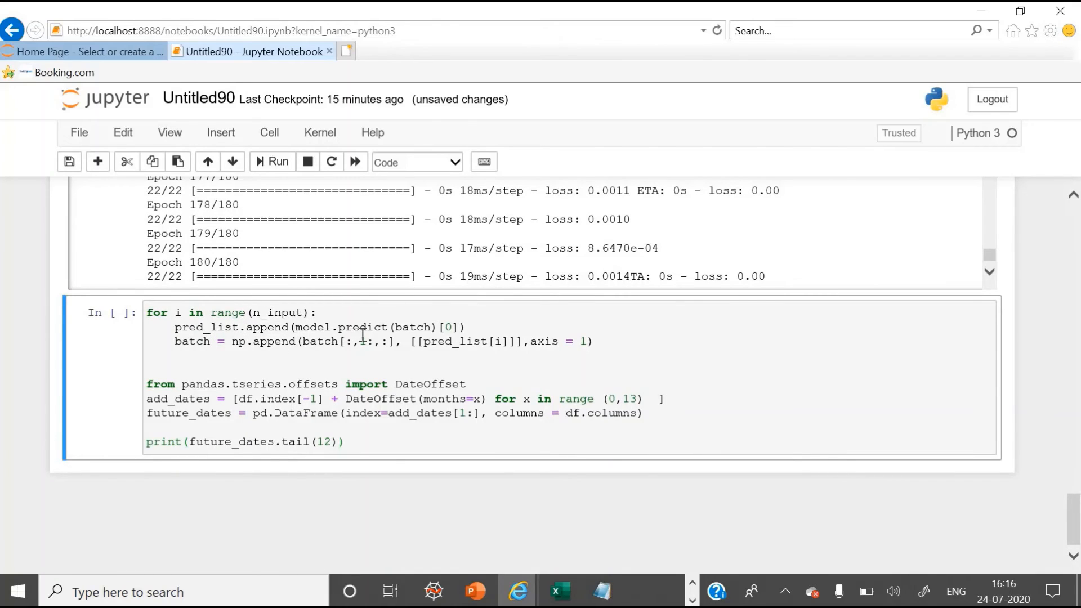
mouse_move(211, 352)
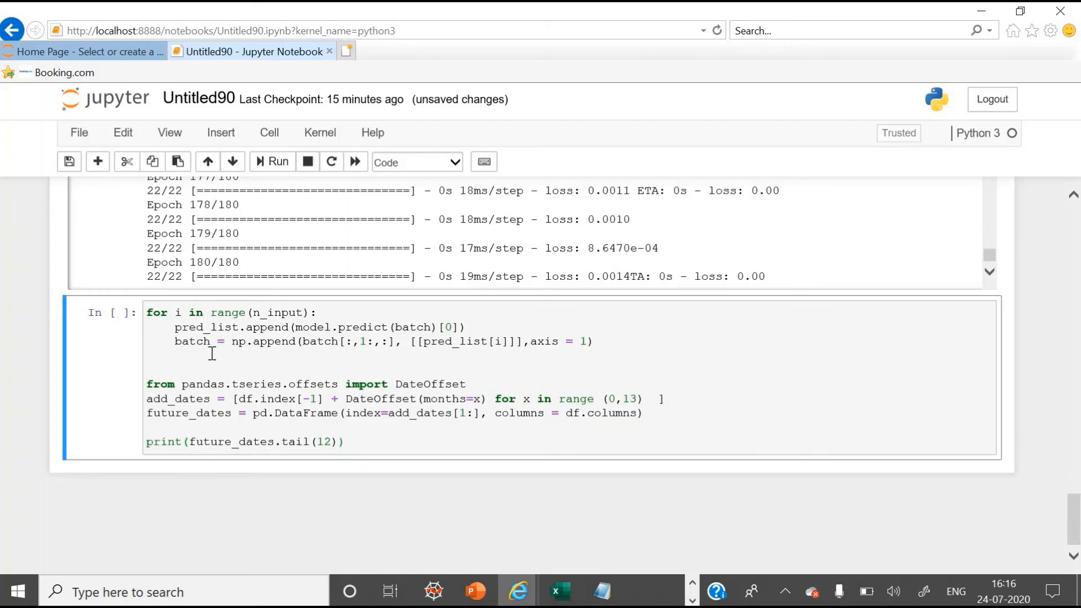
mouse_move(204, 385)
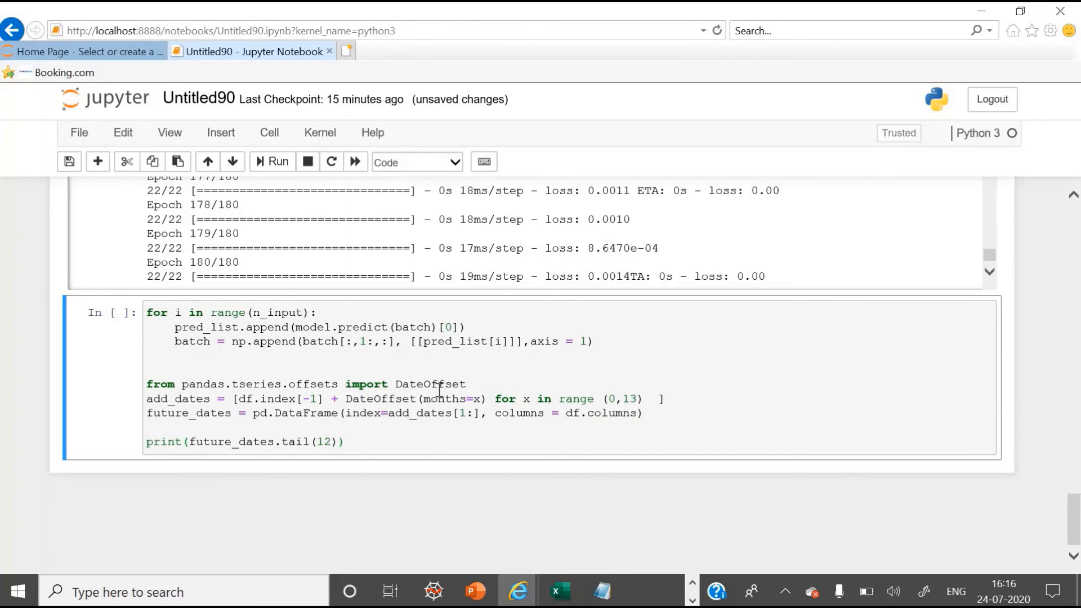
mouse_move(166, 398)
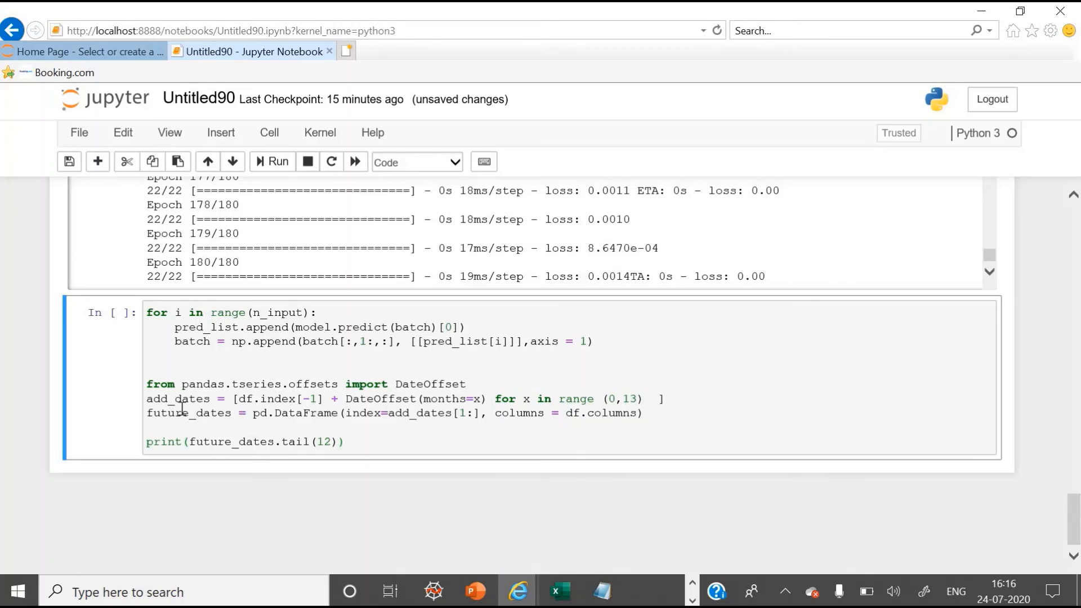
mouse_move(278, 416)
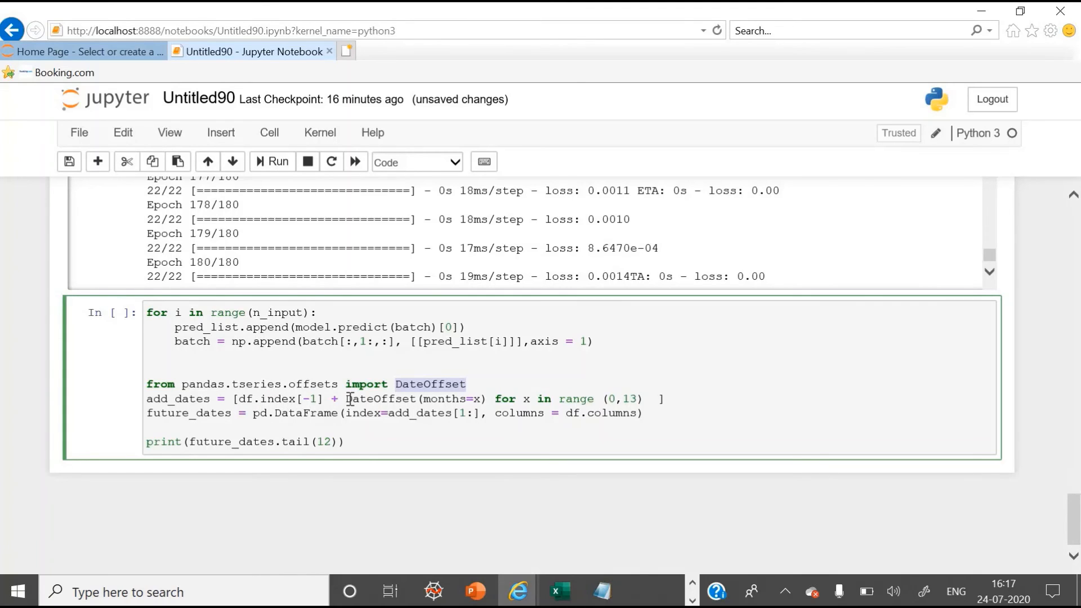
mouse_move(432, 405)
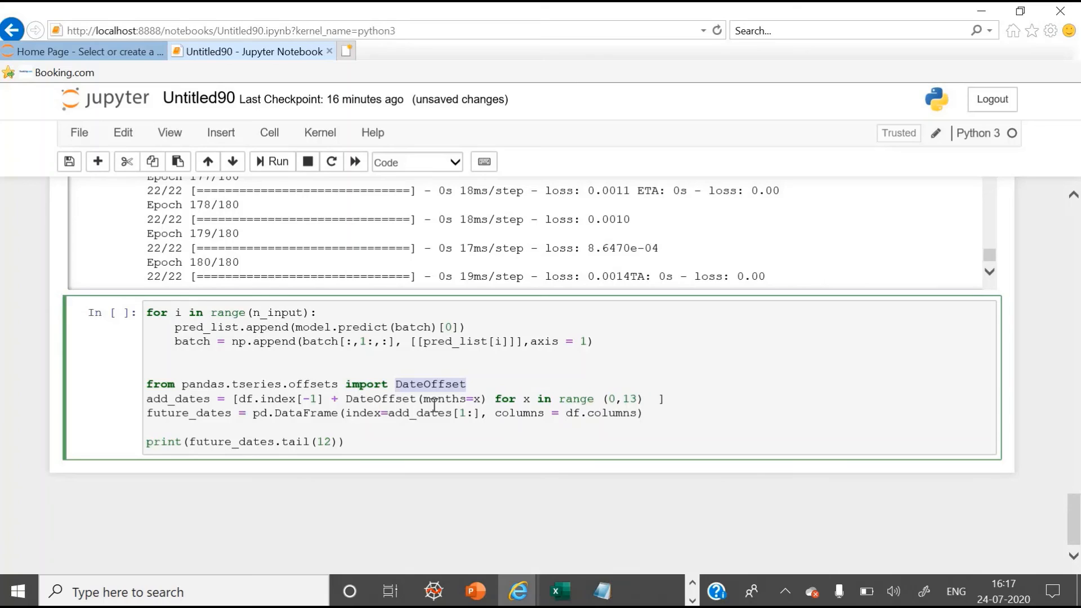
key("ctrl+s")
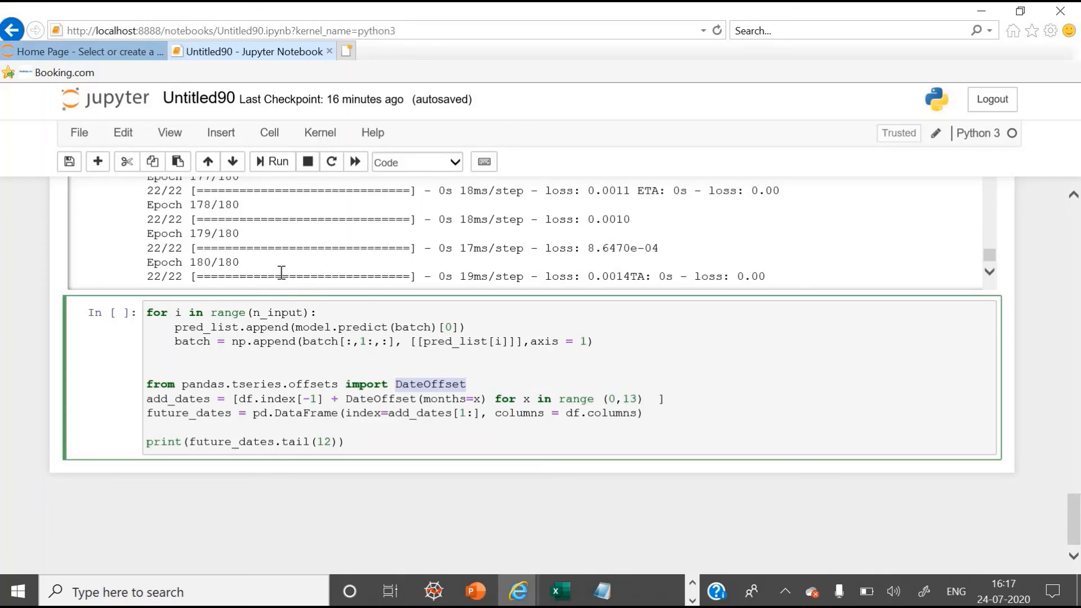
mouse_move(273, 161)
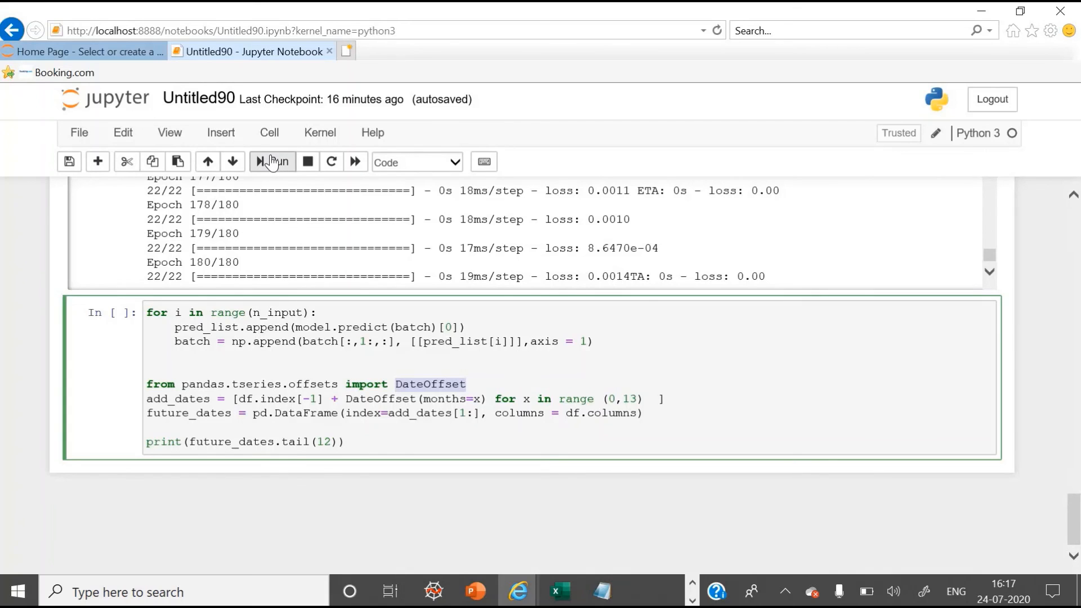
Run the forecasting cell to print the twelve 1961 dates, then add the df_predict/df_proj plotting code
left_click(272, 161)
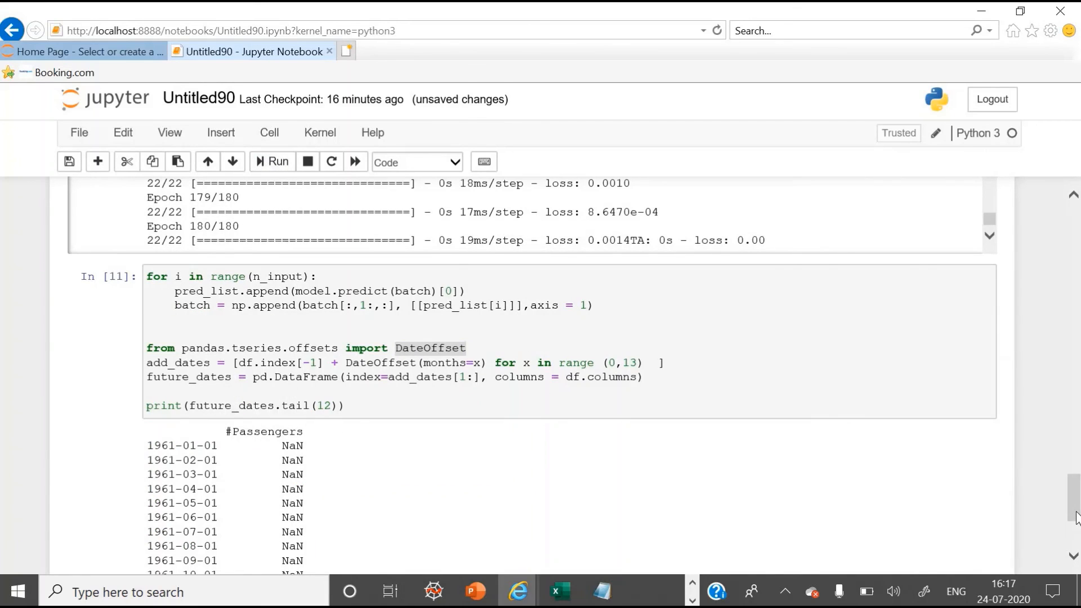
scroll("down", 3)
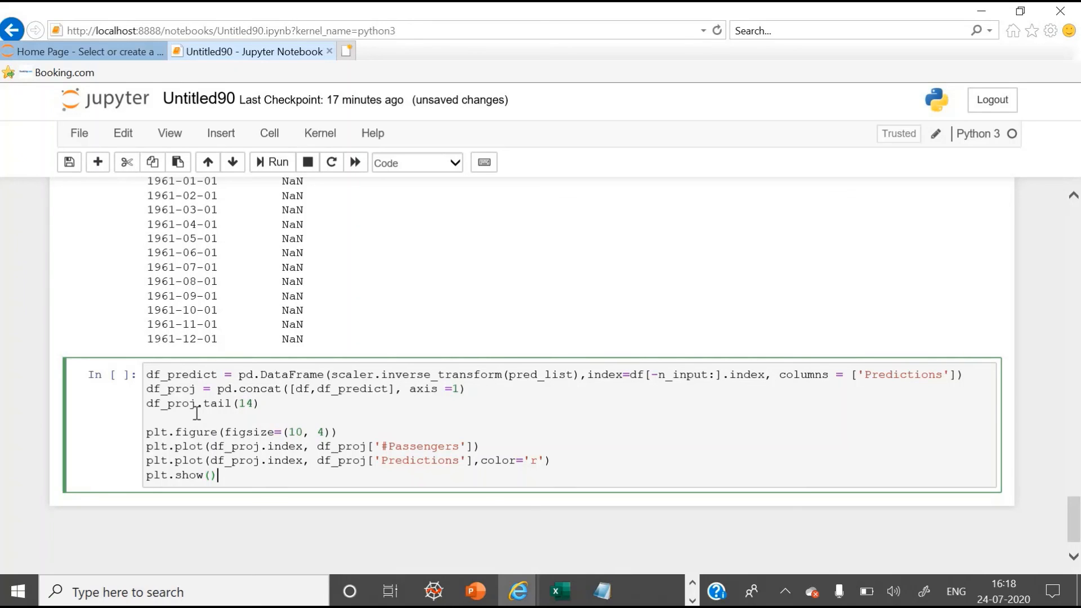
mouse_move(213, 407)
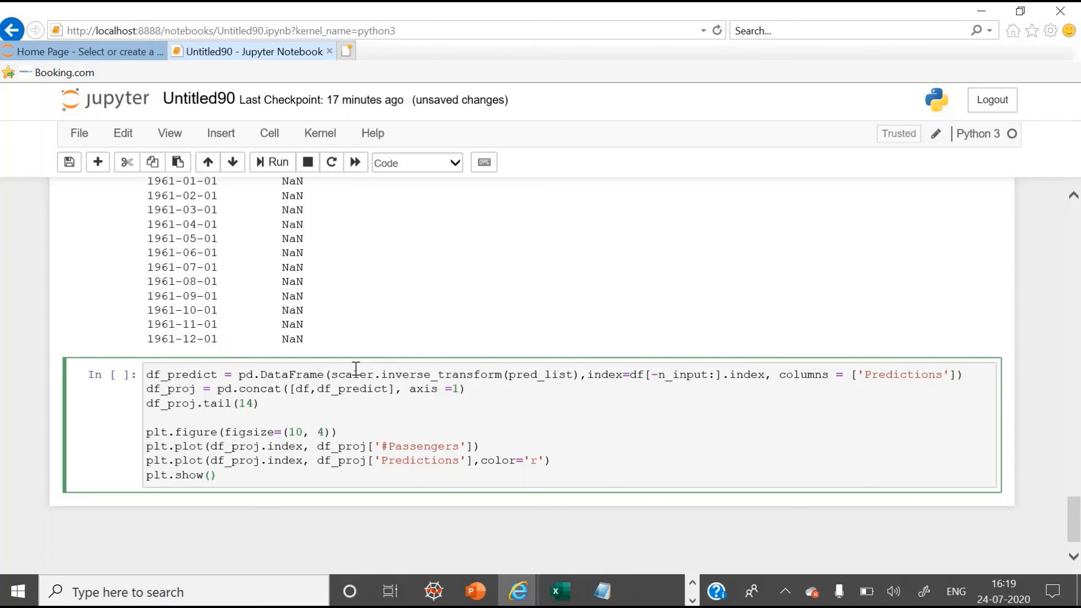
mouse_move(278, 162)
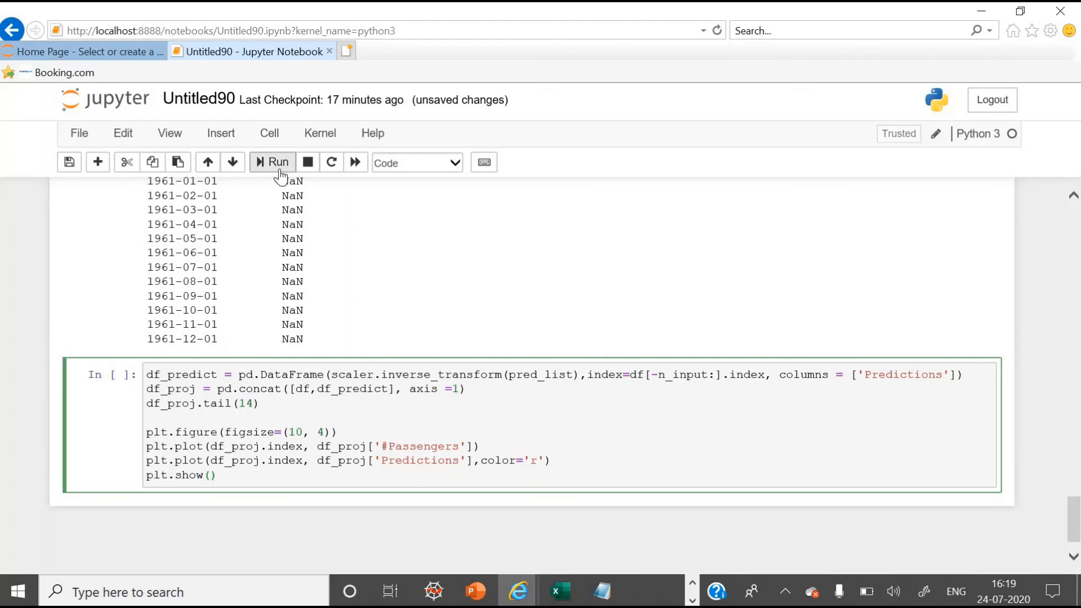
Run the plotting cell to chart passenger history with the red Predictions line and save the notebook
left_click(277, 162)
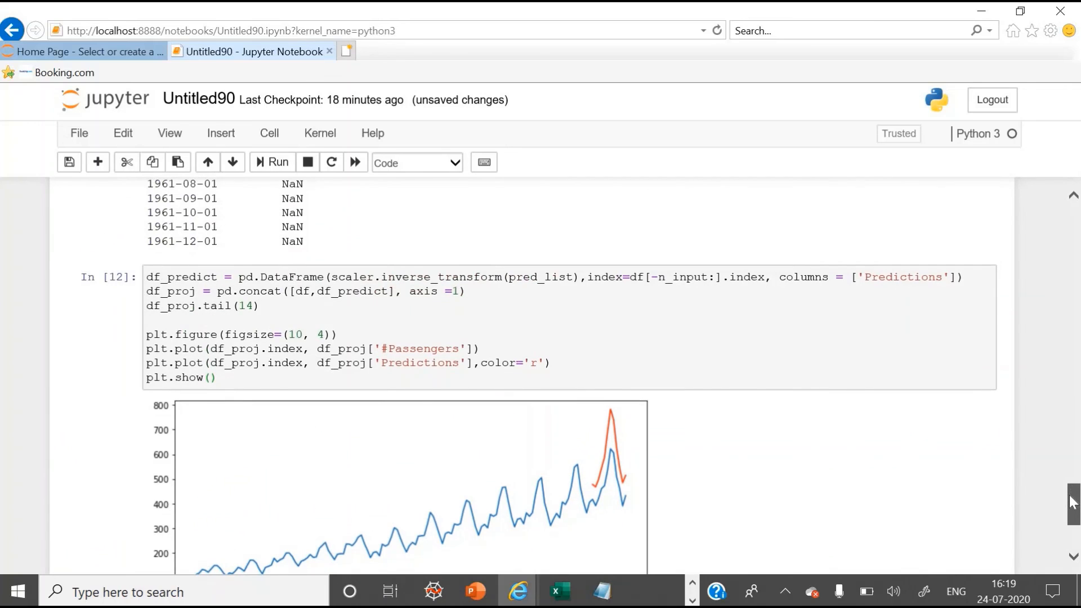
scroll("down", 3)
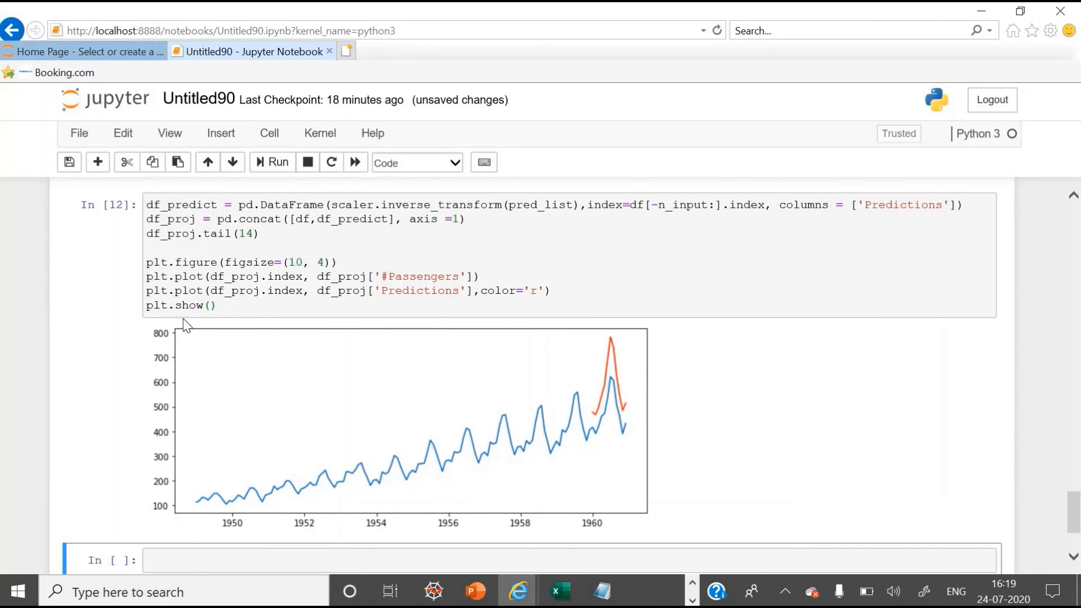
mouse_move(283, 247)
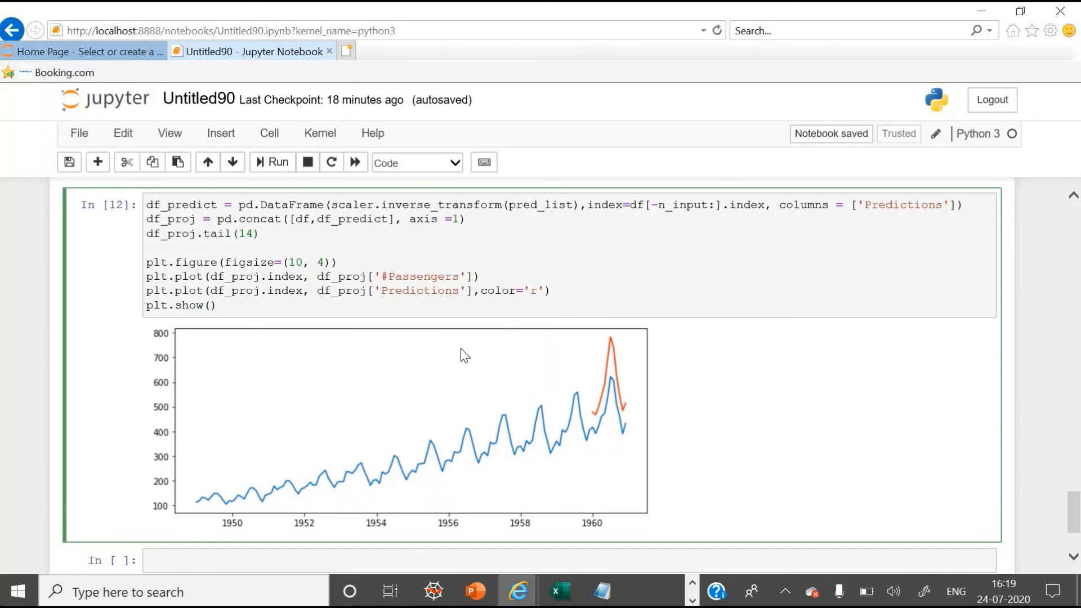
left_click(210, 234)
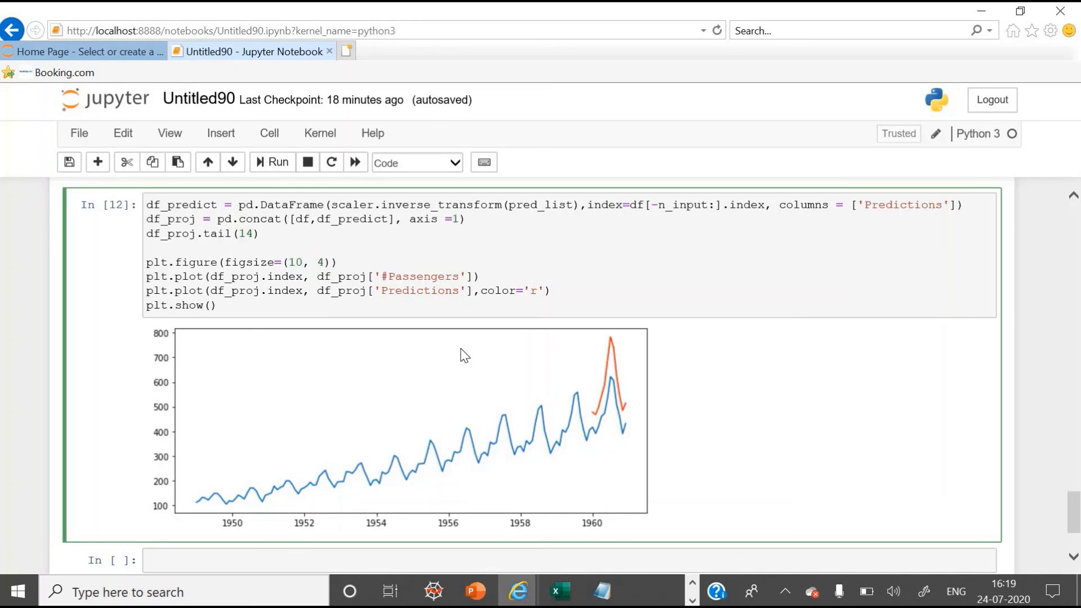
mouse_move(595, 422)
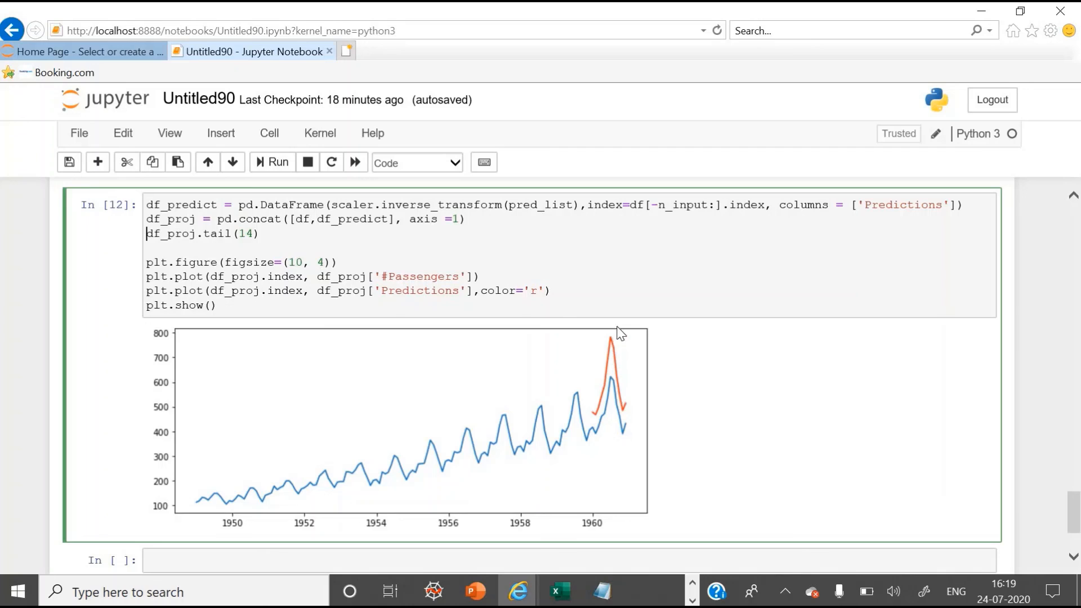
mouse_move(628, 391)
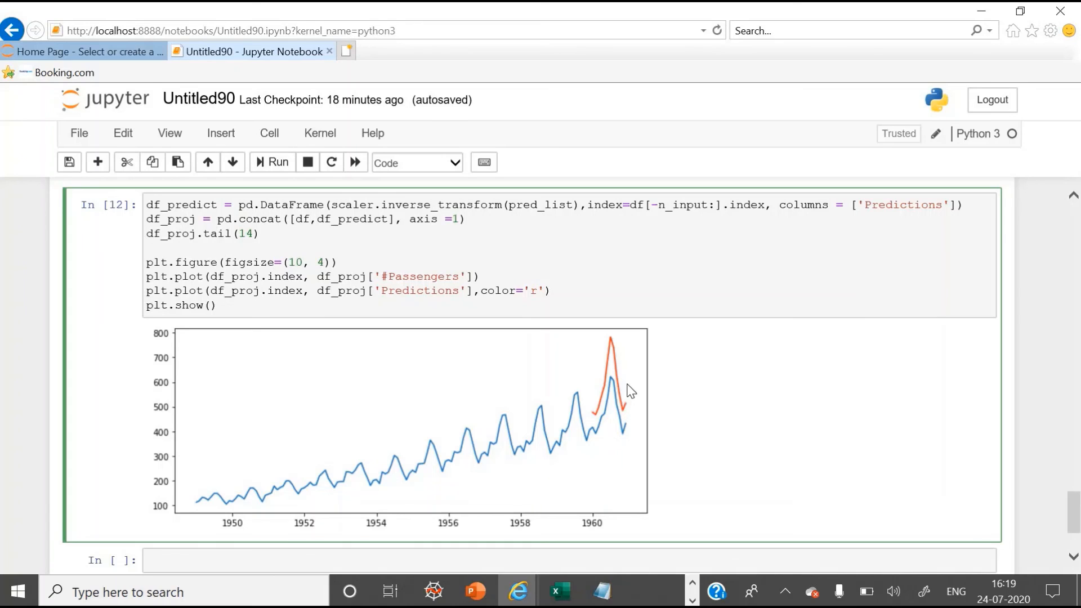
mouse_move(190, 263)
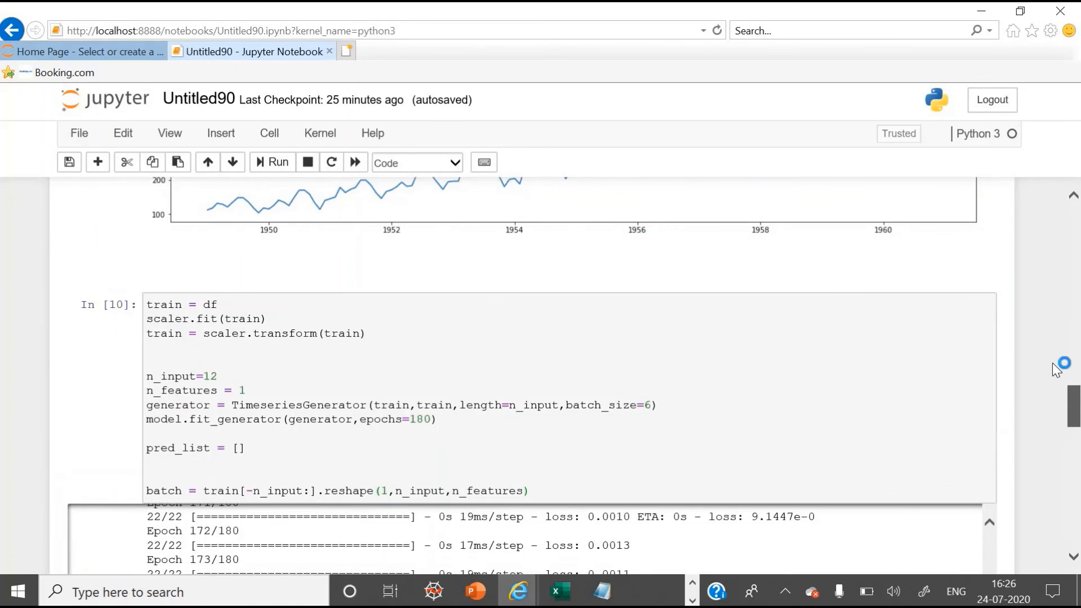
scroll("up", 3)
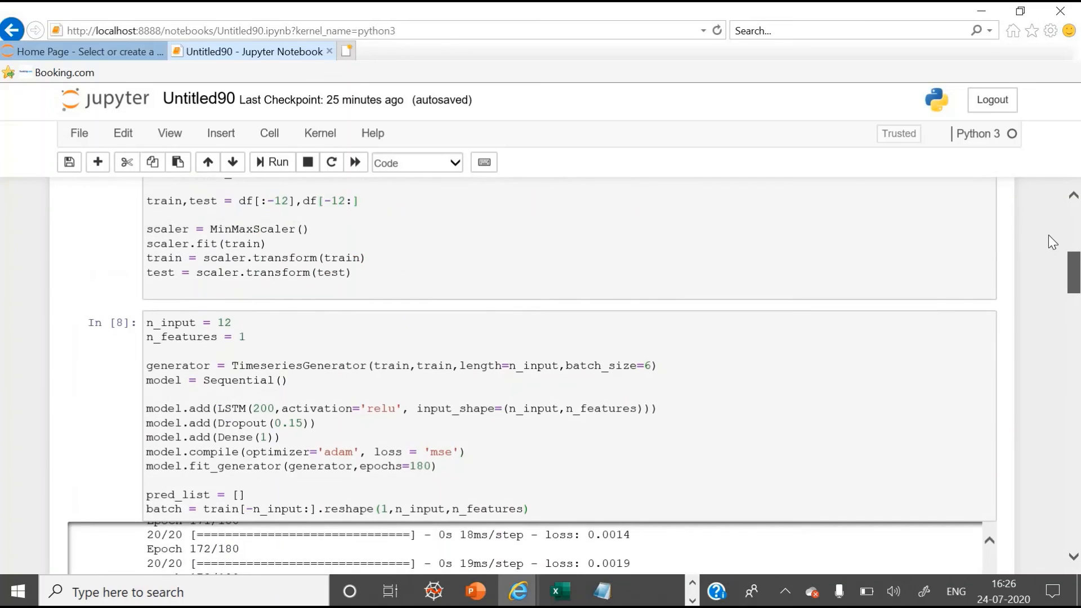